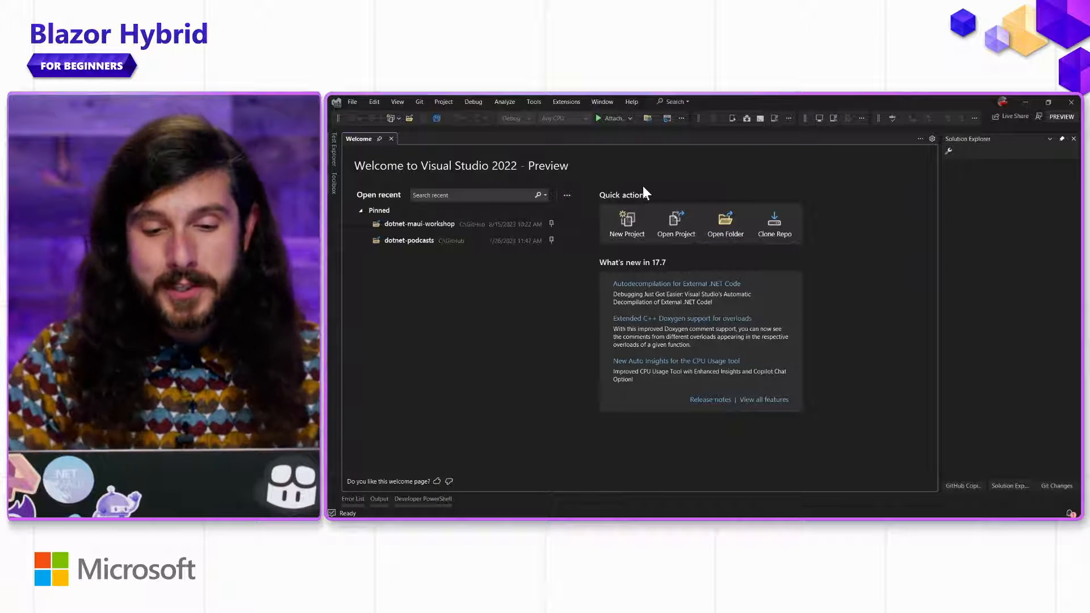
Begin a new project and filter the template list to Blazor Hybrid project types.
left_click(627, 223)
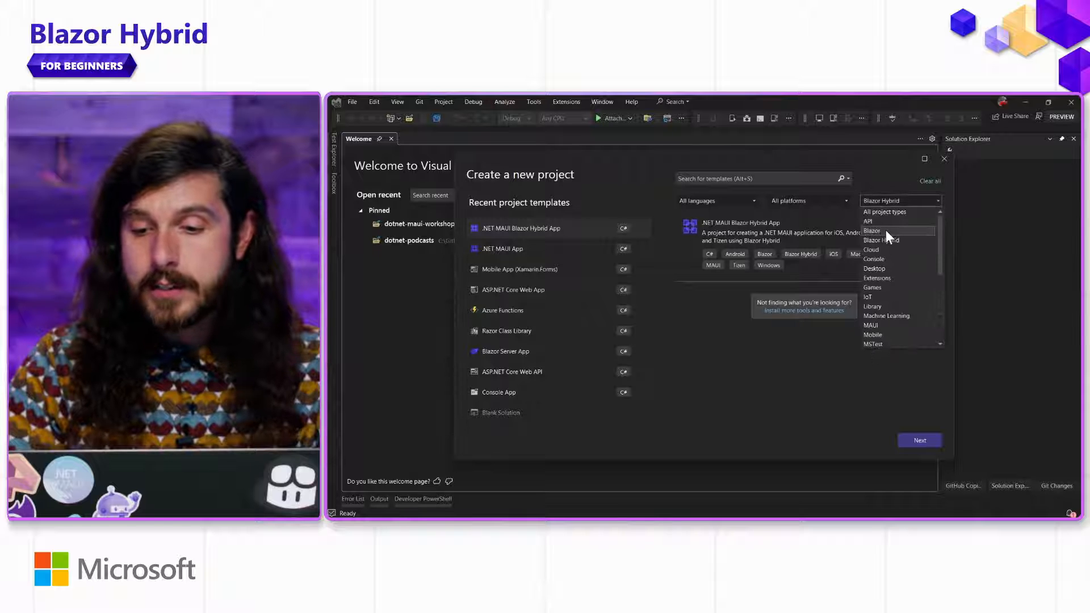
mouse_move(901, 287)
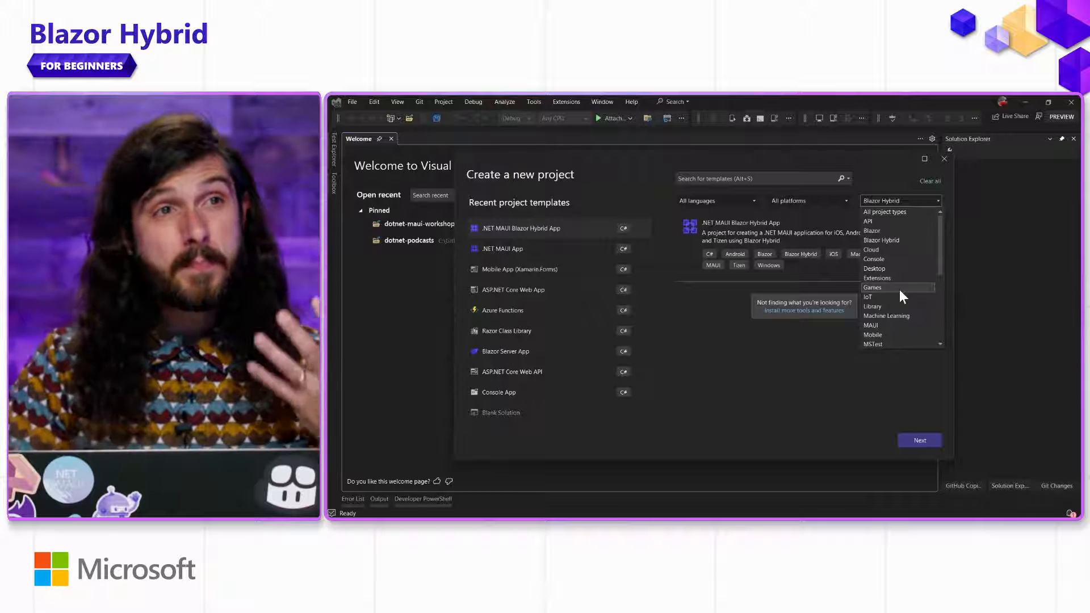
mouse_move(899, 212)
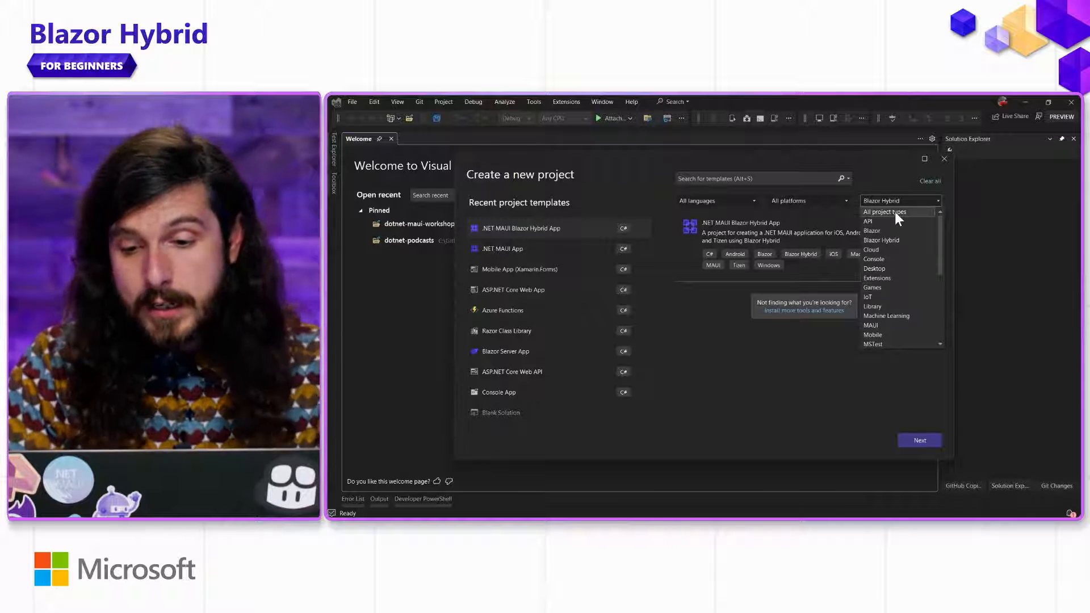
left_click(885, 212)
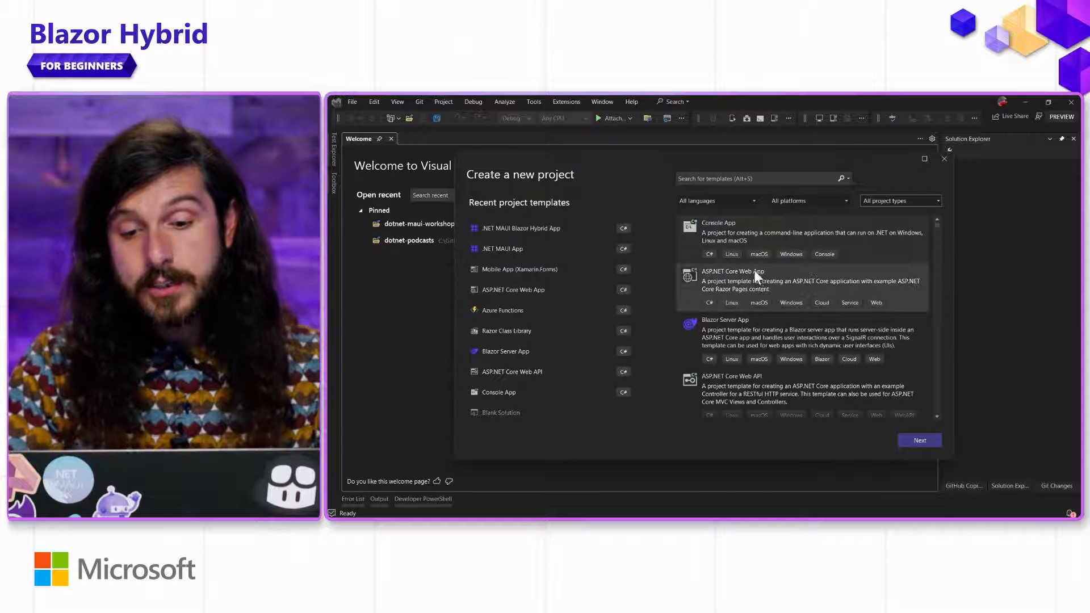
scroll("down", 3)
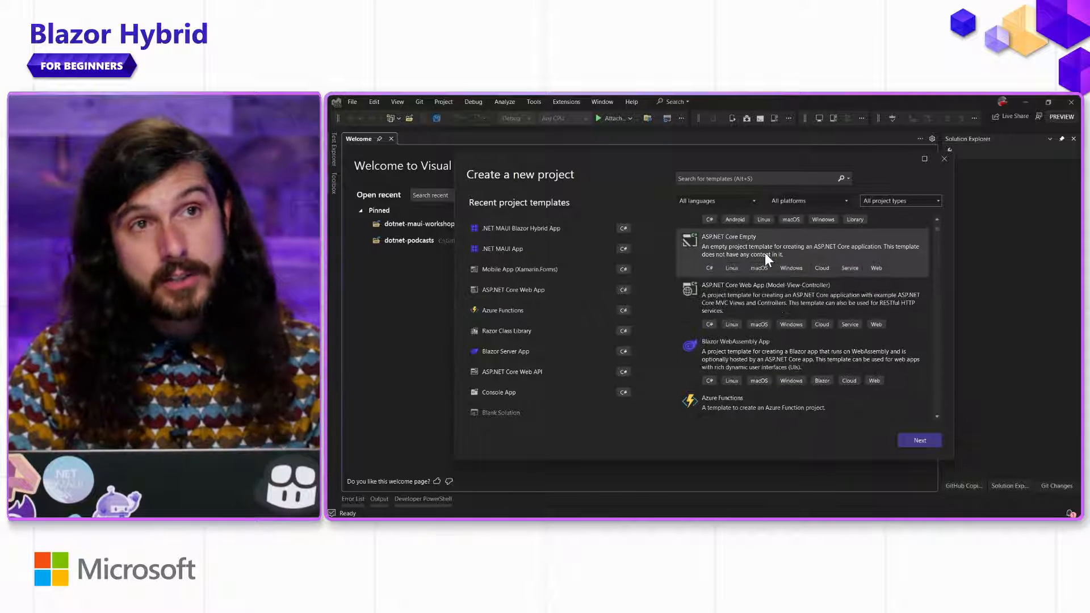
left_click(899, 200)
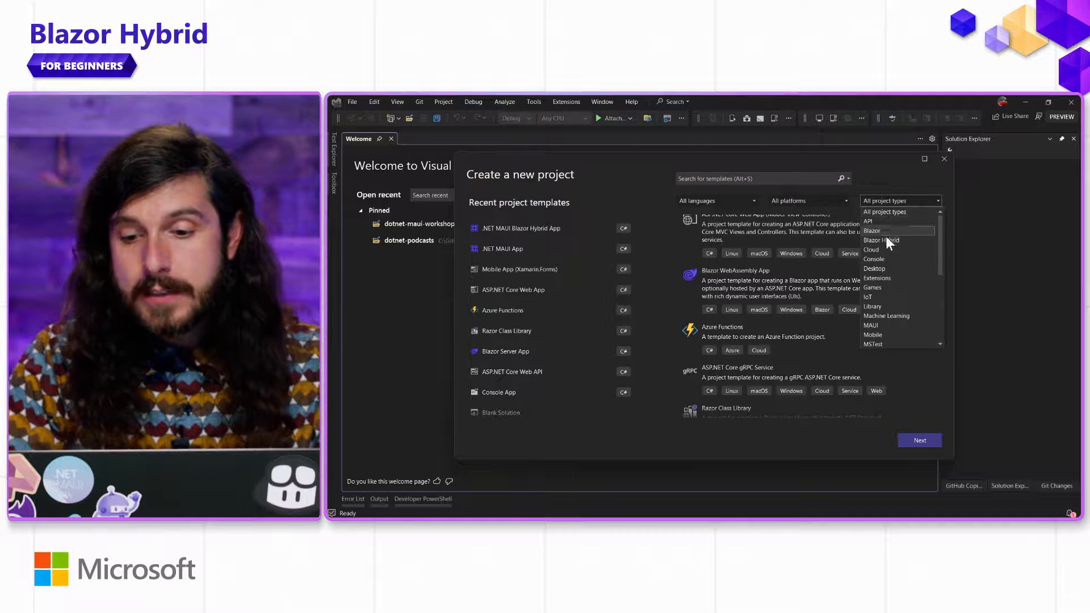
left_click(882, 240)
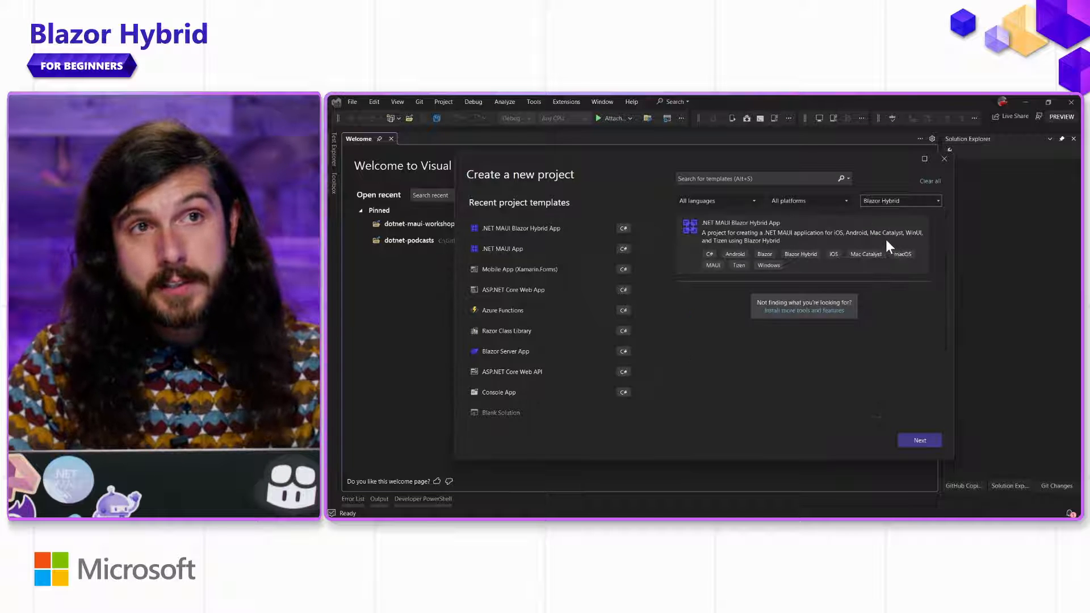
mouse_move(723, 233)
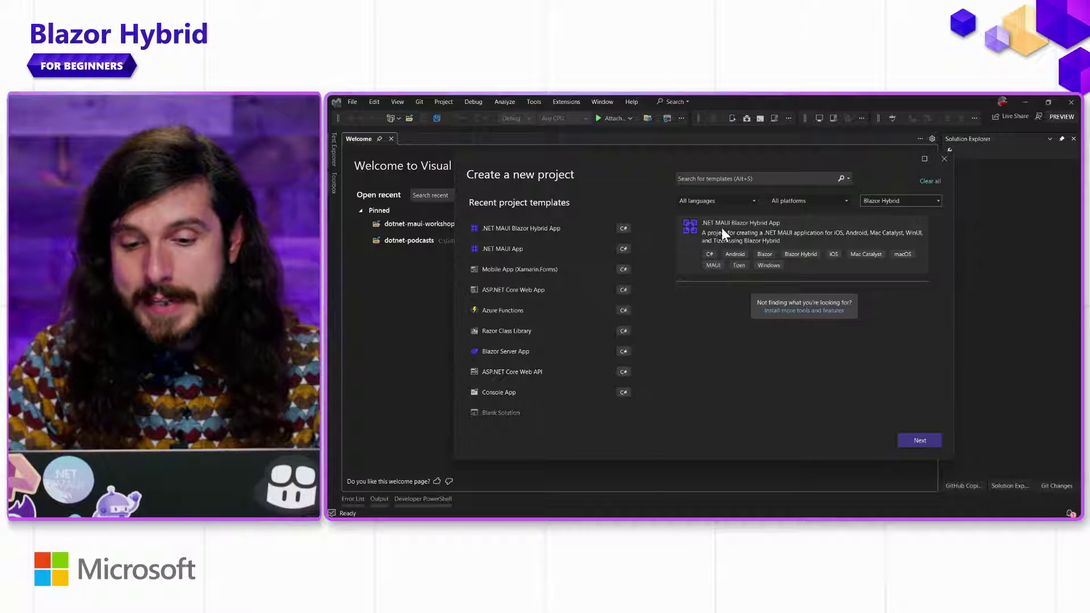
mouse_move(901, 355)
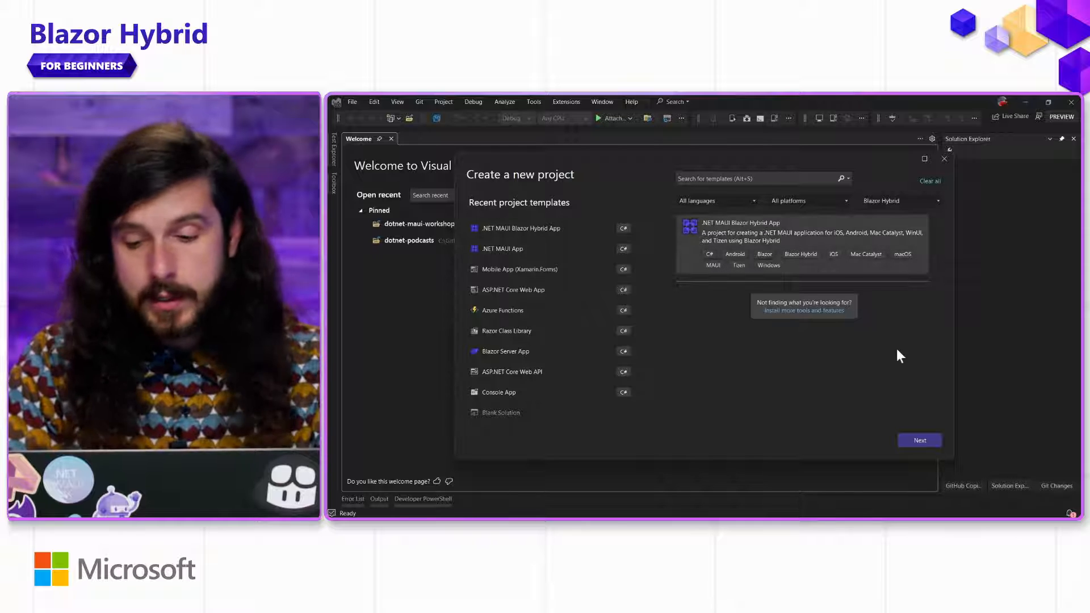
Create the HybridTodoApp project from the .NET MAUI Blazor Hybrid App template on .NET 8.0 (Preview).
left_click(919, 441)
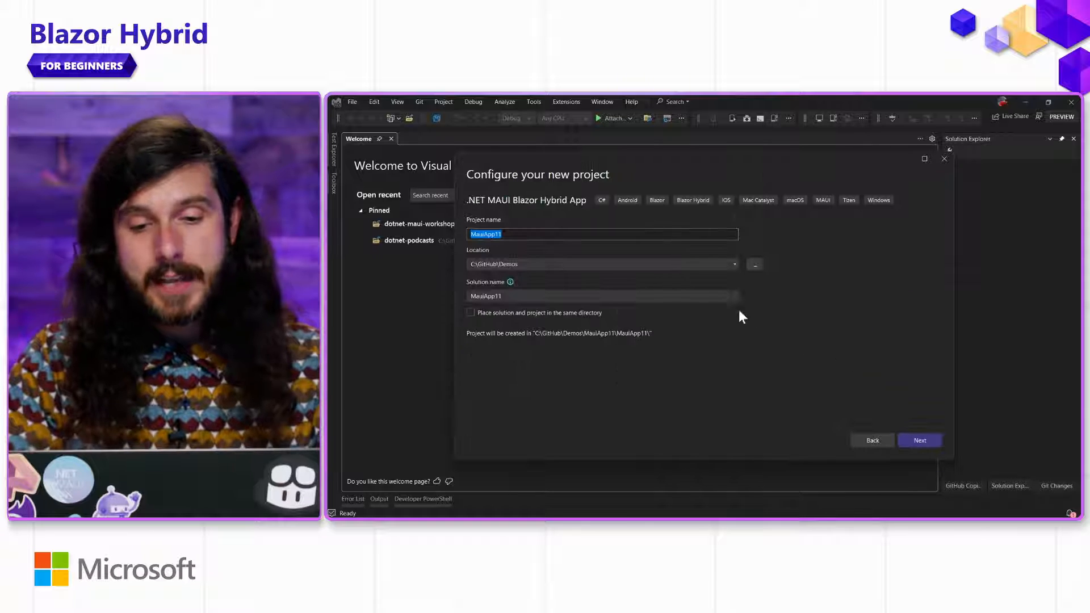
mouse_move(681, 284)
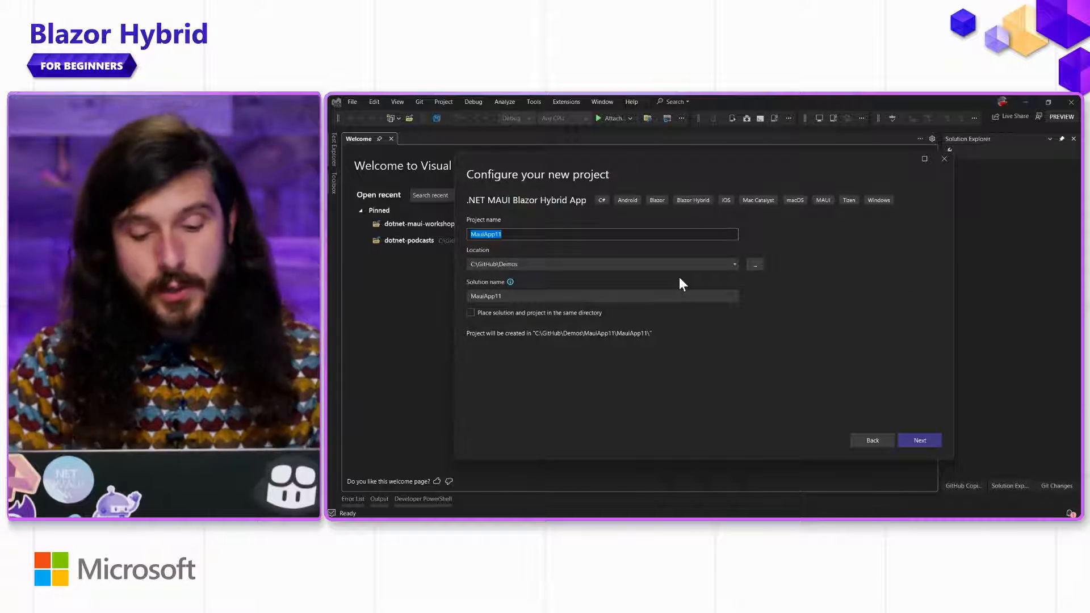
type("Hybrid")
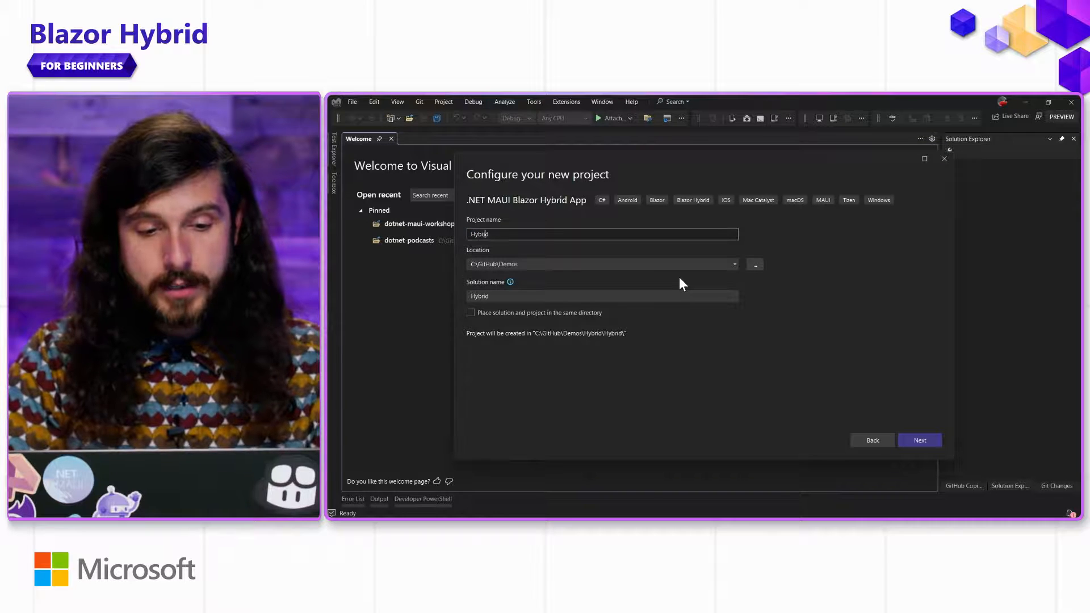
left_click(919, 440)
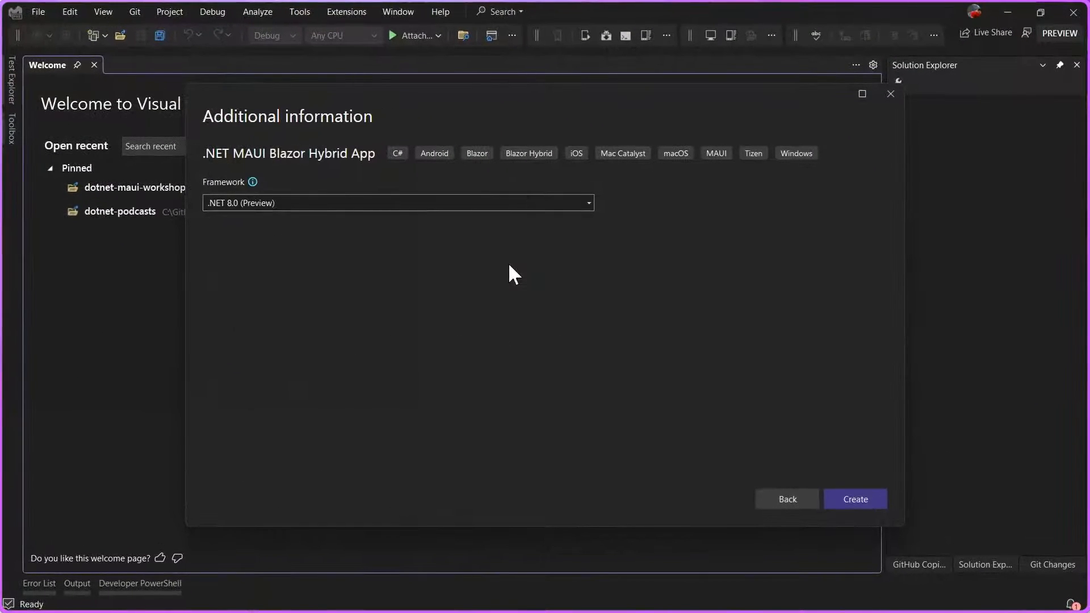
mouse_move(517, 182)
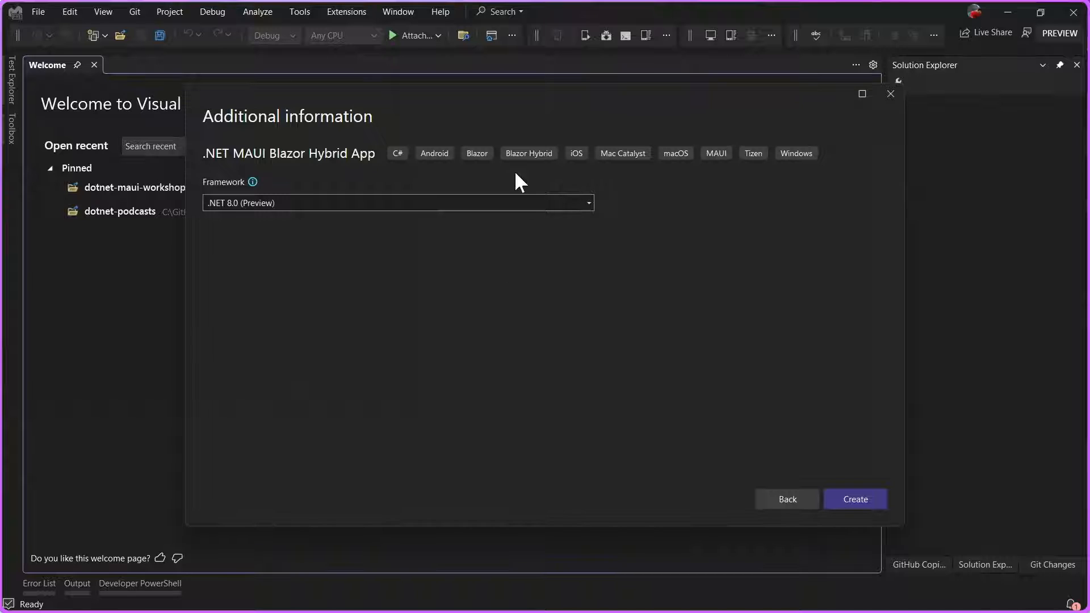
mouse_move(851, 417)
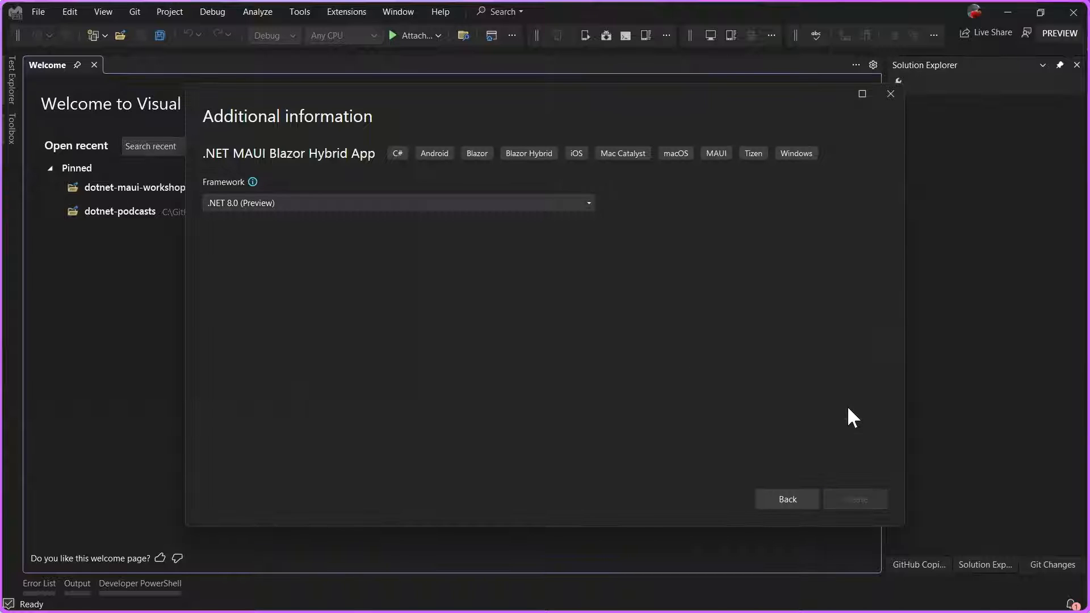
left_click(854, 500)
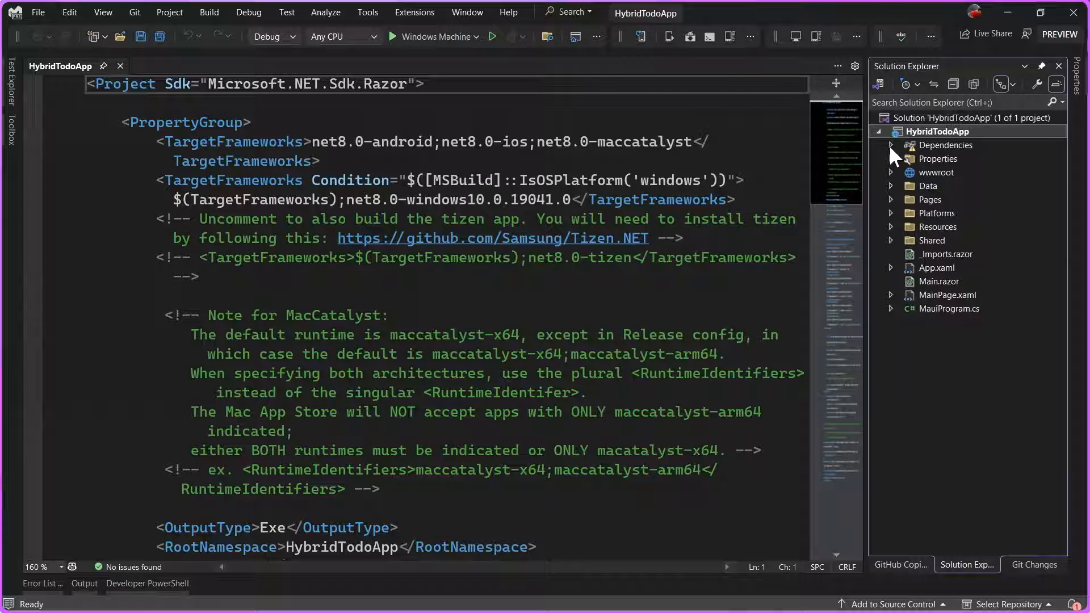
Highlight the two TargetFrameworks entries in HybridTodoApp.csproj, then close the project file.
left_click_drag(156, 142, 390, 181)
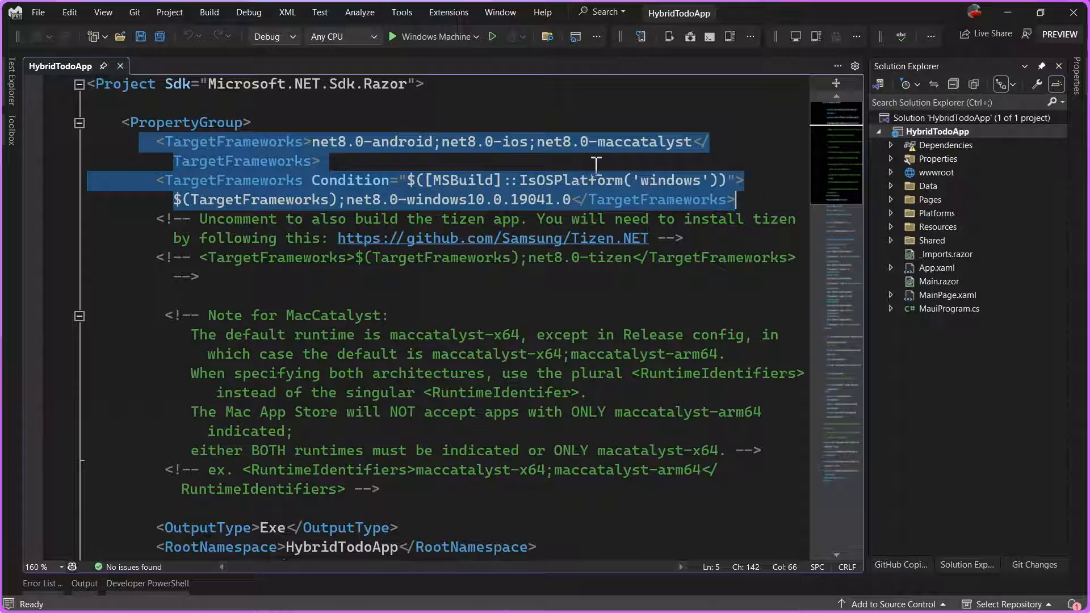
mouse_move(602, 187)
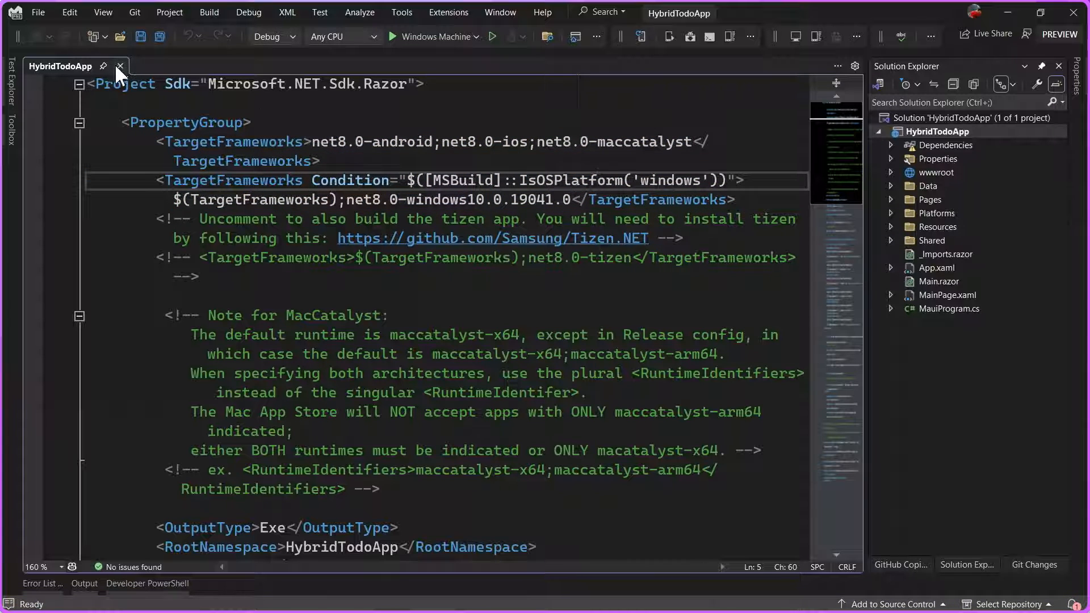
left_click(120, 65)
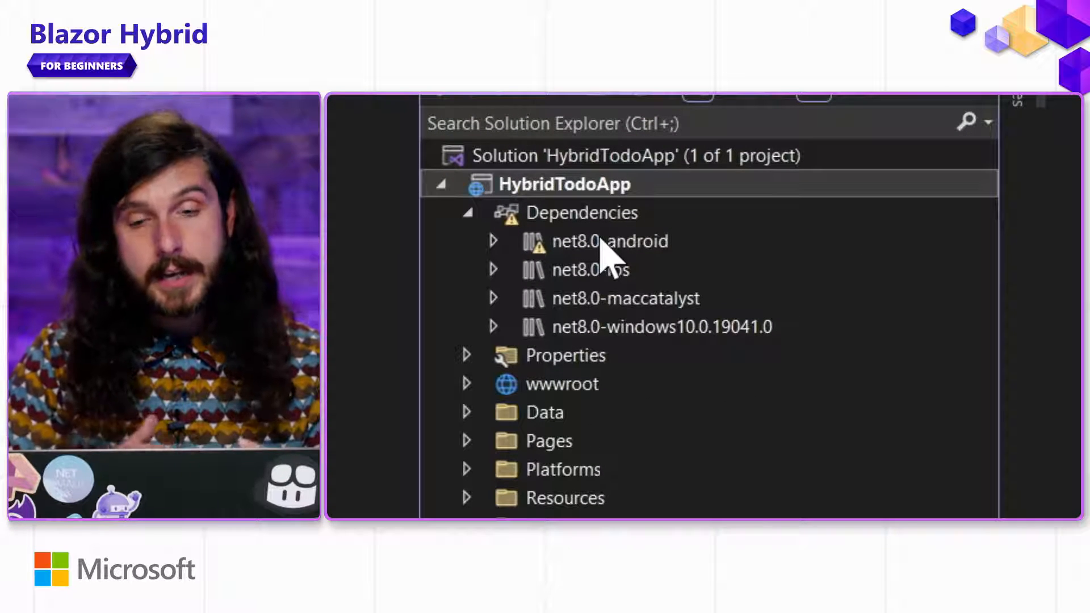
mouse_move(643, 354)
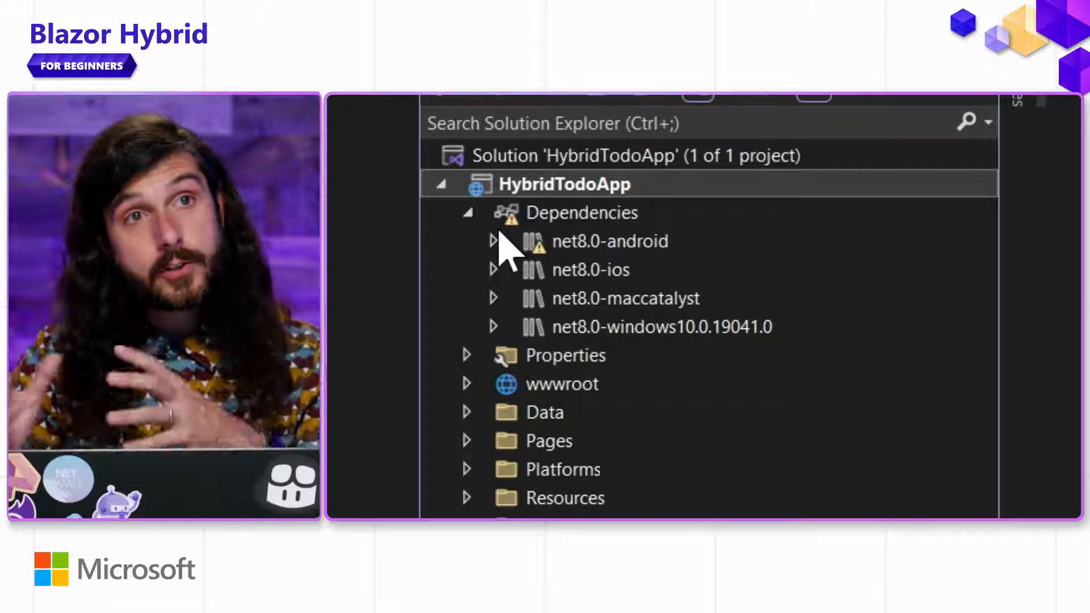
mouse_move(479, 376)
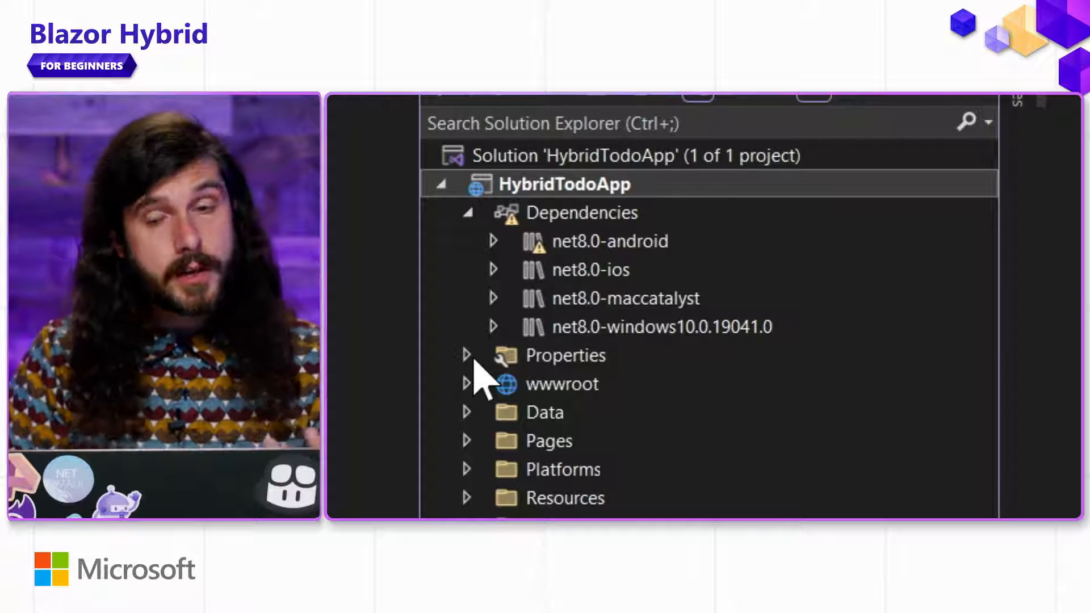
Browse wwwroot and Data, open WeatherForecastService.cs, and expand the Pages folder.
left_click(466, 212)
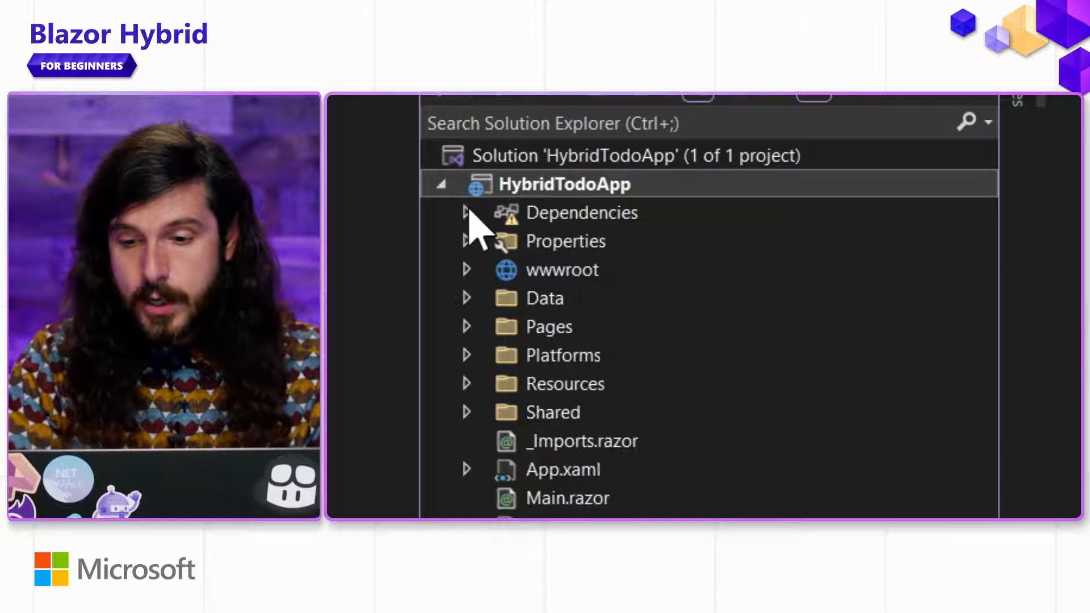
left_click(466, 270)
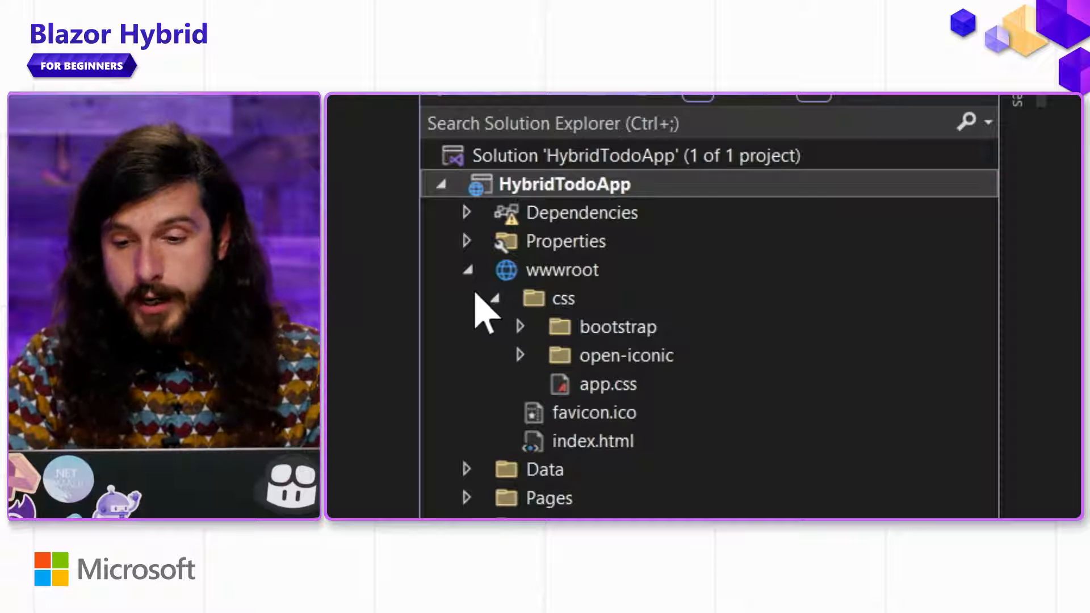
left_click(467, 270)
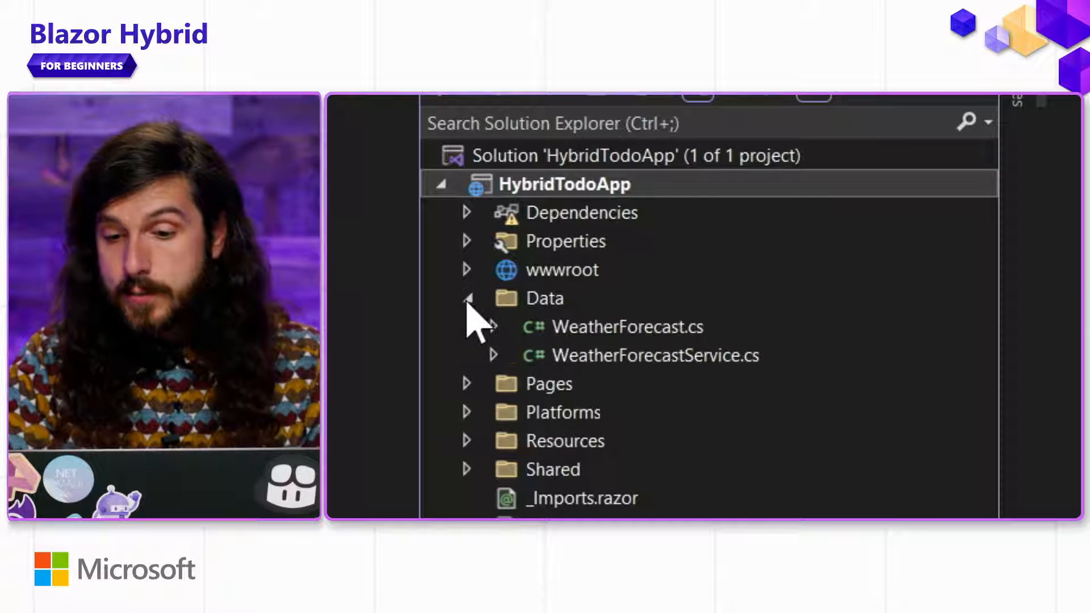
mouse_move(657, 380)
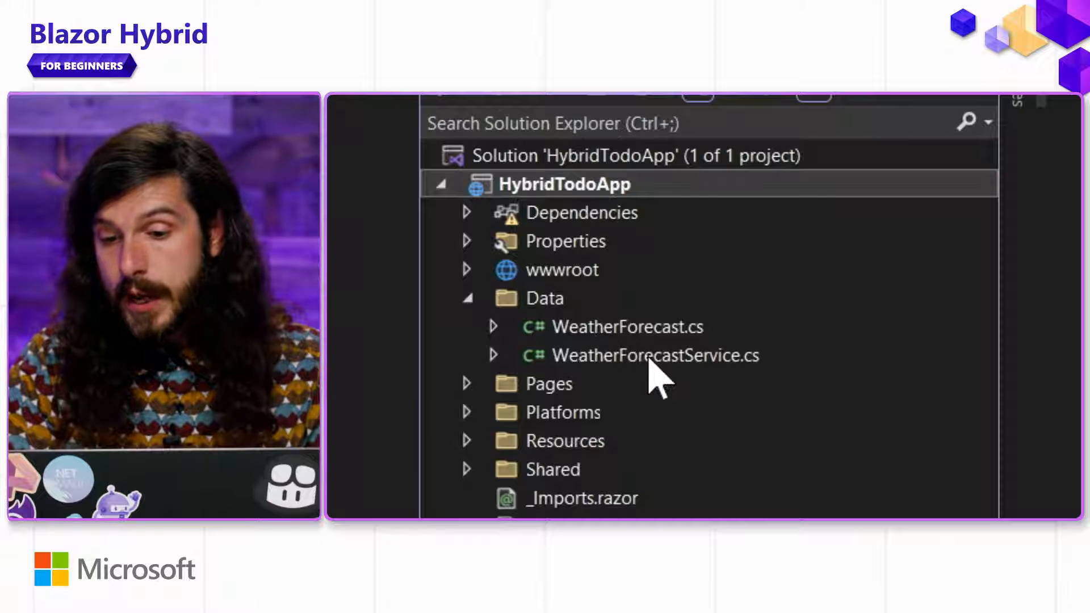
left_click(654, 355)
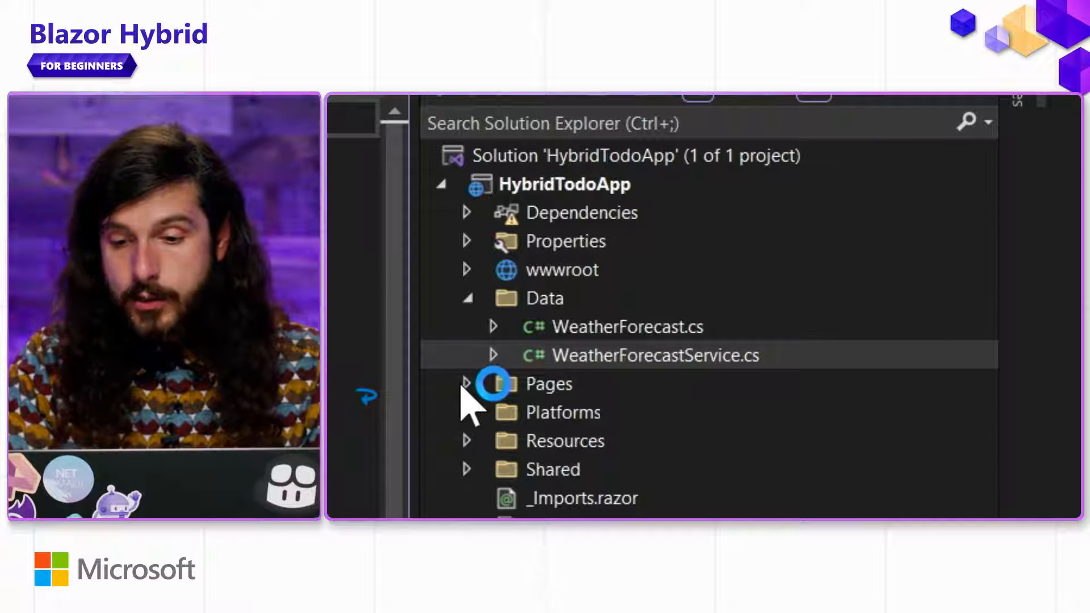
left_click(467, 384)
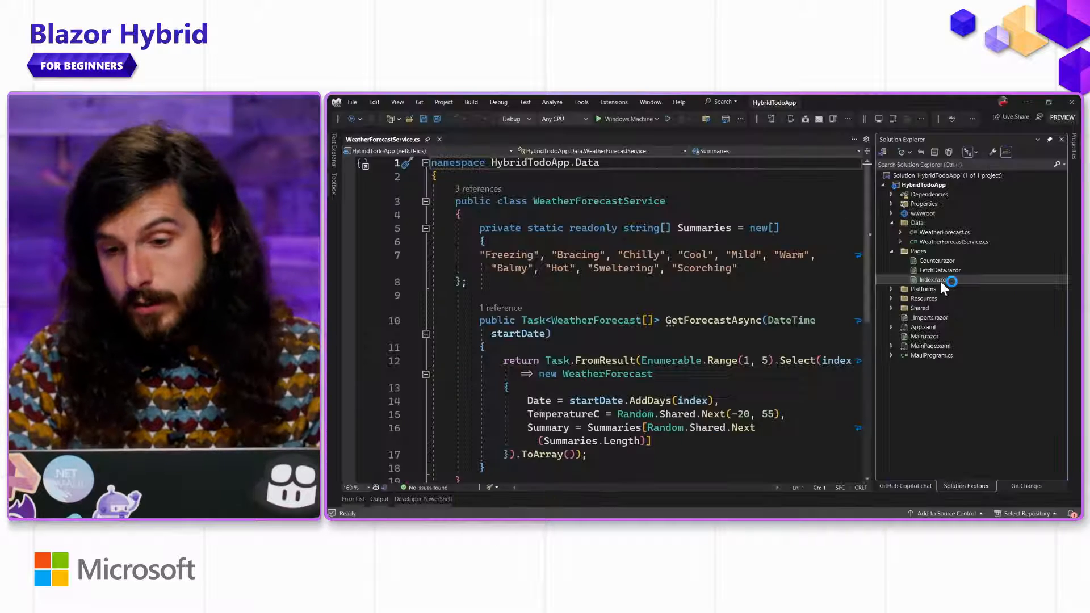
Open Index.razor and FetchData.razor and scroll through their page markup.
double_click(929, 280)
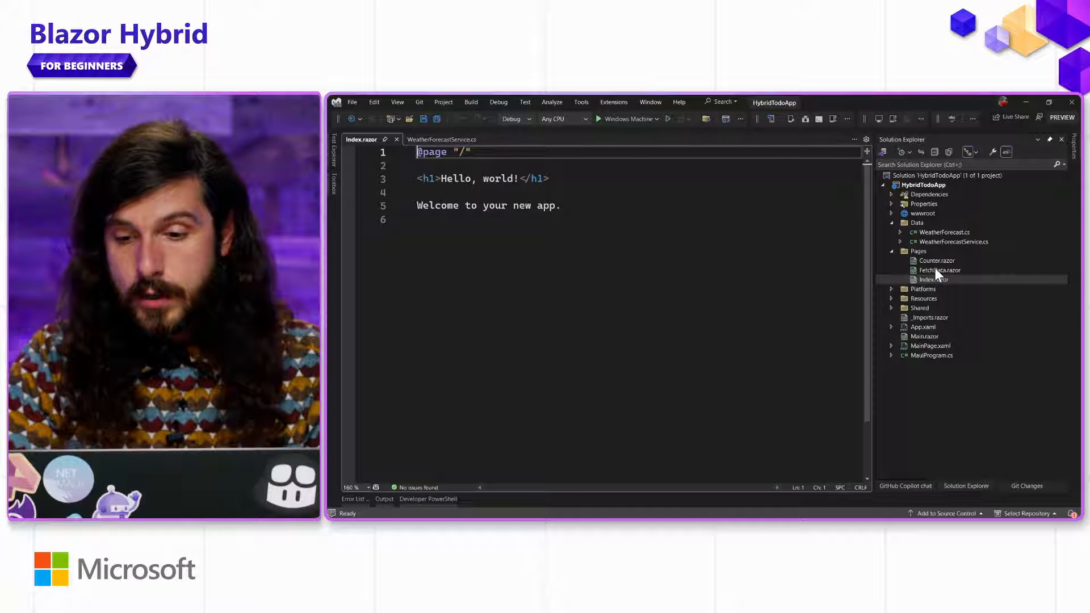
double_click(939, 270)
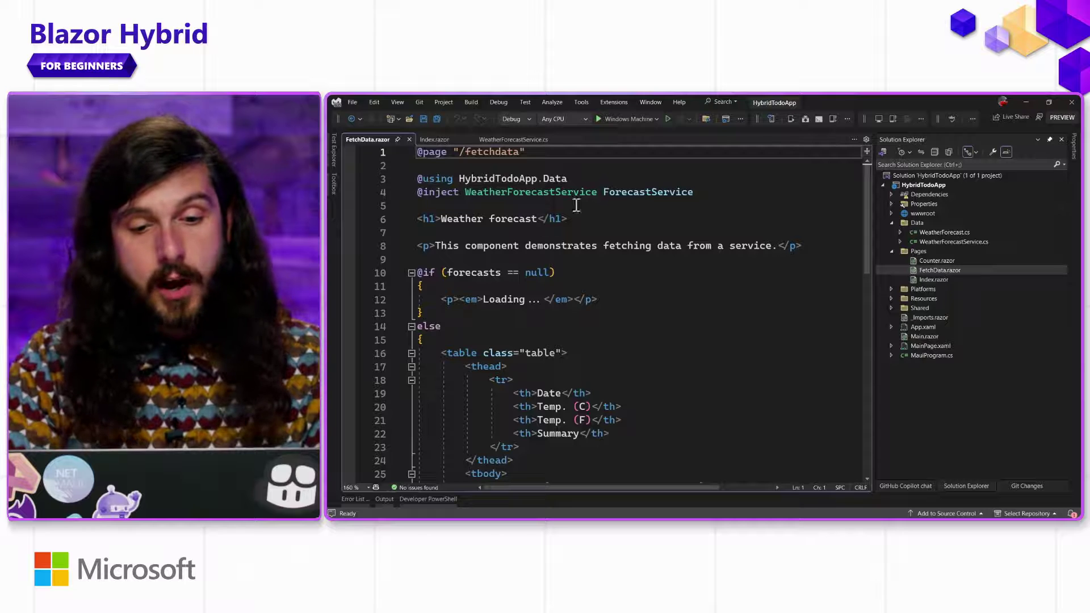
scroll("down", 3)
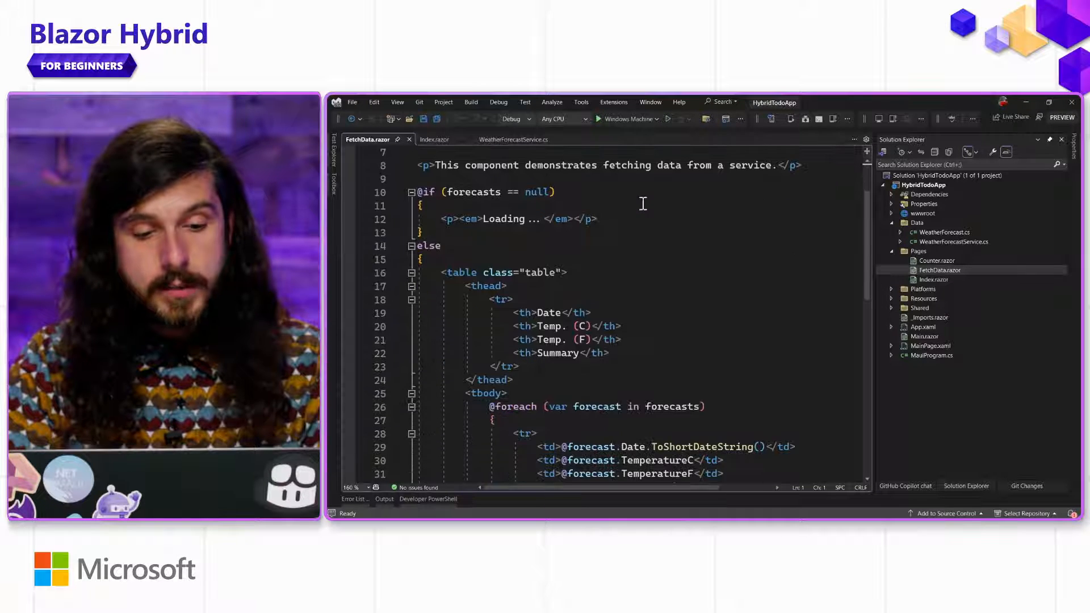
scroll("down", 3)
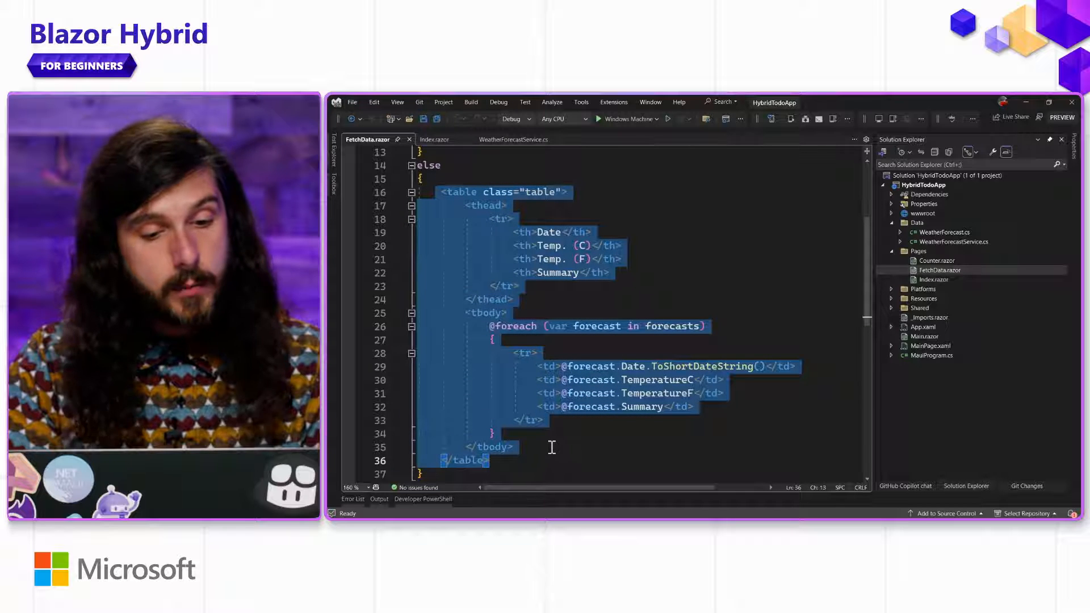
scroll("down", 3)
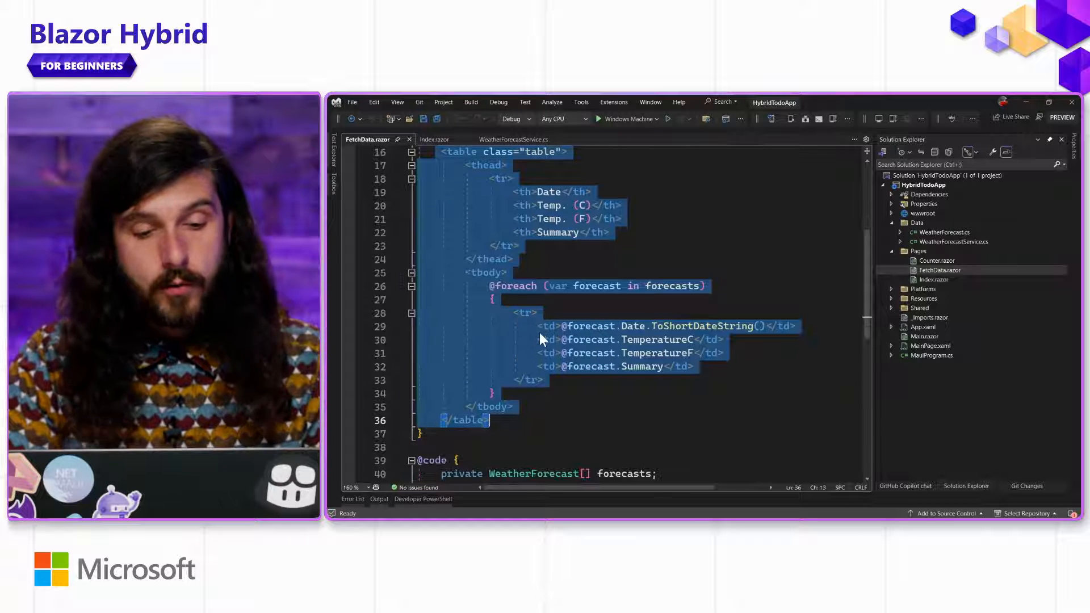
scroll("down", 3)
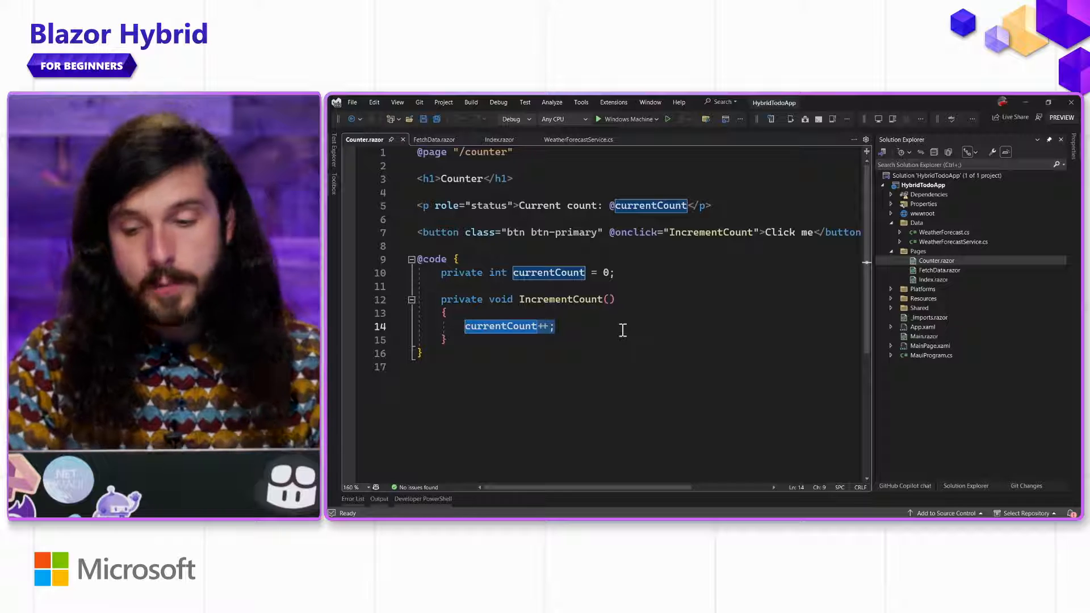
Collapse Data and Pages and expand Platforms to list Android, iOS, MacCatalyst, Tizen and Windows.
left_click(891, 222)
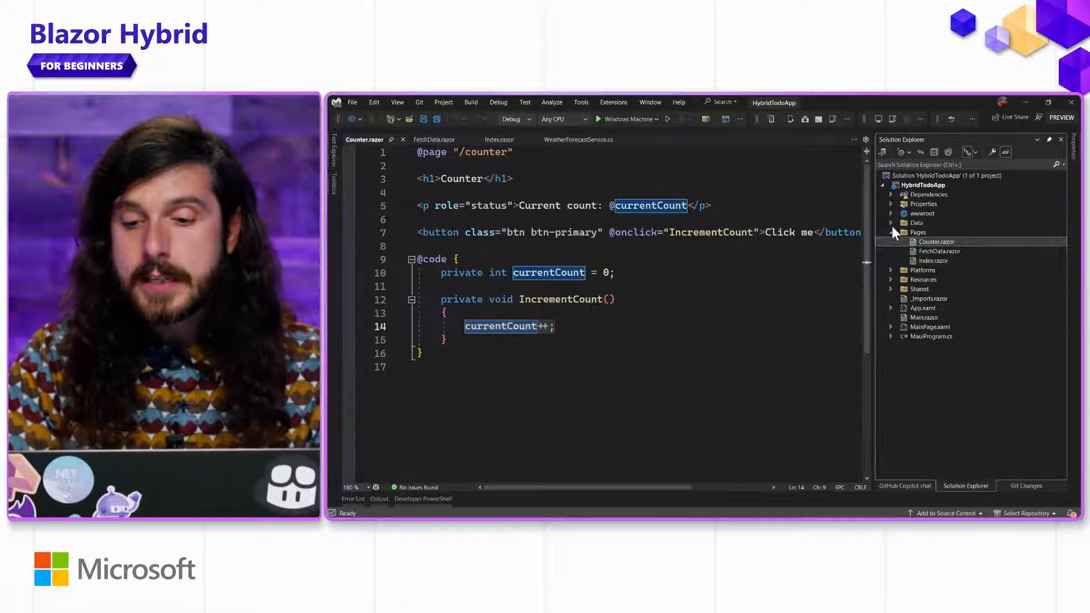
left_click(893, 232)
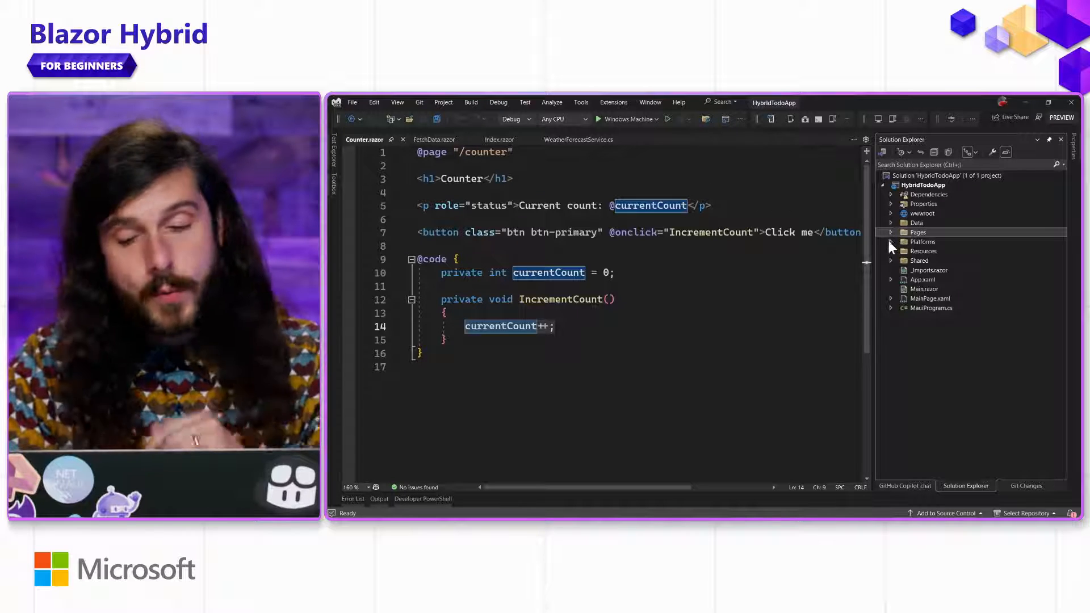
left_click(893, 240)
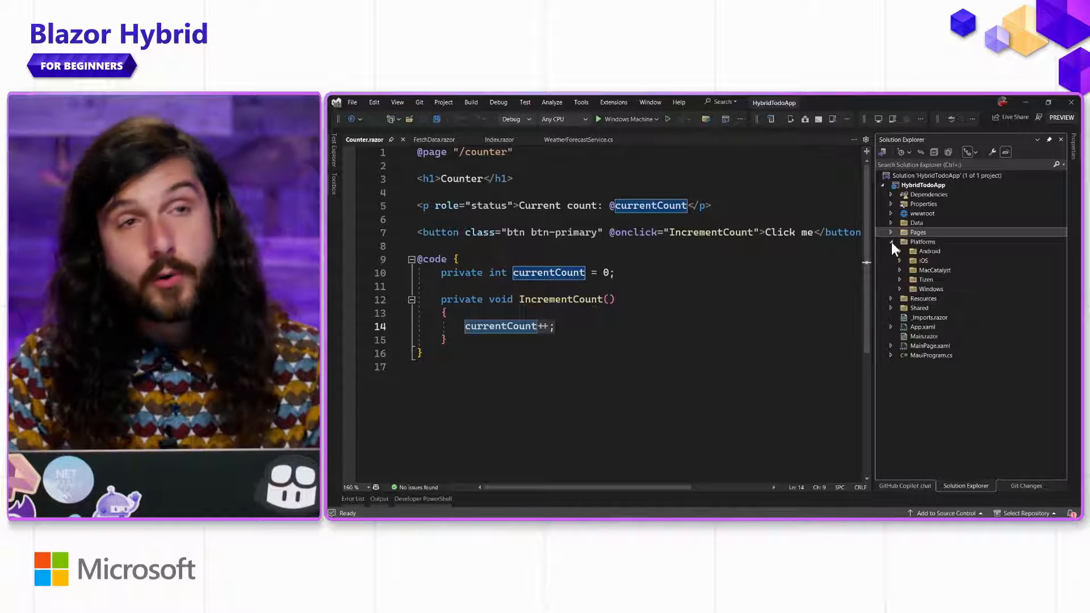
mouse_move(900, 257)
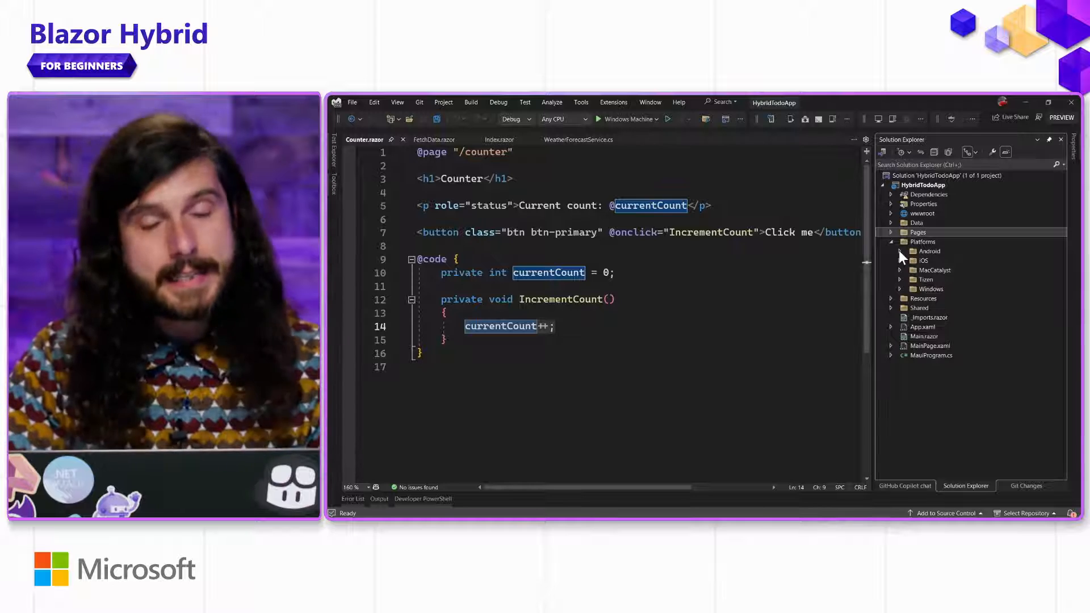
Expand the Android folder with MainActivity.cs, then expand the iOS platform folder.
left_click(900, 251)
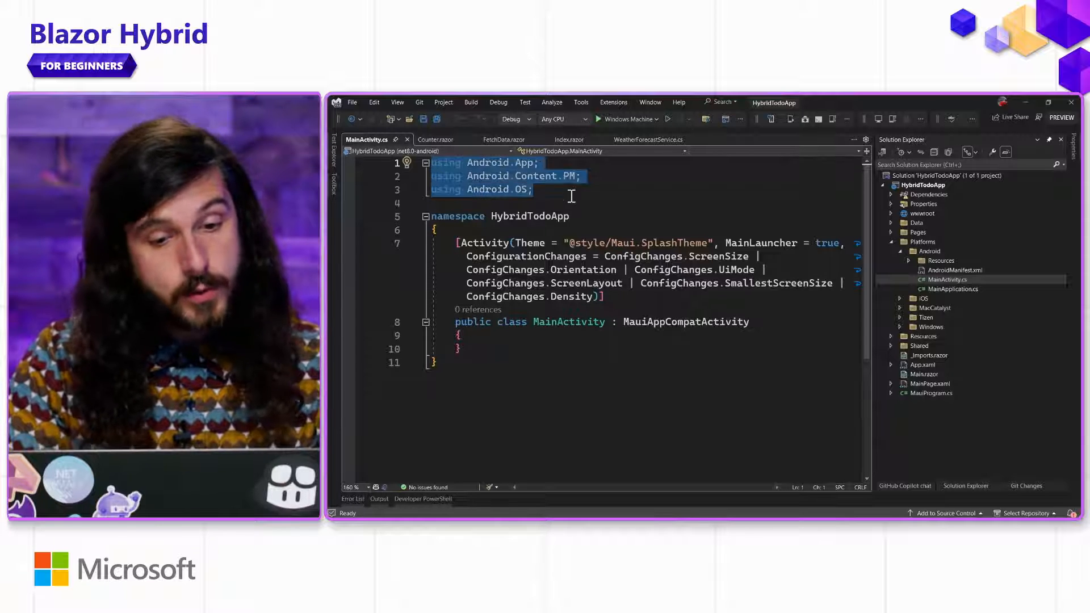
left_click(533, 189)
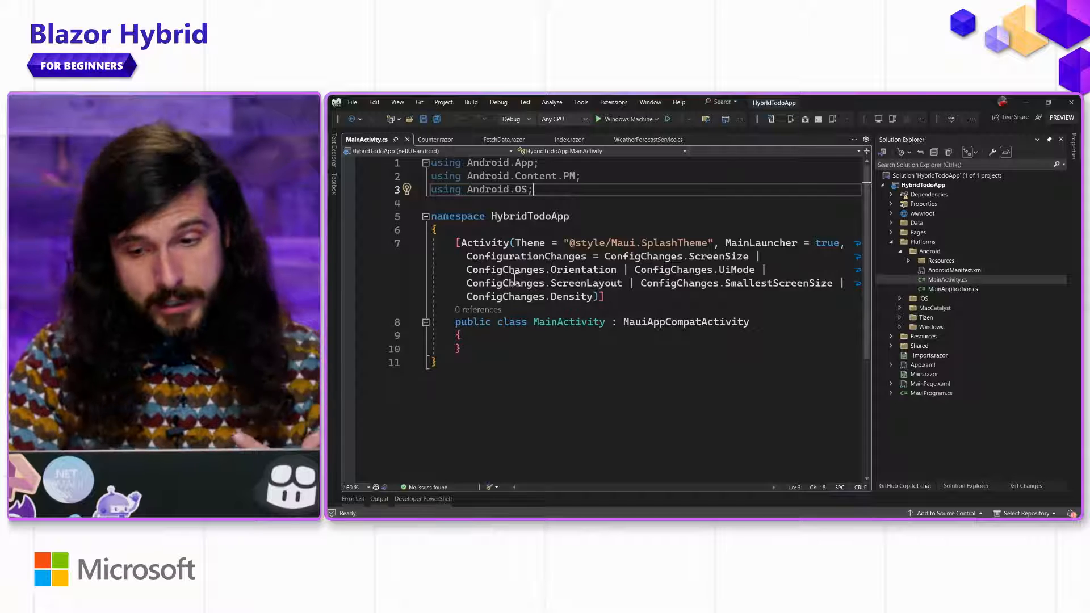
left_click(892, 298)
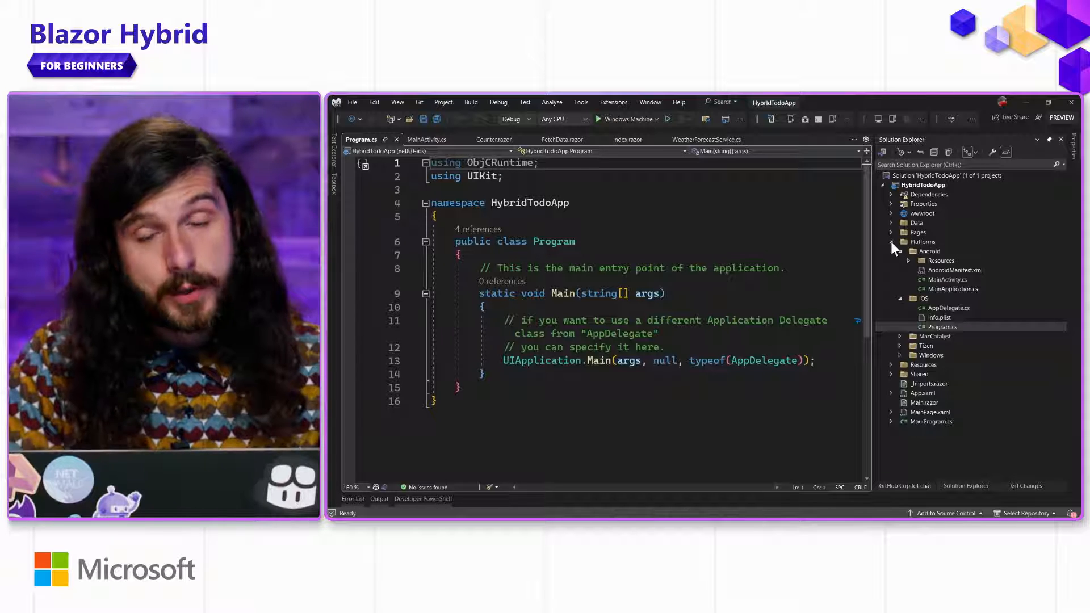
left_click(893, 241)
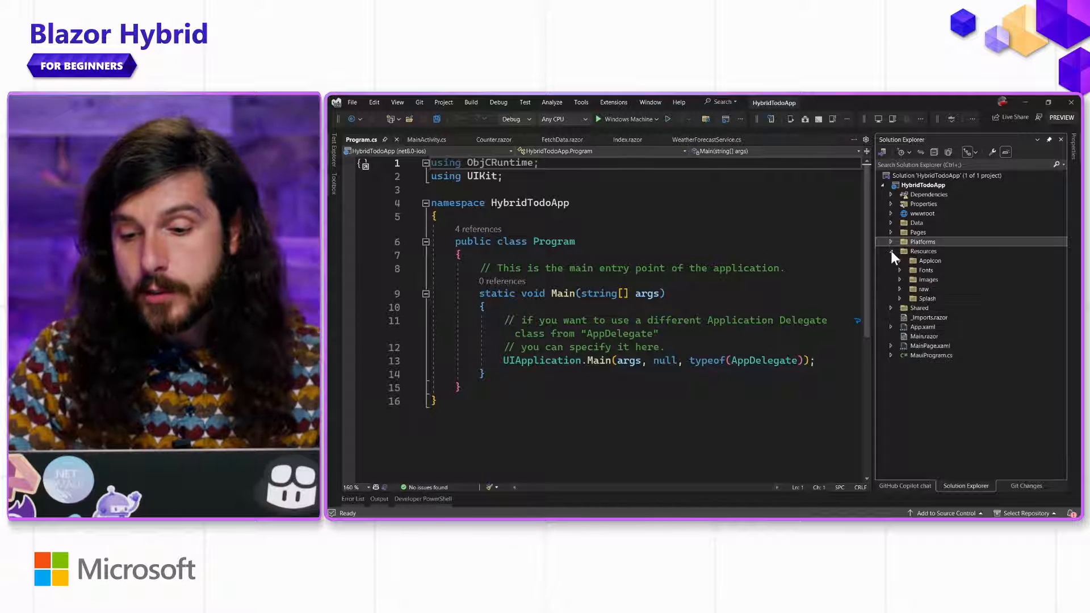
left_click(930, 261)
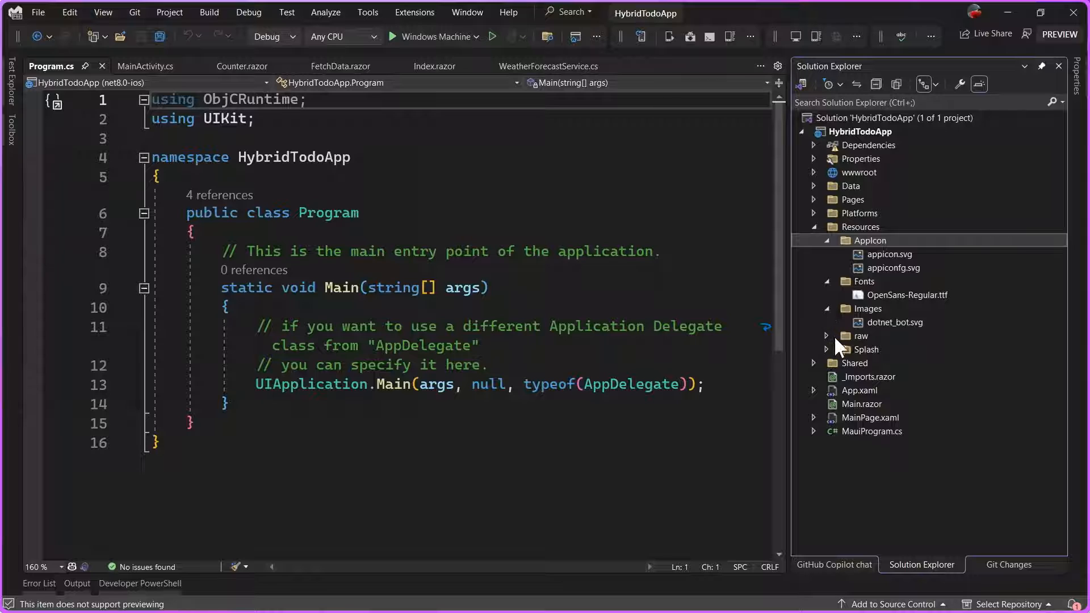
left_click(815, 336)
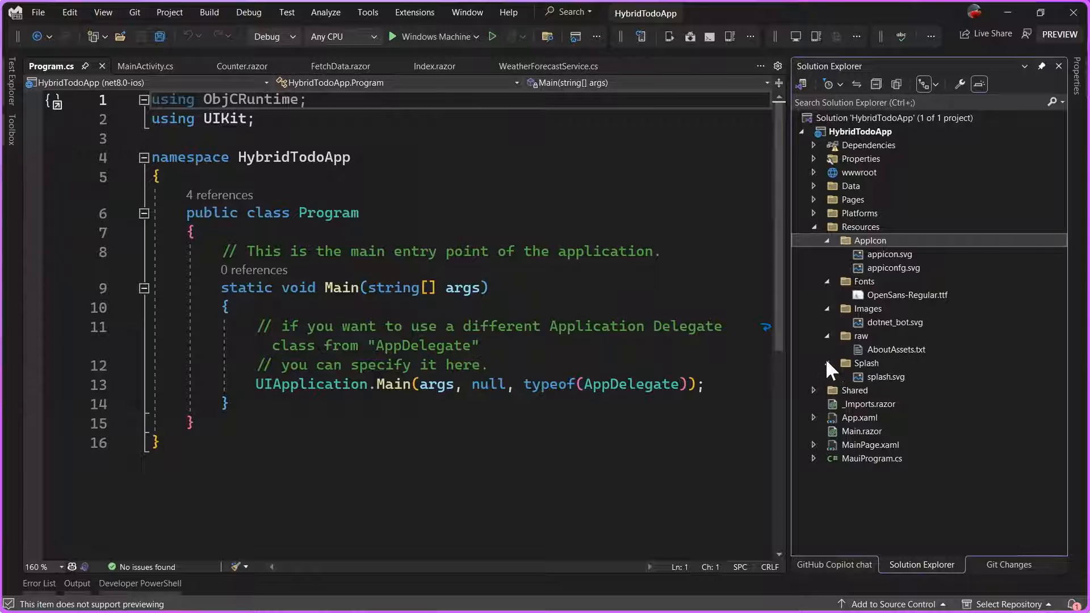
mouse_move(904, 396)
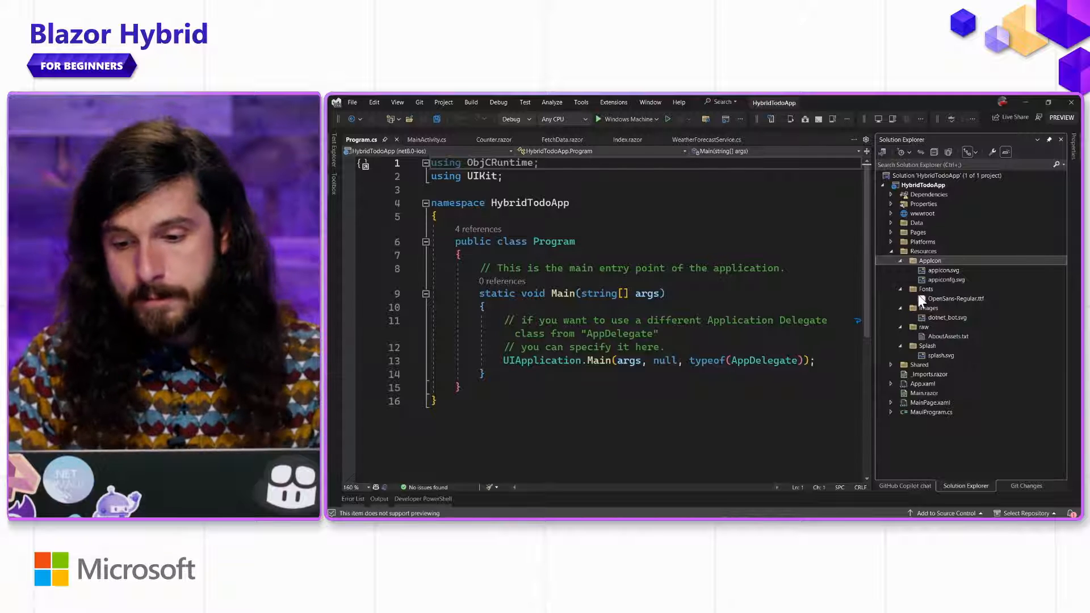
left_click(893, 251)
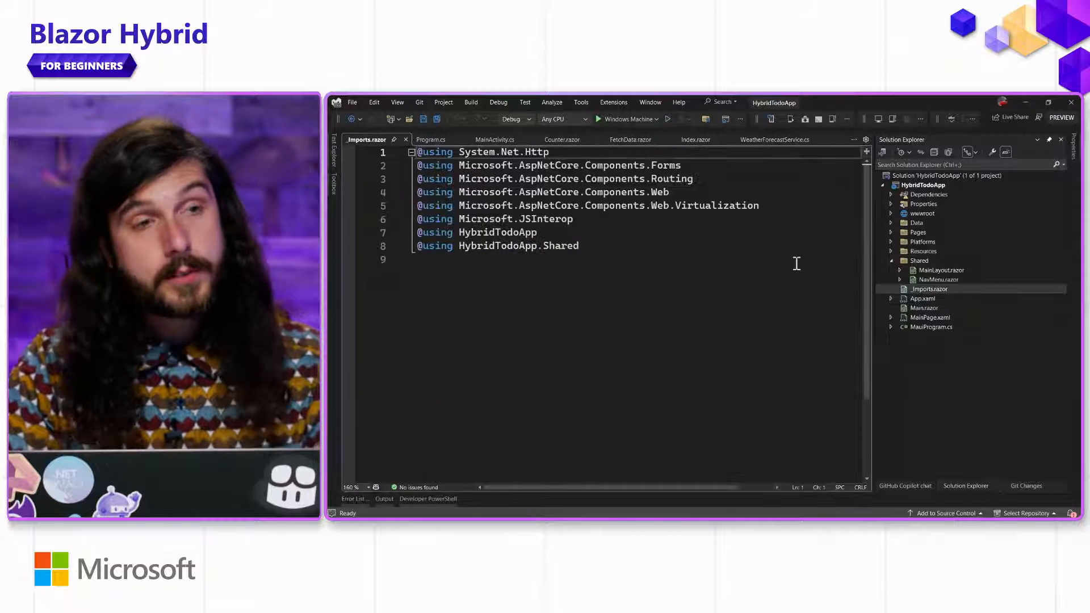
key("ctrl+a")
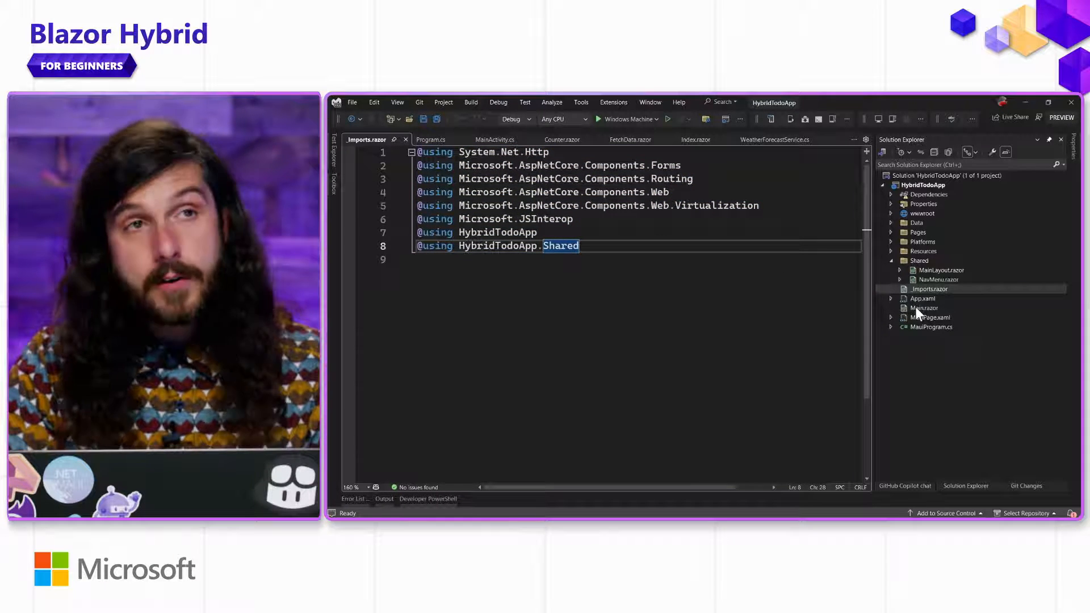
mouse_move(930, 327)
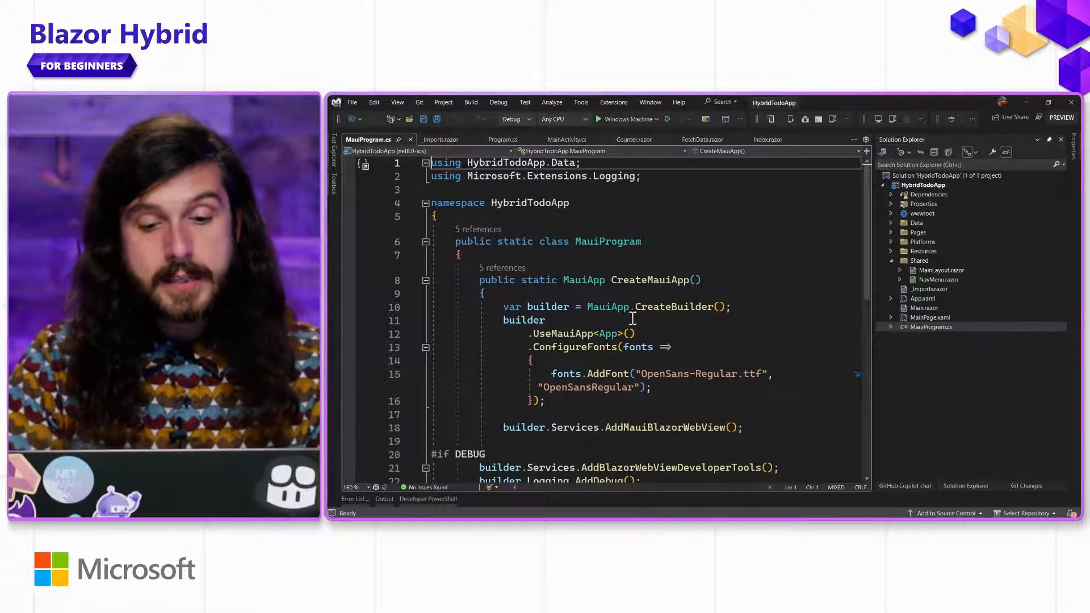
mouse_move(607, 306)
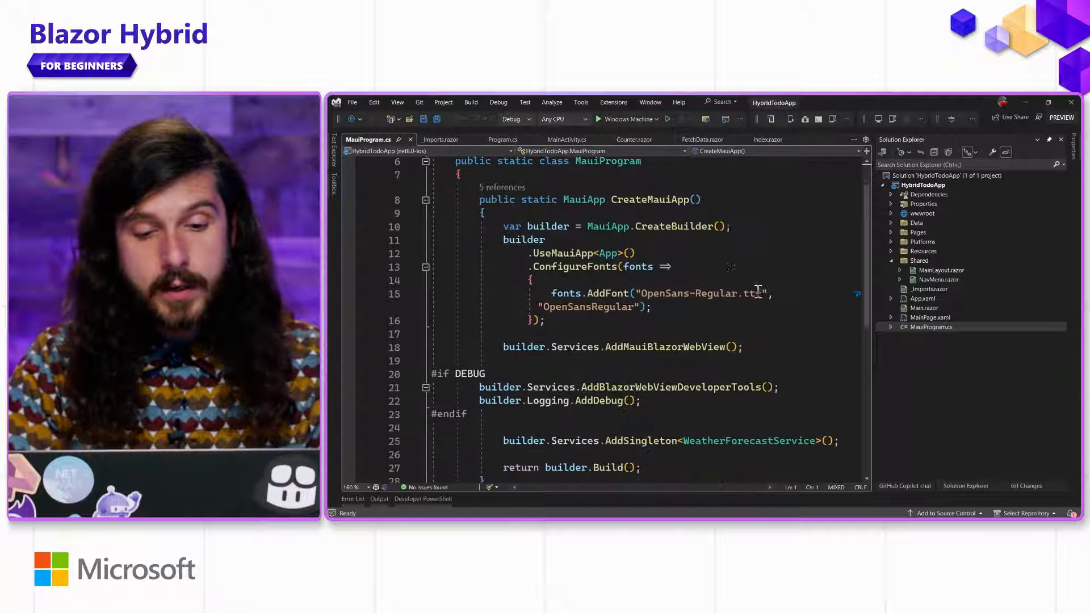
Open MauiProgram.cs showing the debug-only developer tools and WeatherForecastService singleton registration.
double_click(580, 253)
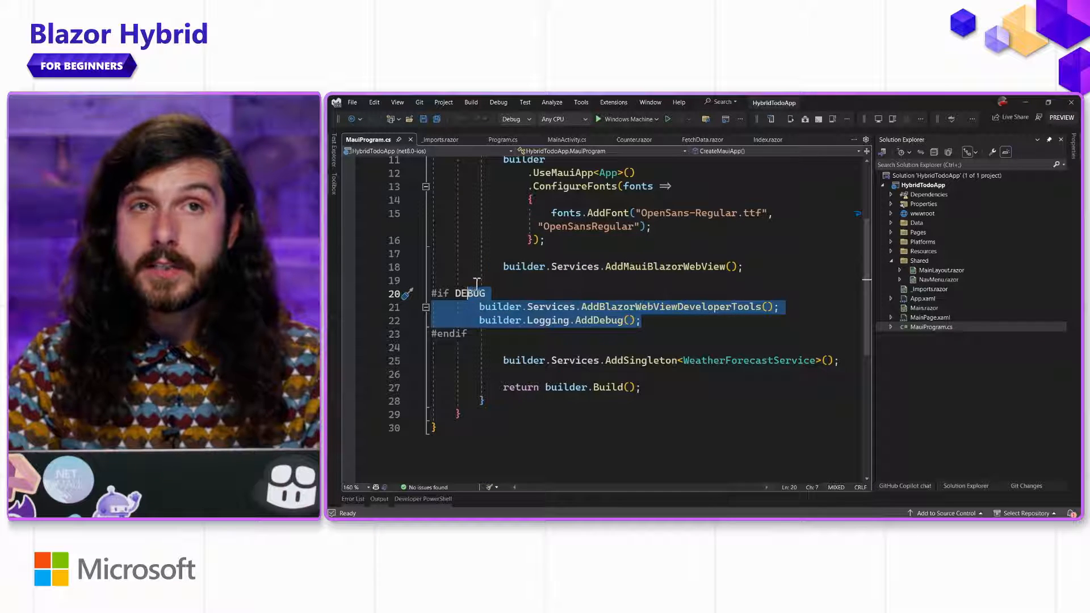
left_click(472, 265)
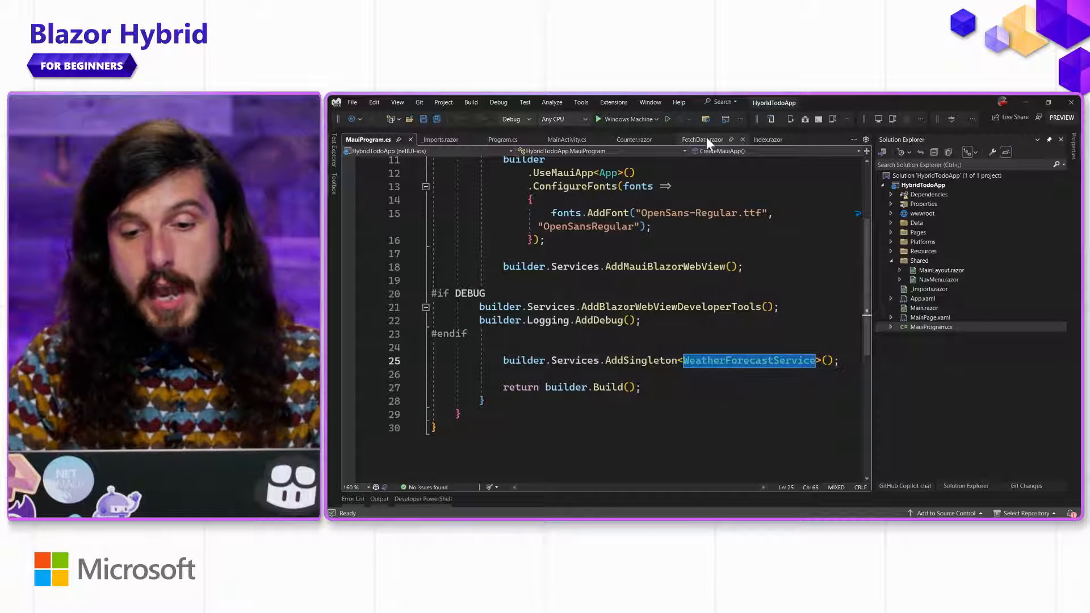
Return to FetchData.razor, then open App.xaml and expand it to reach its App.xaml.cs code-behind.
left_click(701, 138)
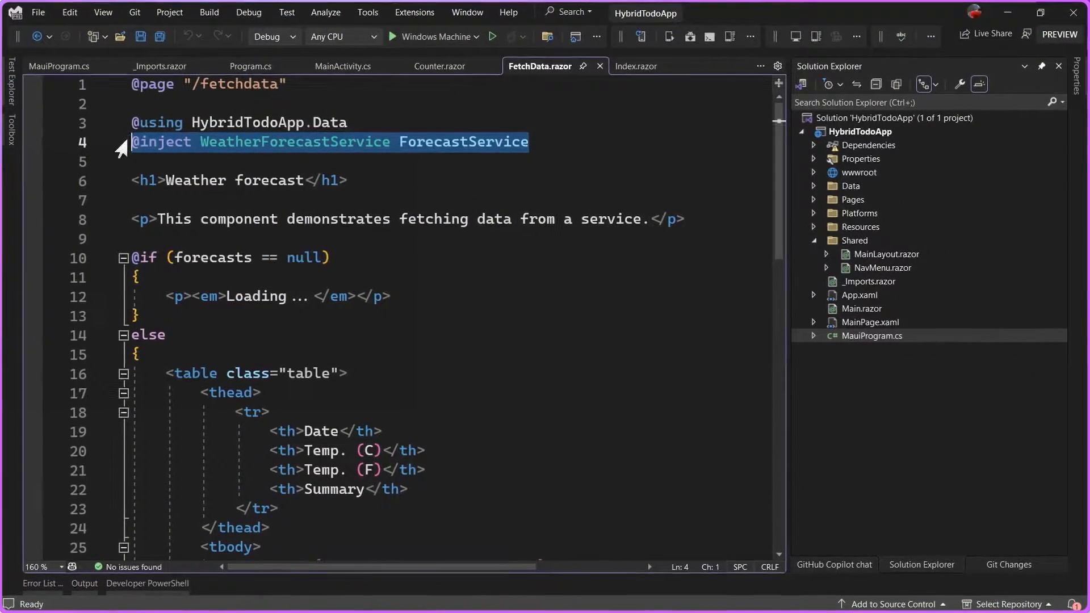
mouse_move(310, 152)
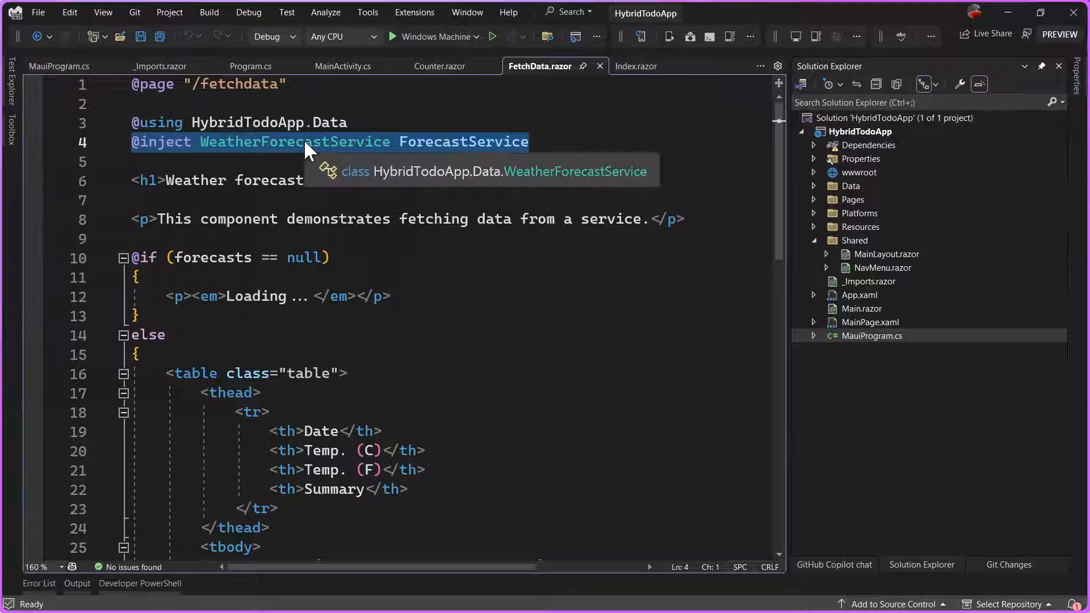
mouse_move(894, 350)
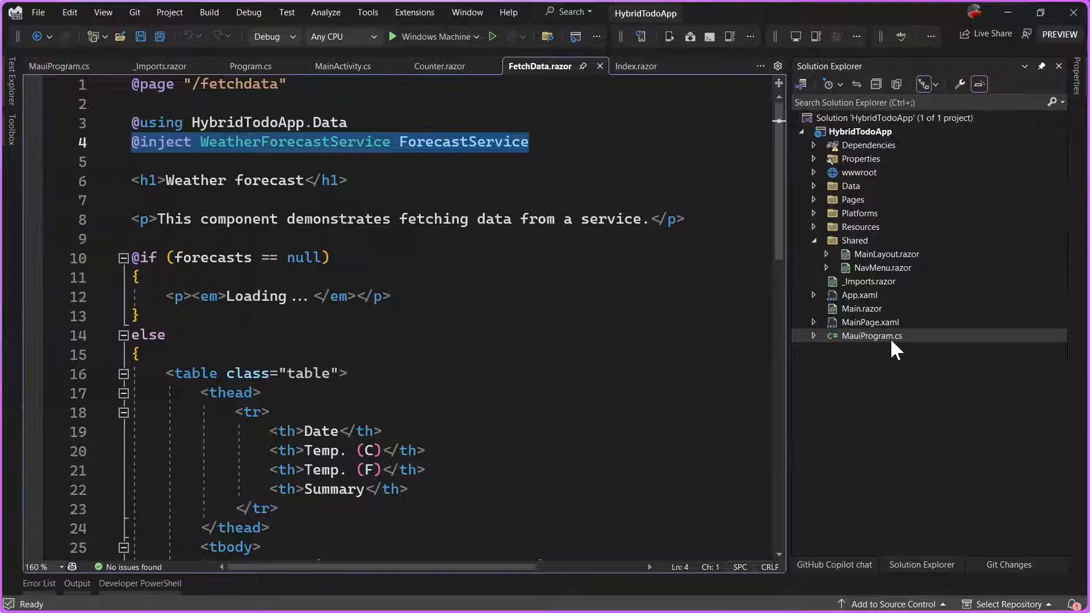
mouse_move(865, 316)
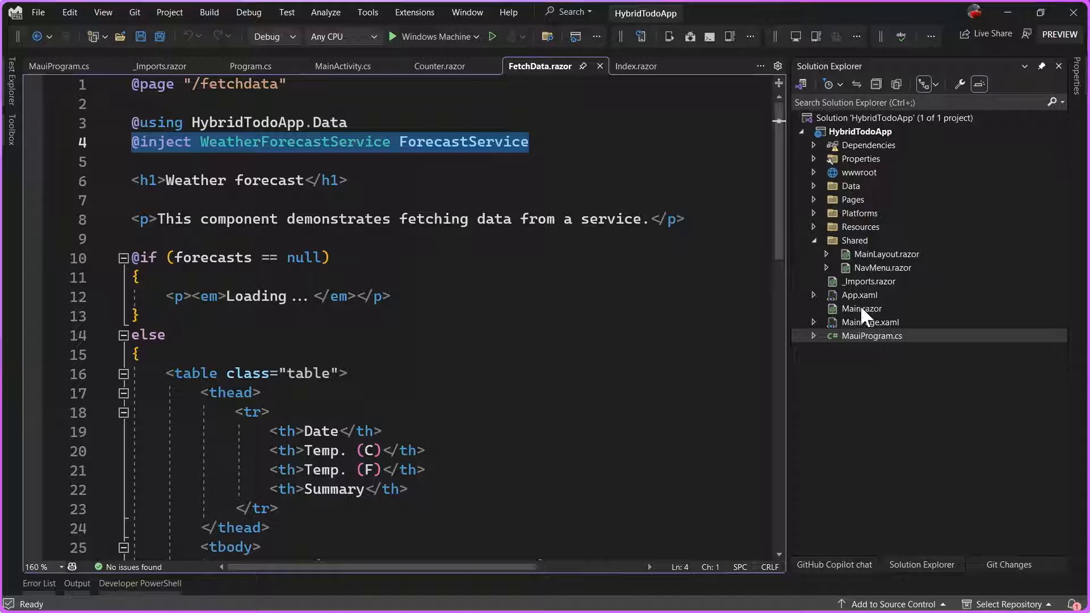
left_click(860, 295)
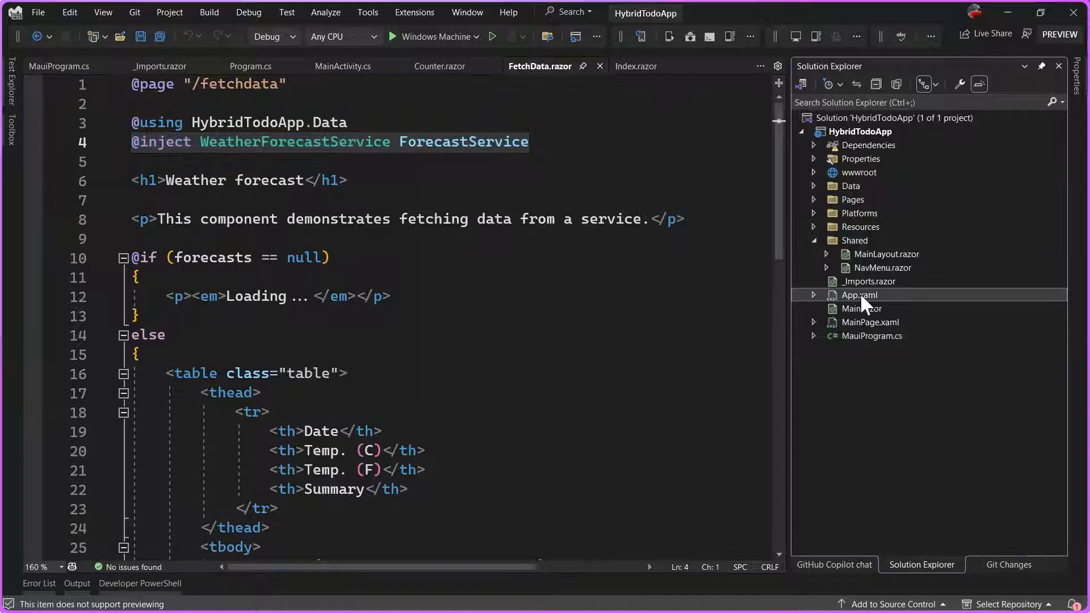
double_click(860, 295)
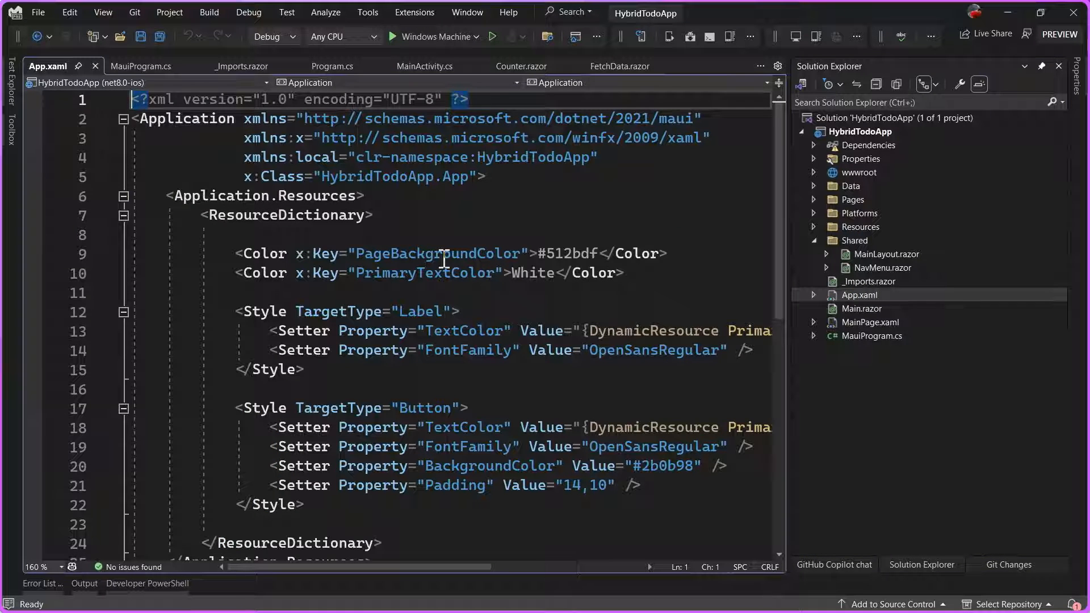
scroll("down", 3)
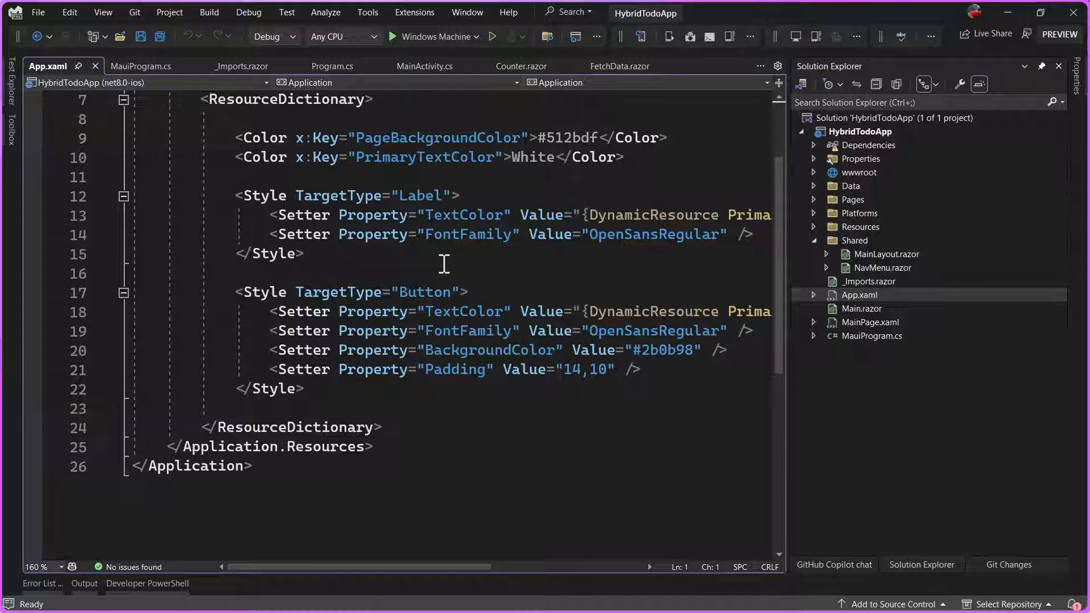
left_click(814, 296)
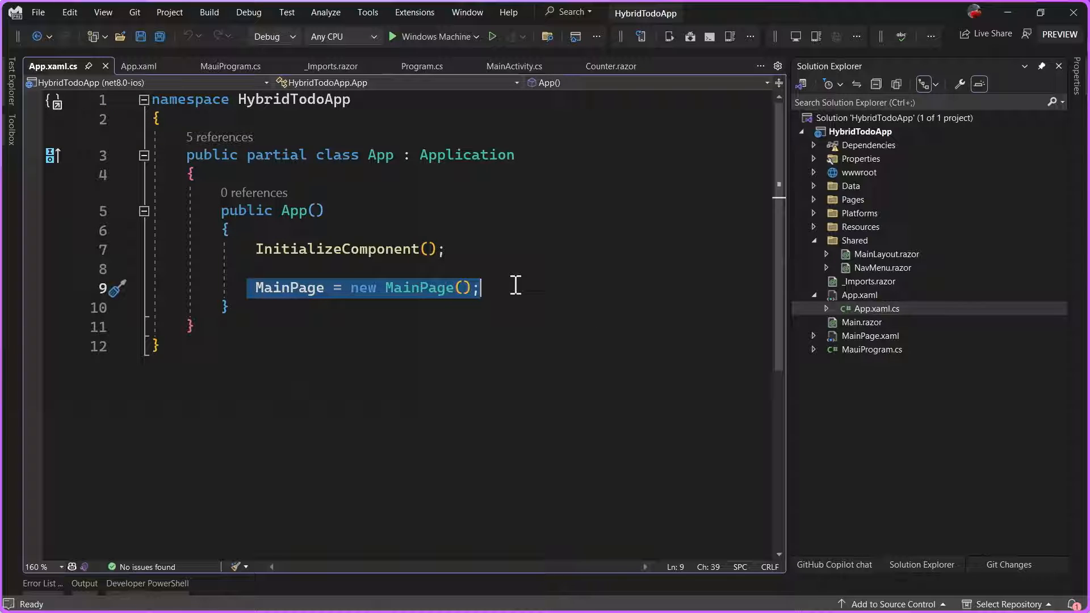
mouse_move(862, 351)
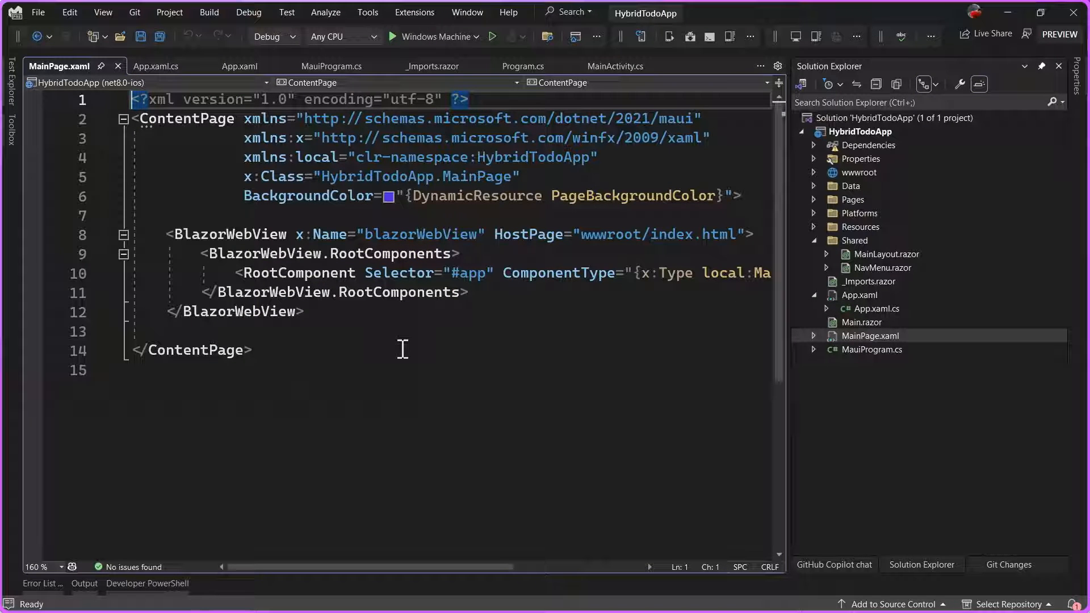
mouse_move(1046, 75)
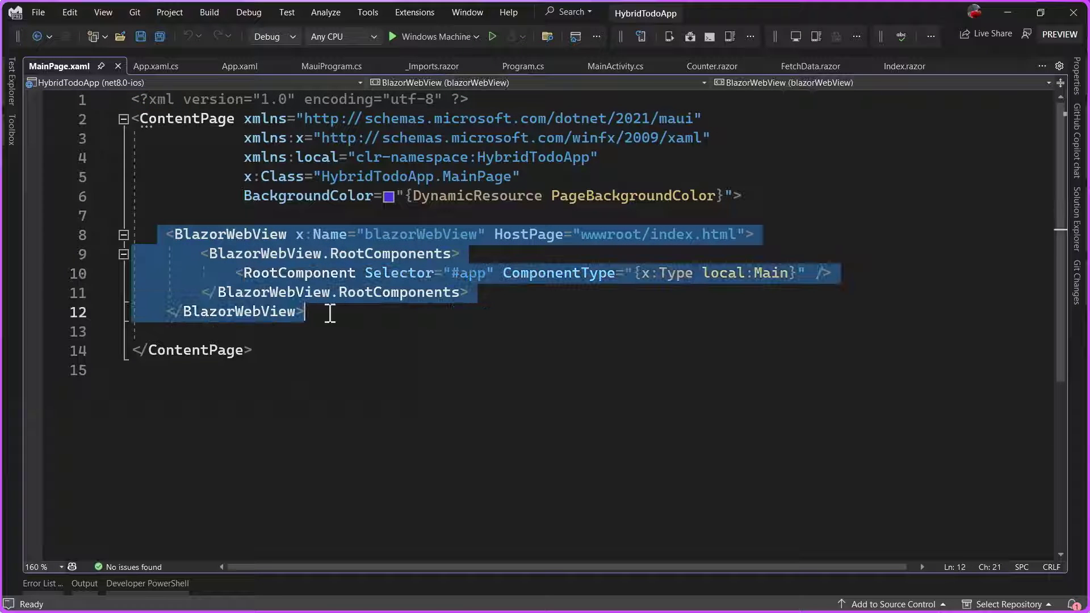
Place the cursor inside the BlazorWebView element of MainPage.xaml.
left_click(337, 312)
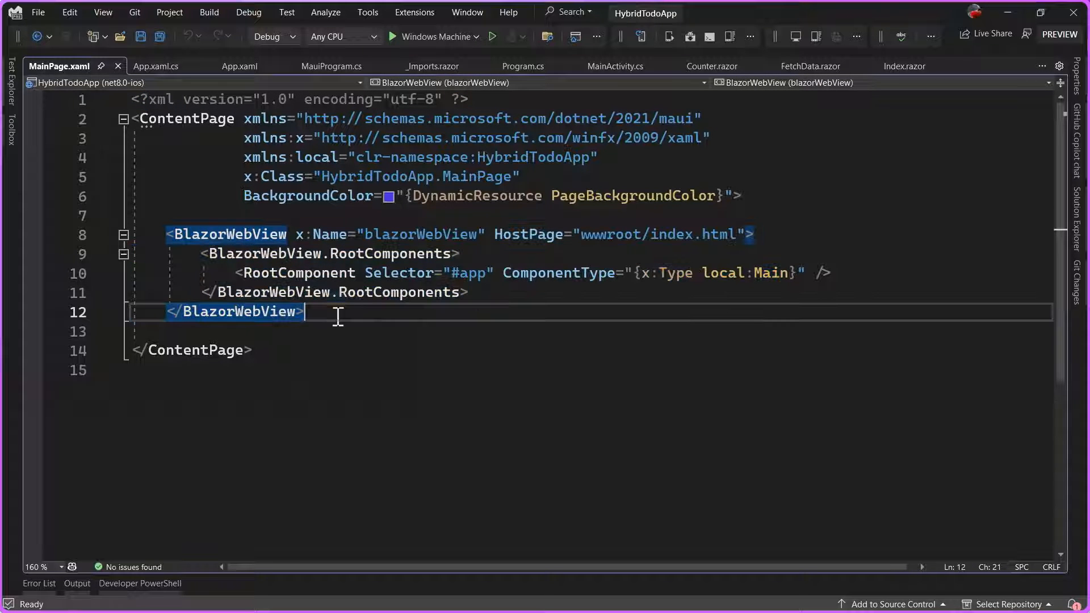
mouse_move(481, 239)
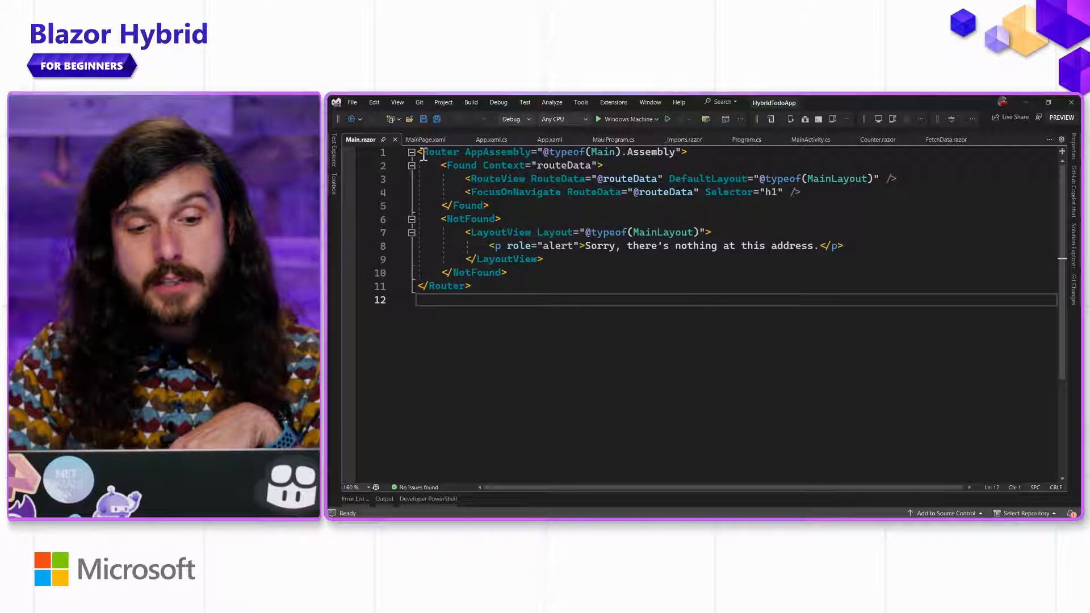
double_click(497, 153)
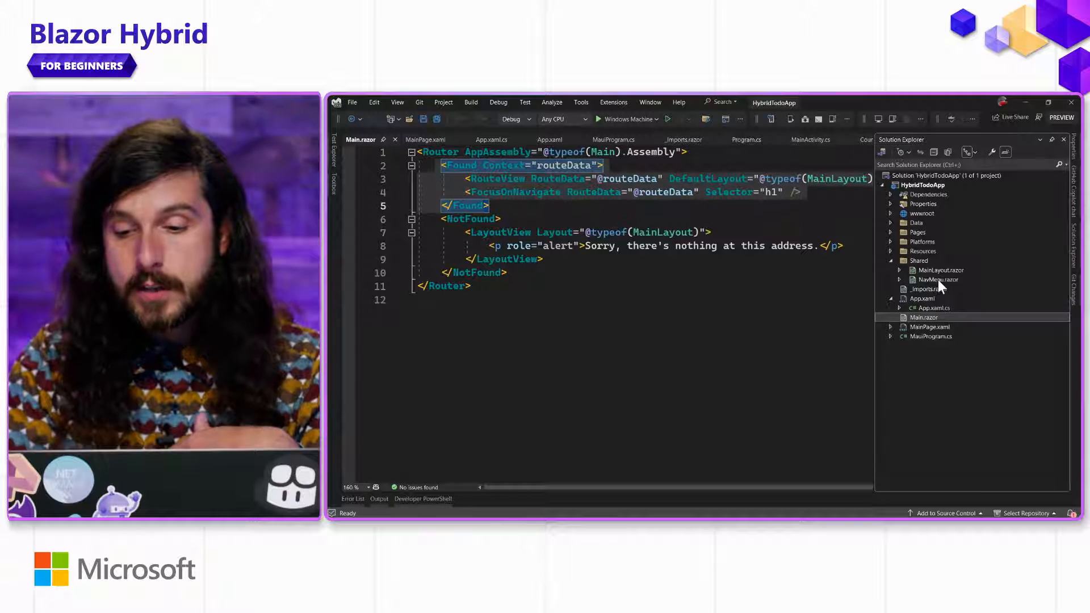
double_click(937, 279)
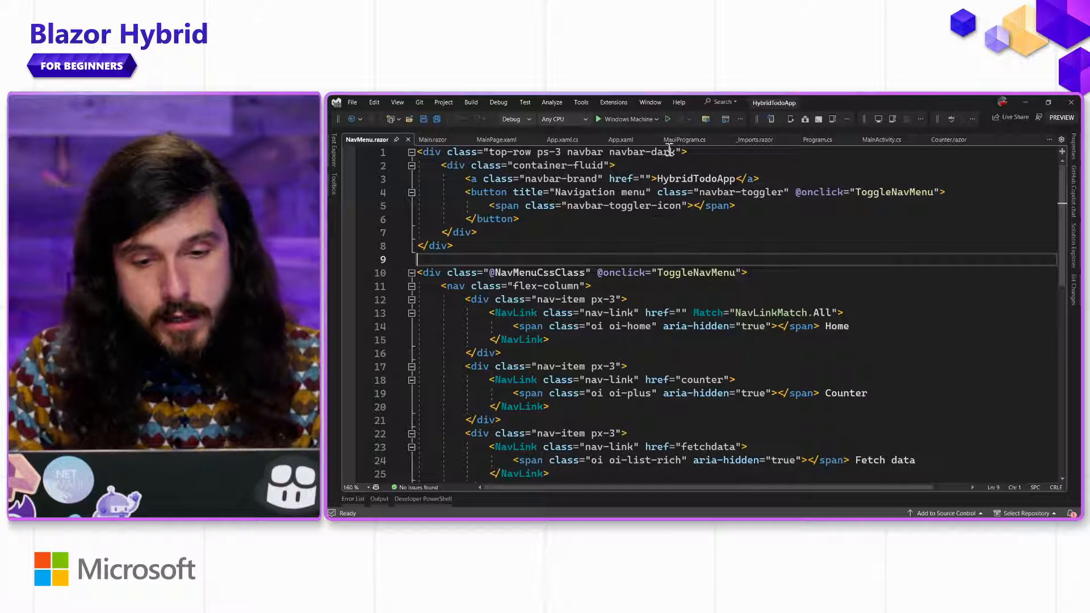
left_click(658, 119)
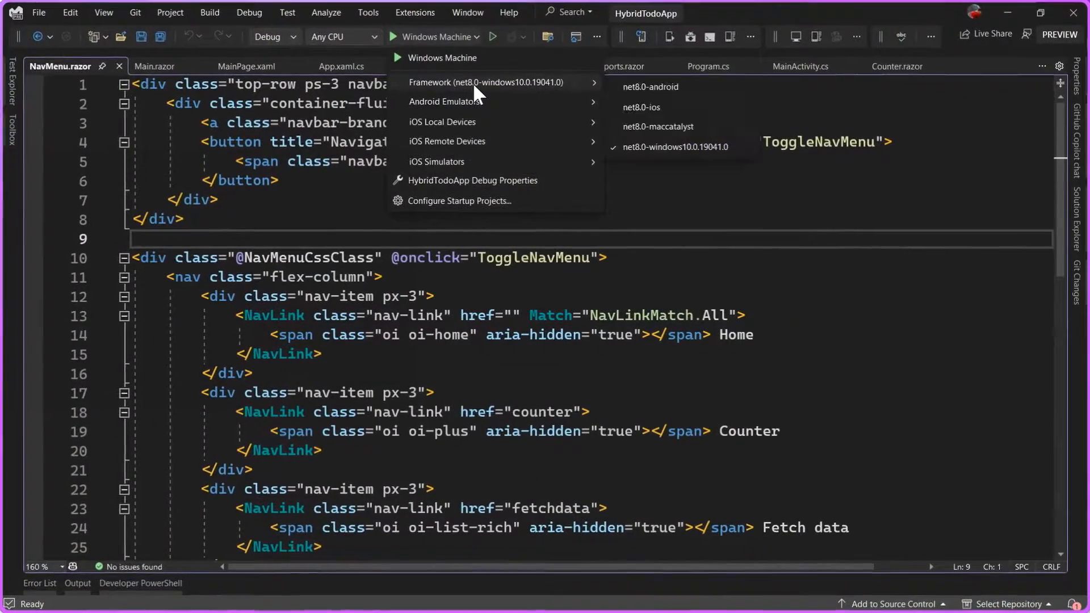
mouse_move(442, 58)
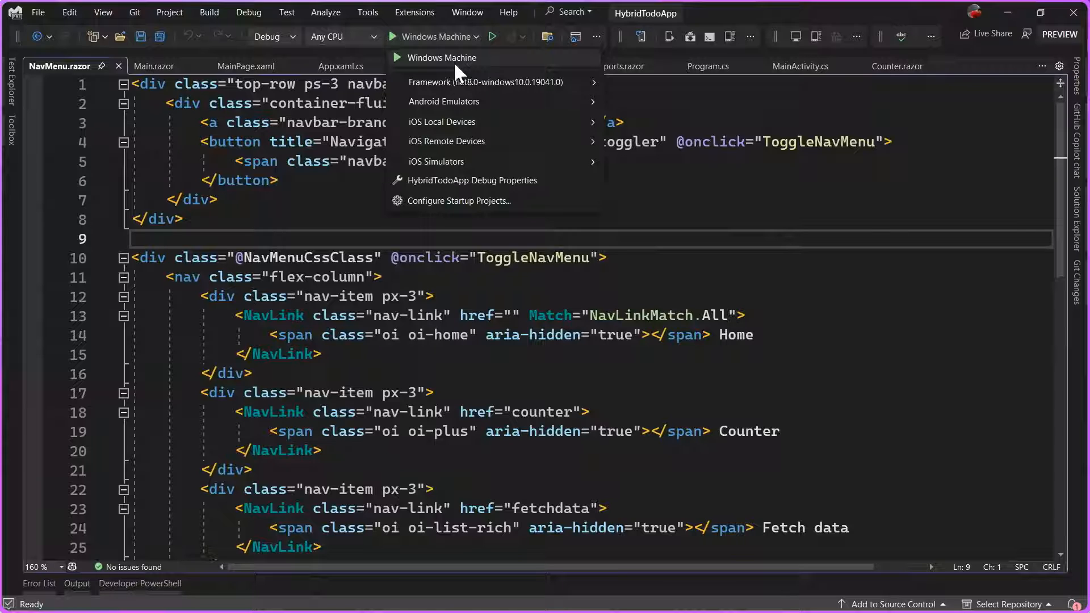
mouse_move(444, 101)
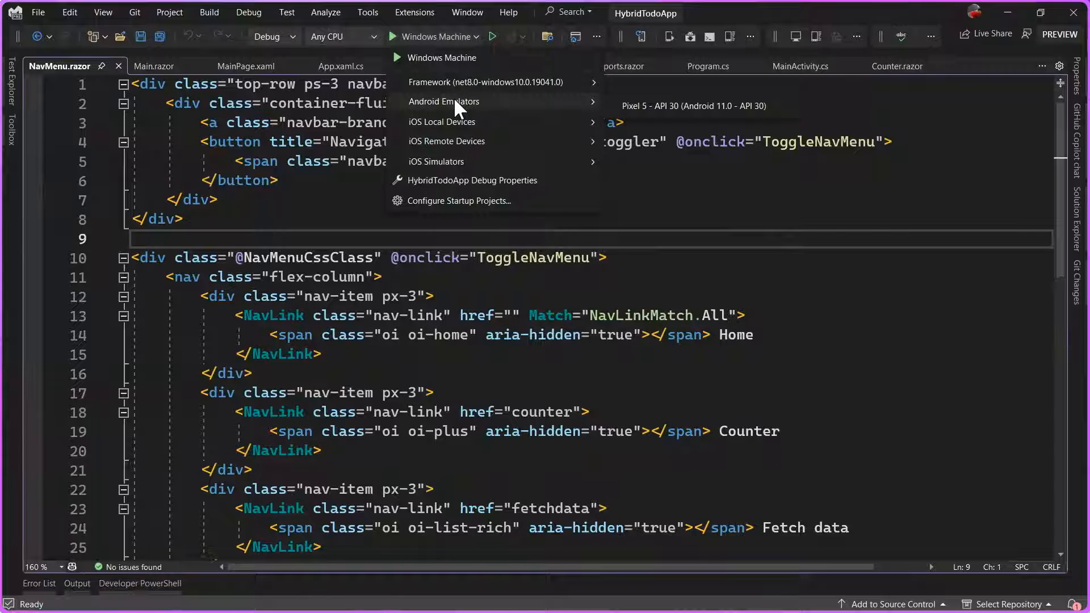
mouse_move(442, 122)
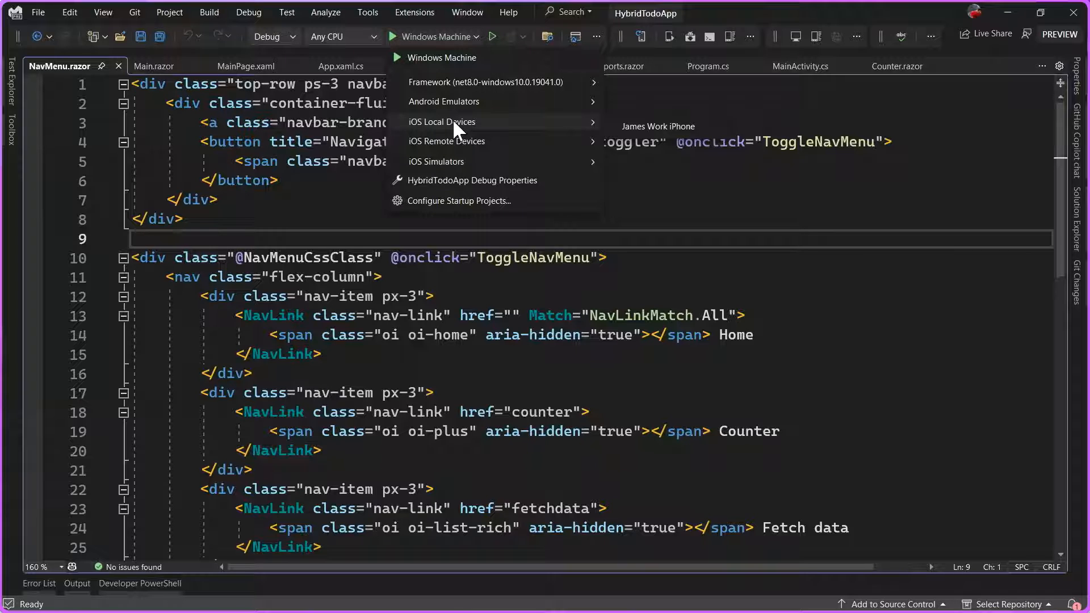
mouse_move(448, 141)
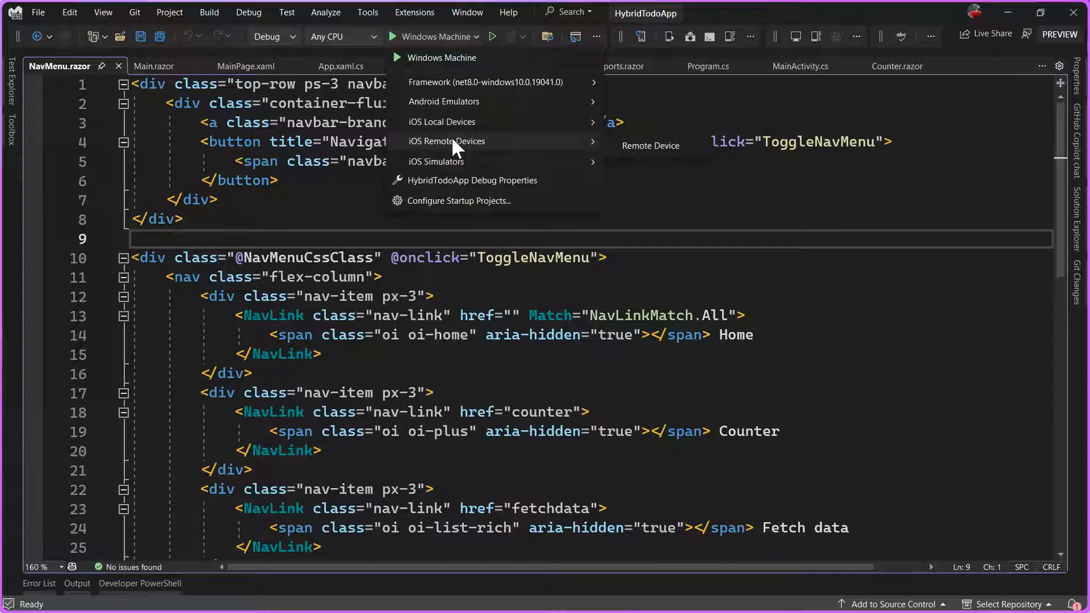
mouse_move(447, 166)
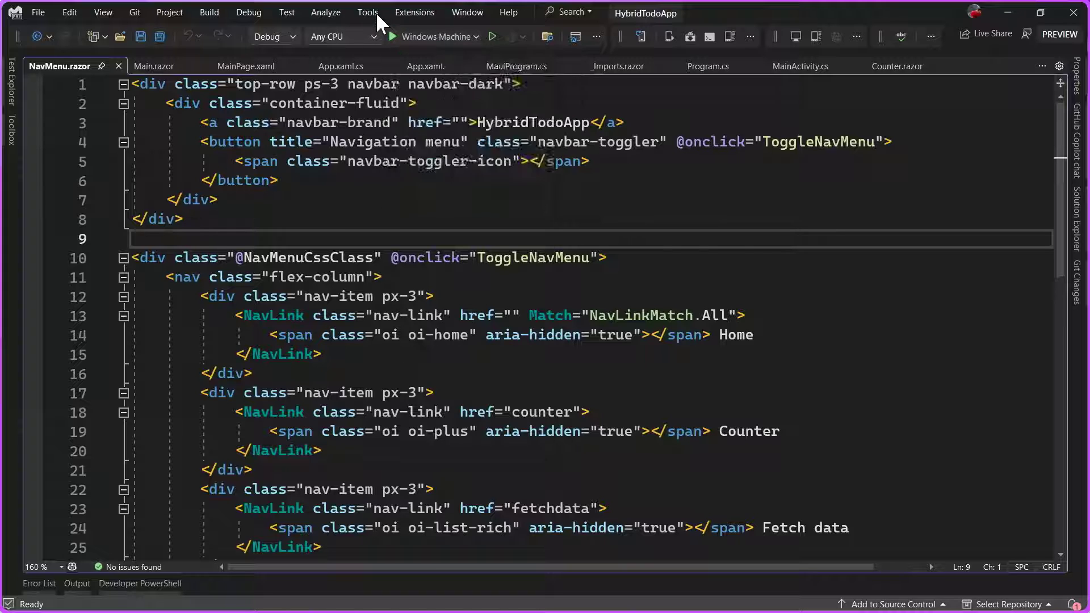
Launch the Android Device Manager from the Tools > Android menu.
left_click(367, 11)
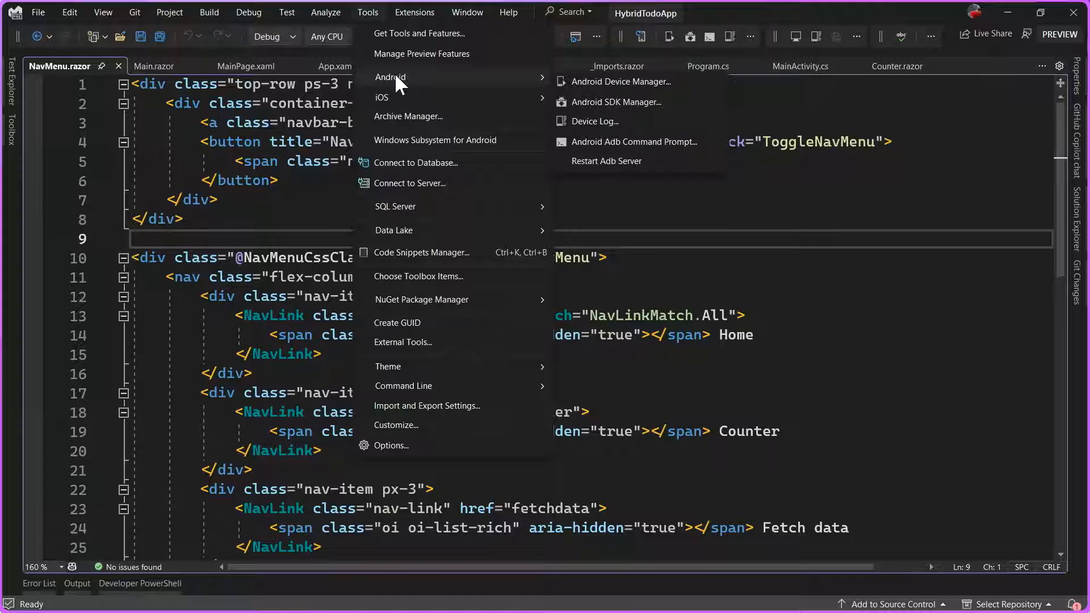
mouse_move(390, 97)
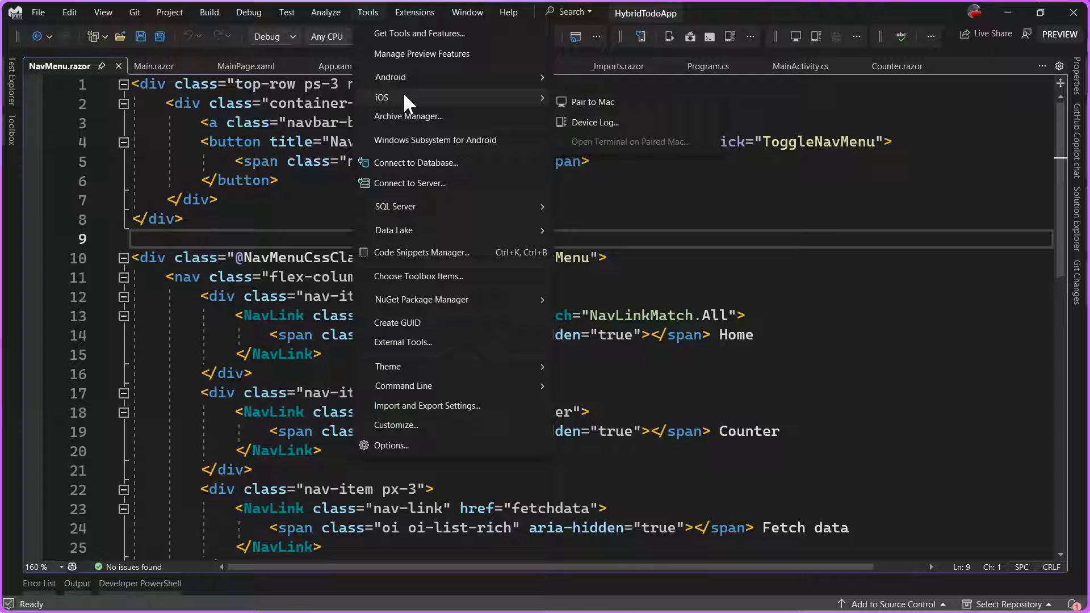
mouse_move(590, 112)
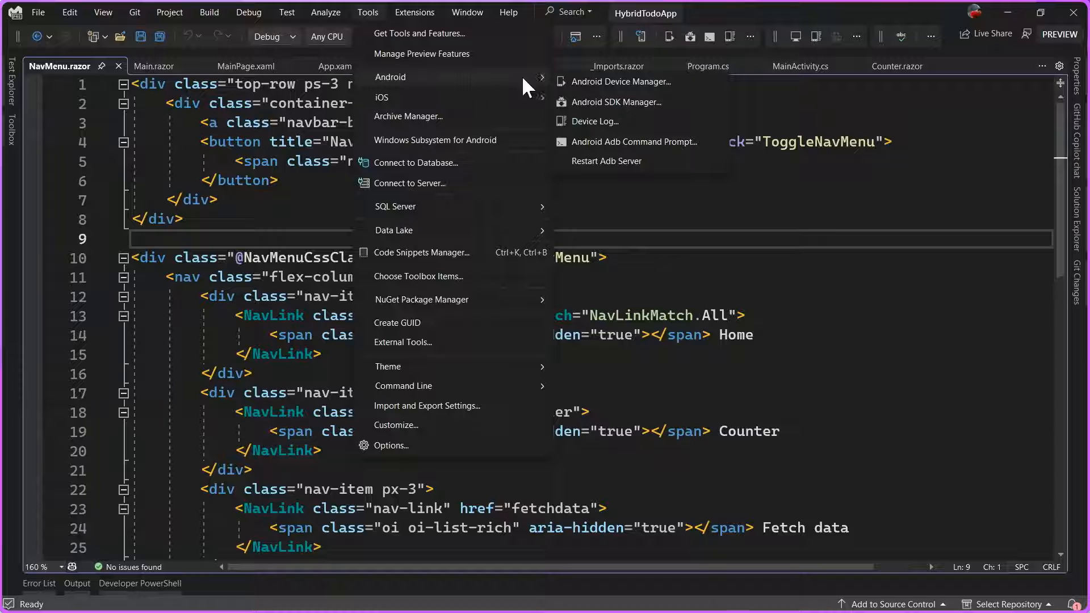
mouse_move(619, 82)
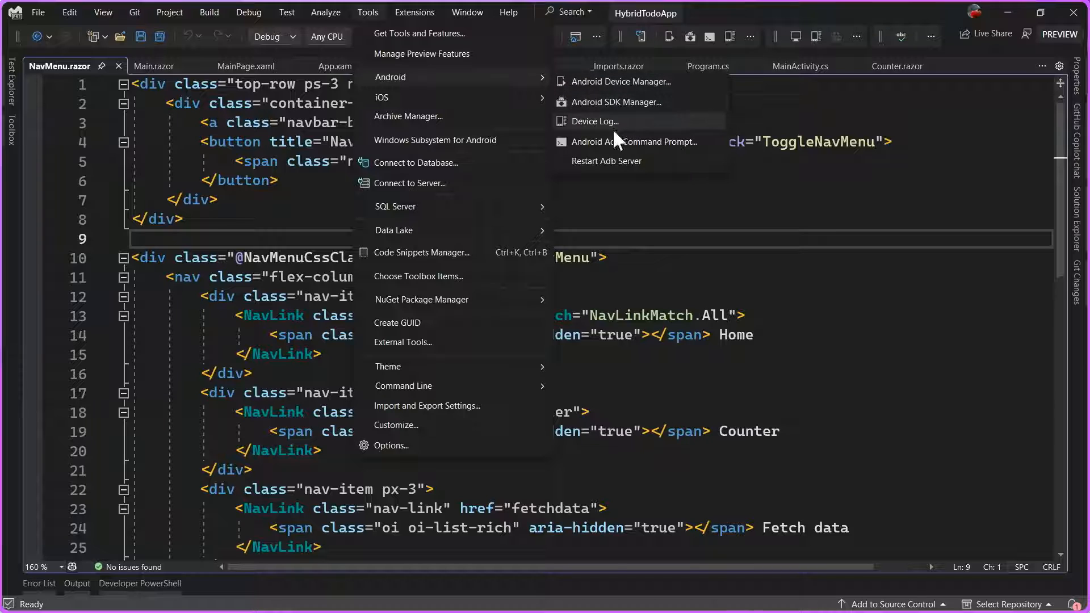
mouse_move(620, 91)
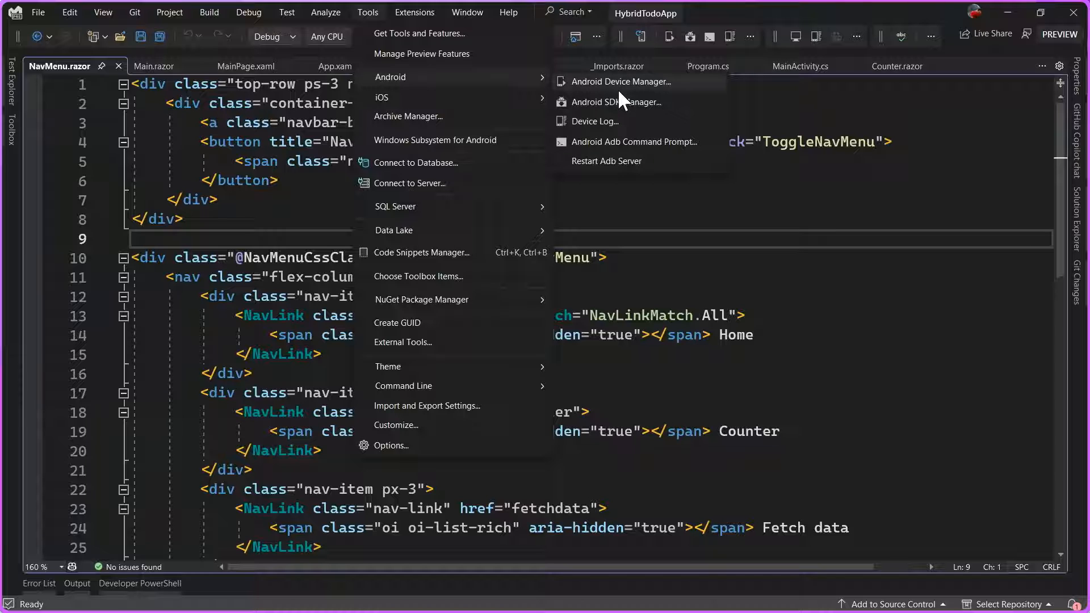
mouse_move(621, 103)
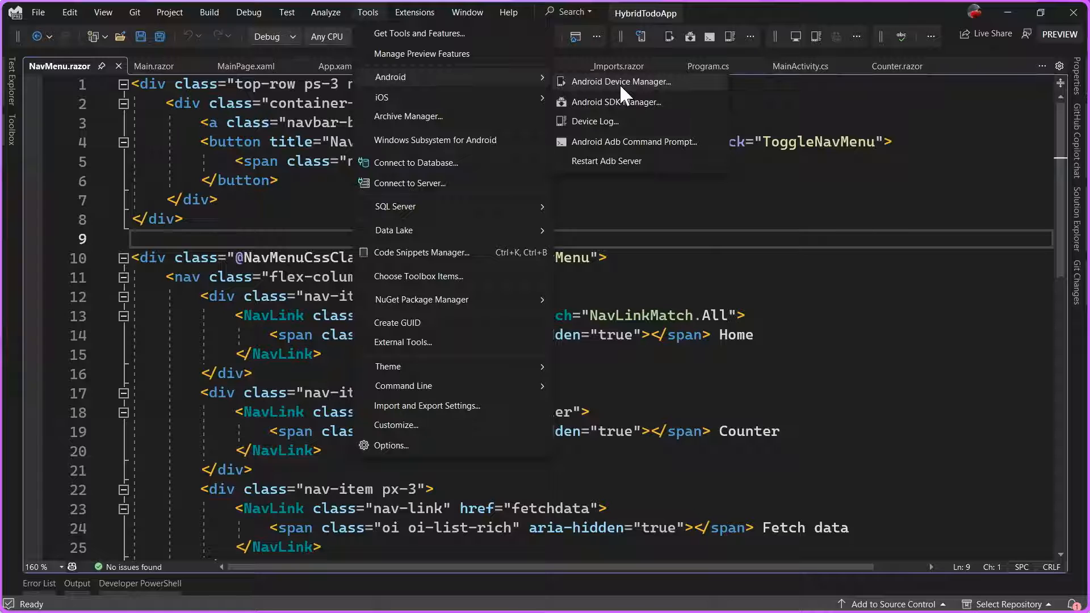
left_click(622, 82)
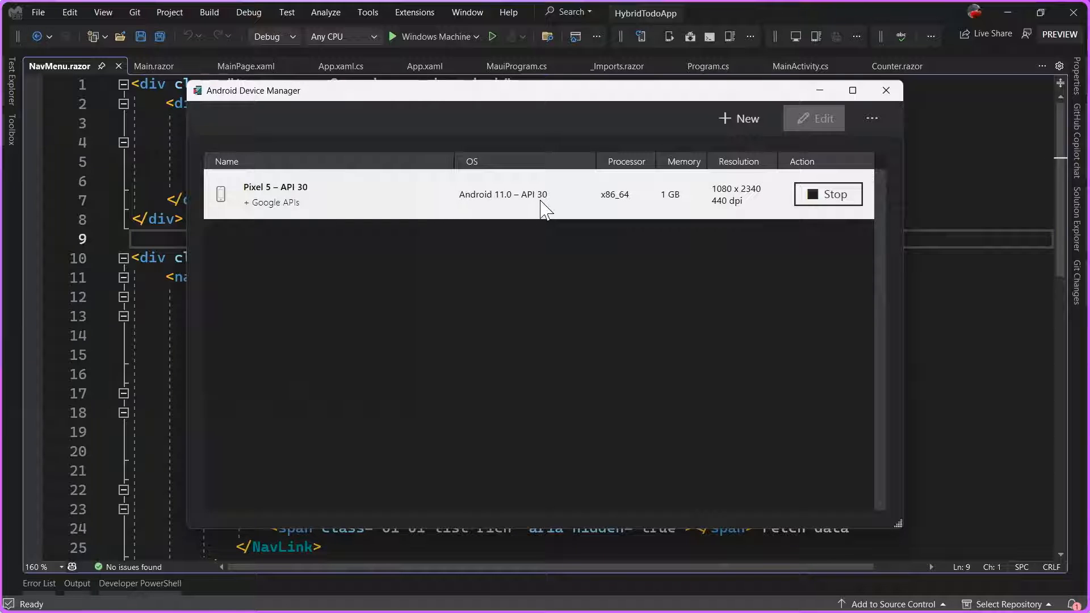
mouse_move(548, 214)
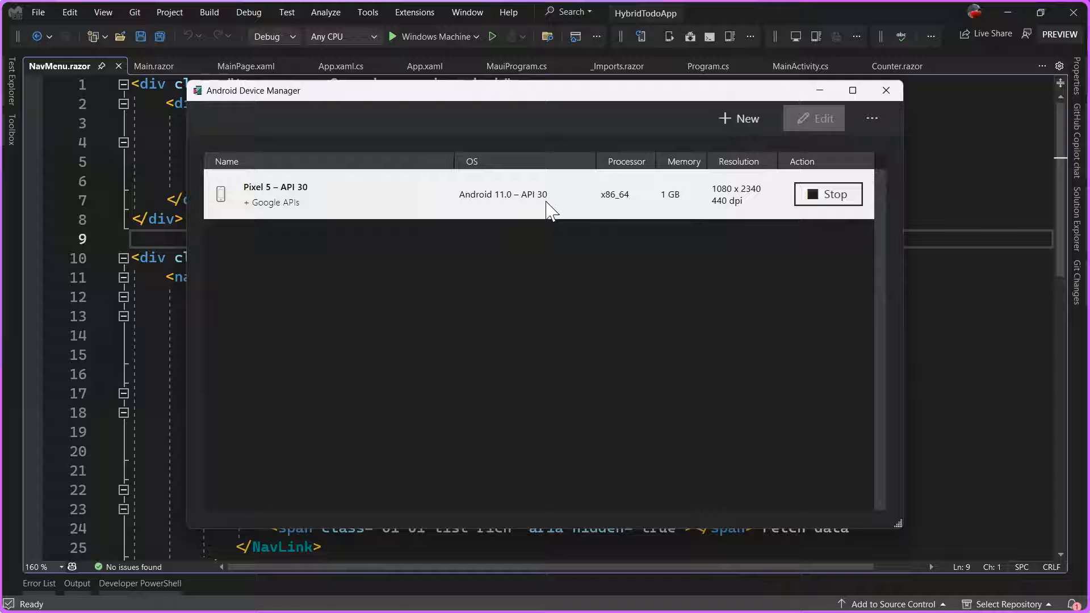
mouse_move(592, 215)
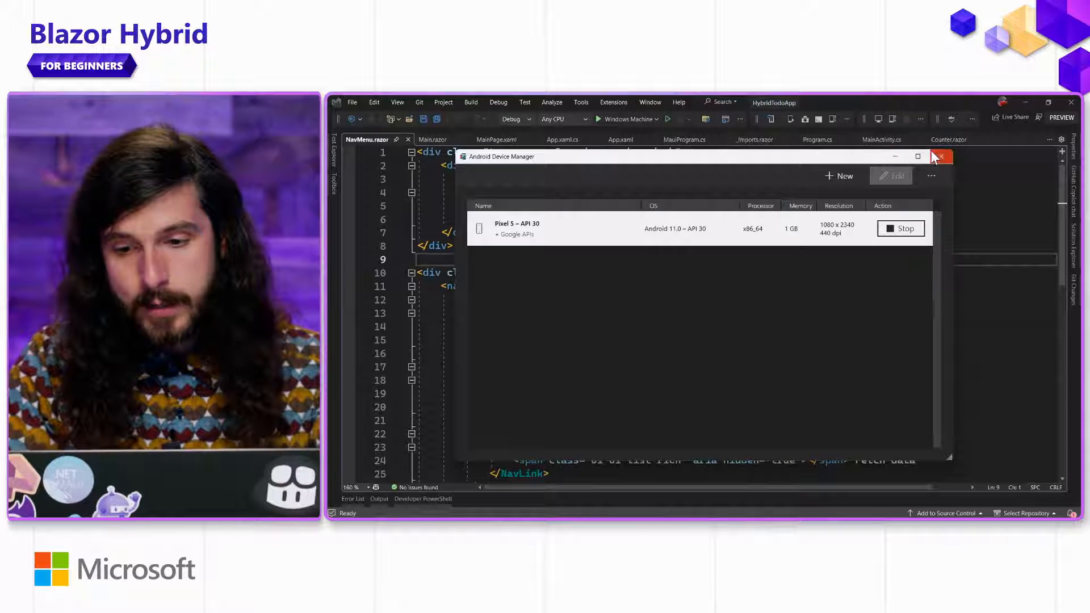
Close the Android Device Manager after checking the Pixel 5 – API 30 emulator.
left_click(940, 156)
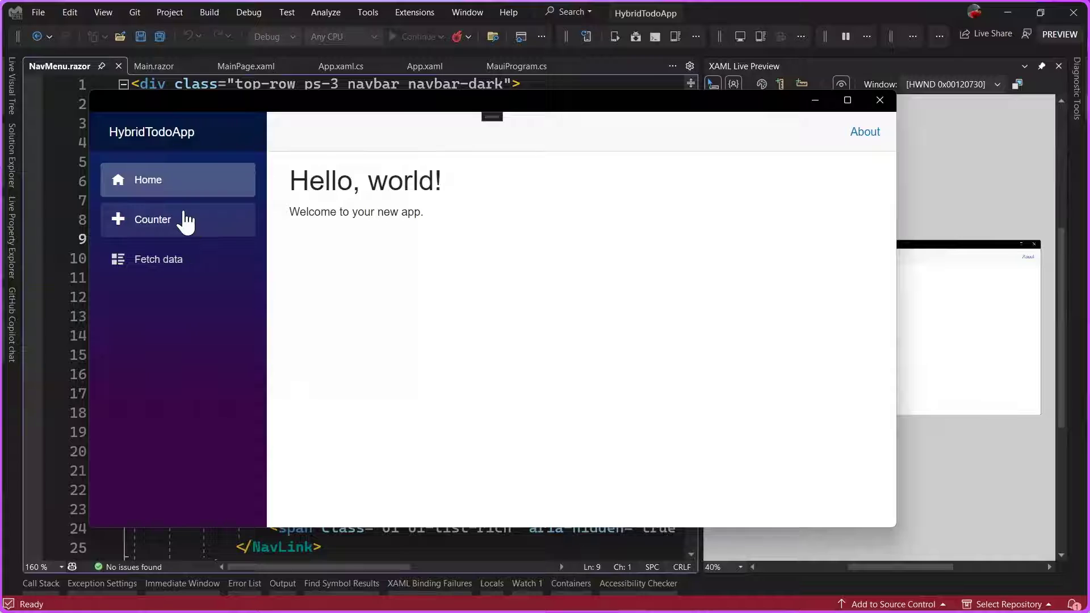
Visit the Counter and Fetch data pages in the running Windows app and dismiss XAML Live Preview.
left_click(152, 219)
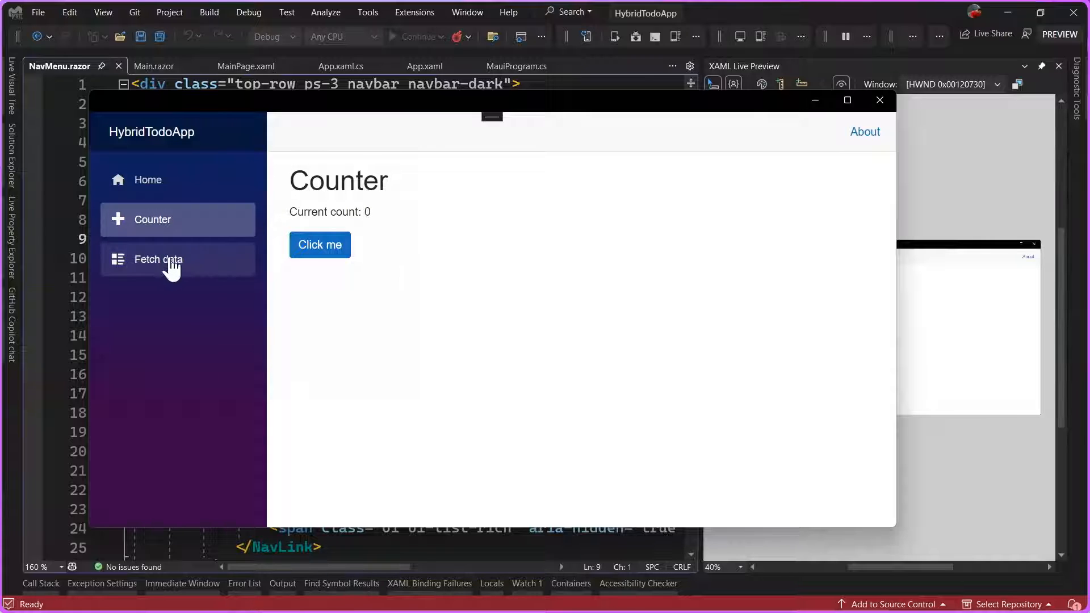
left_click(157, 259)
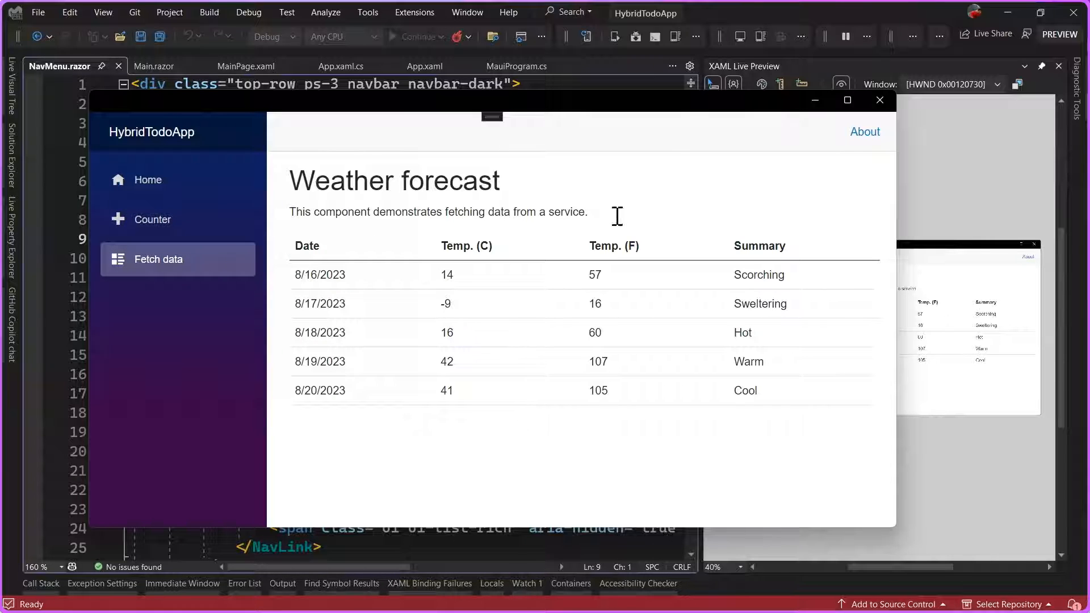
mouse_move(740, 17)
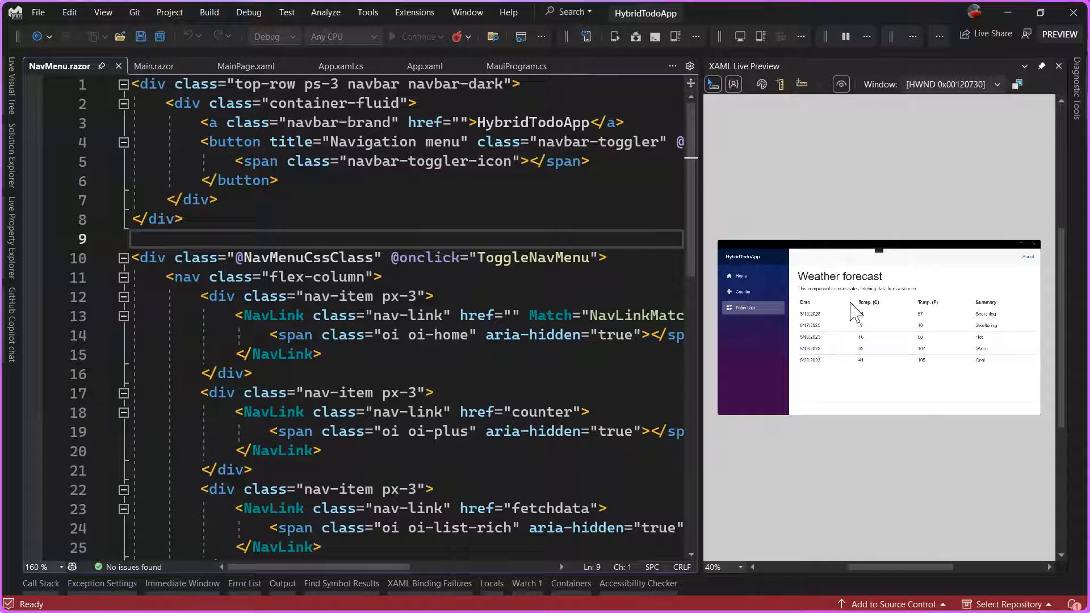
mouse_move(785, 509)
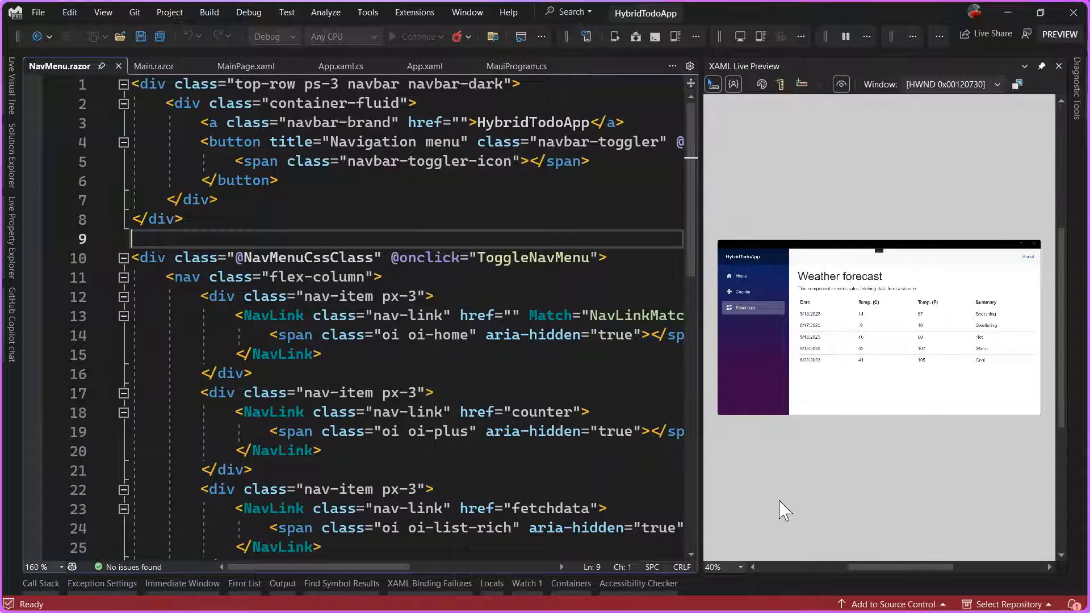
mouse_move(801, 467)
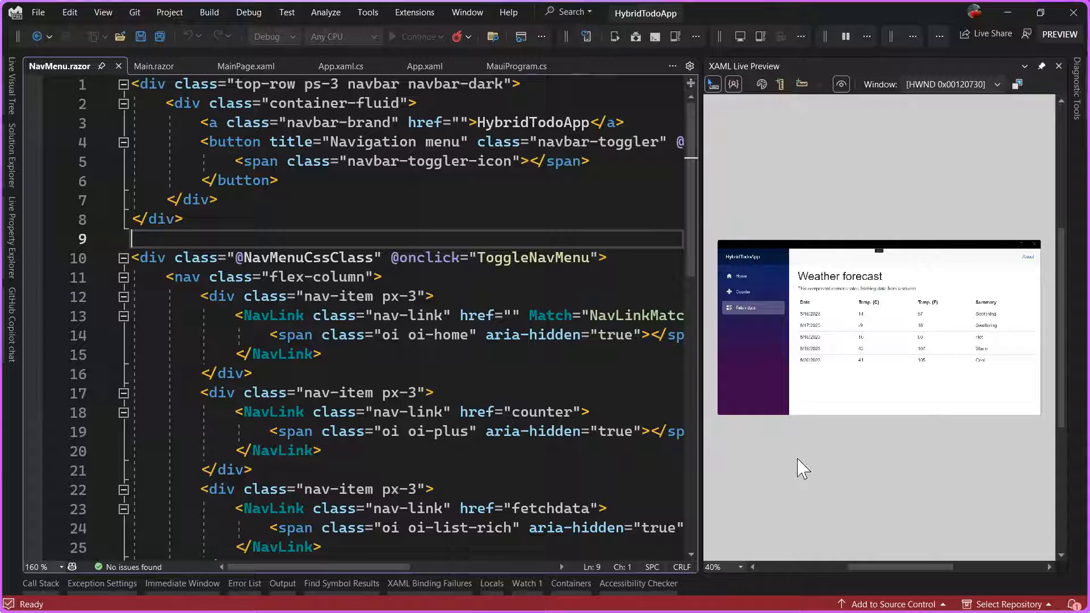
mouse_move(1048, 75)
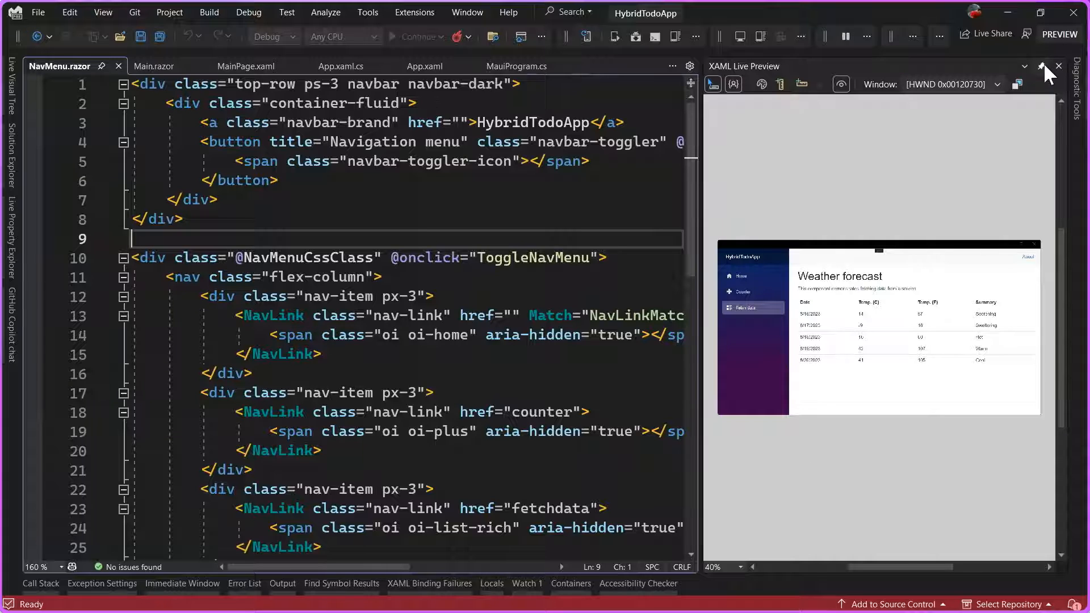
left_click(1058, 66)
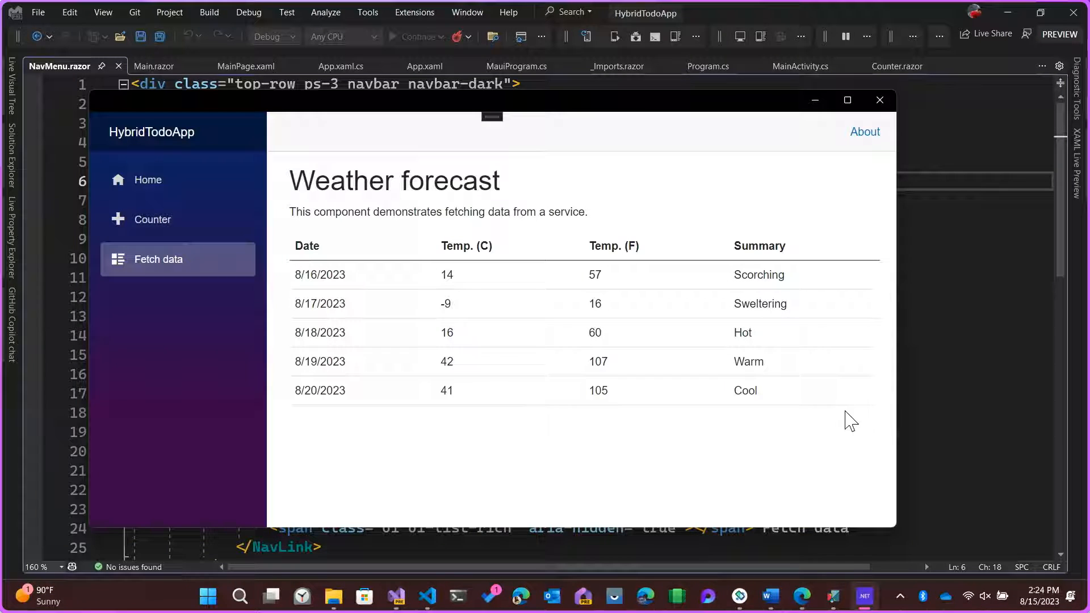
Raise the count on the Counter page, then bring up Counter.razor beside the app.
left_click(153, 220)
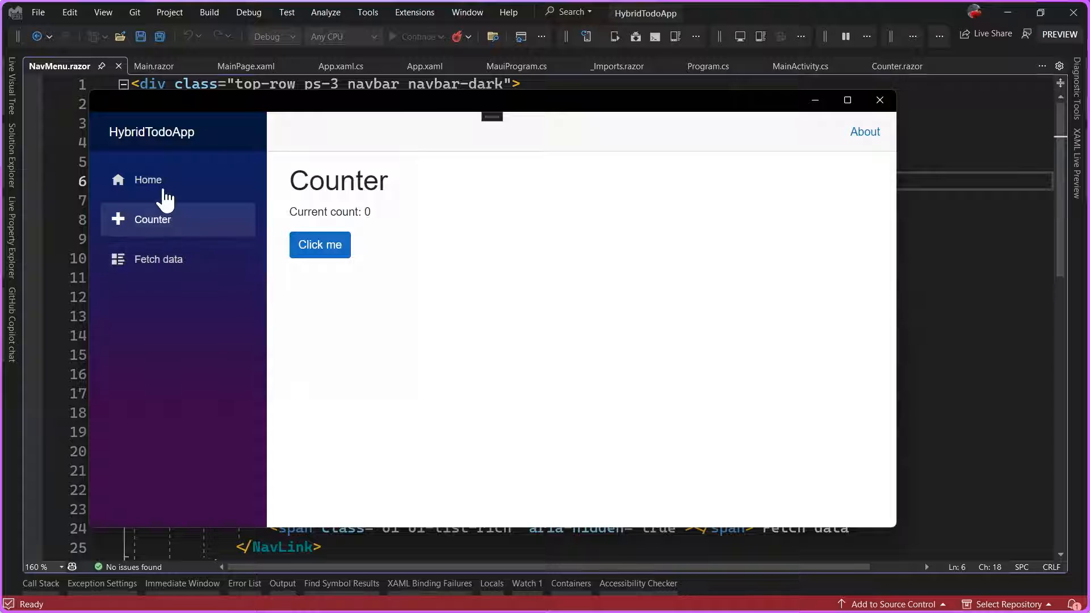
left_click(319, 245)
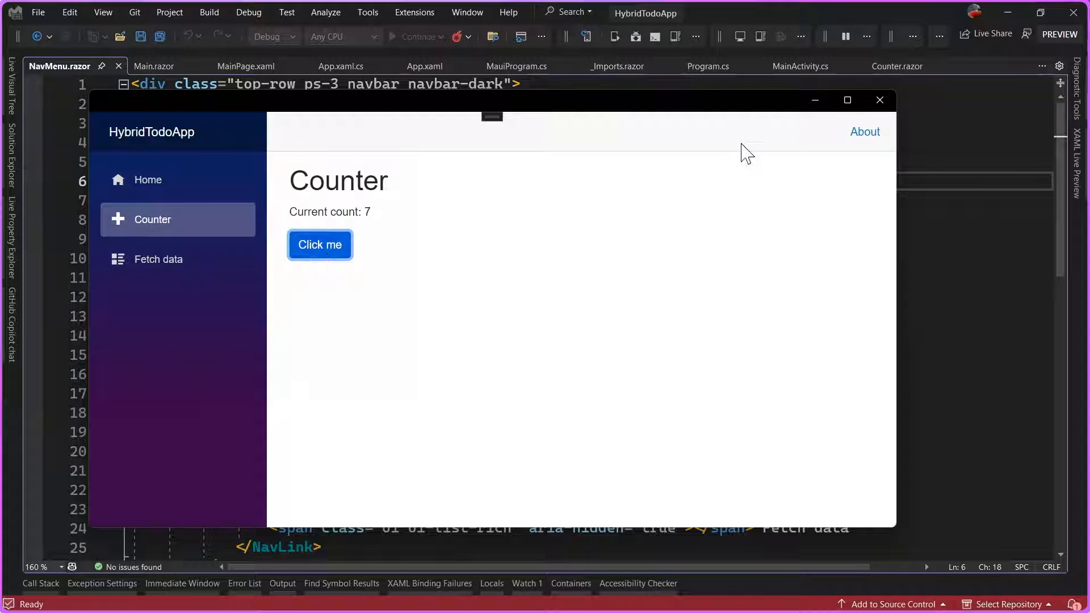
left_click(895, 66)
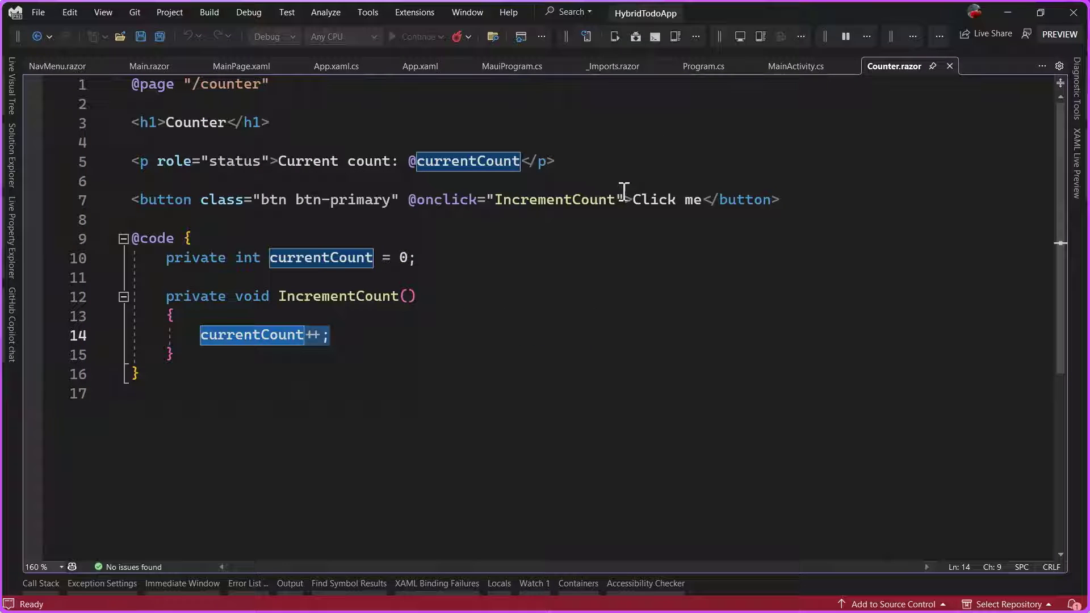
mouse_move(479, 185)
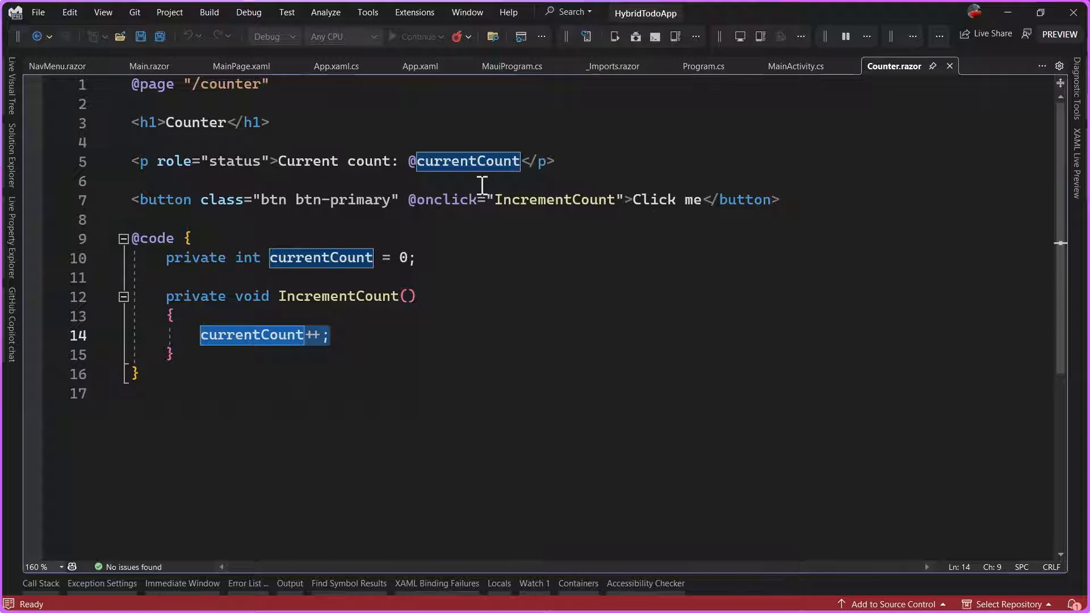
mouse_move(694, 199)
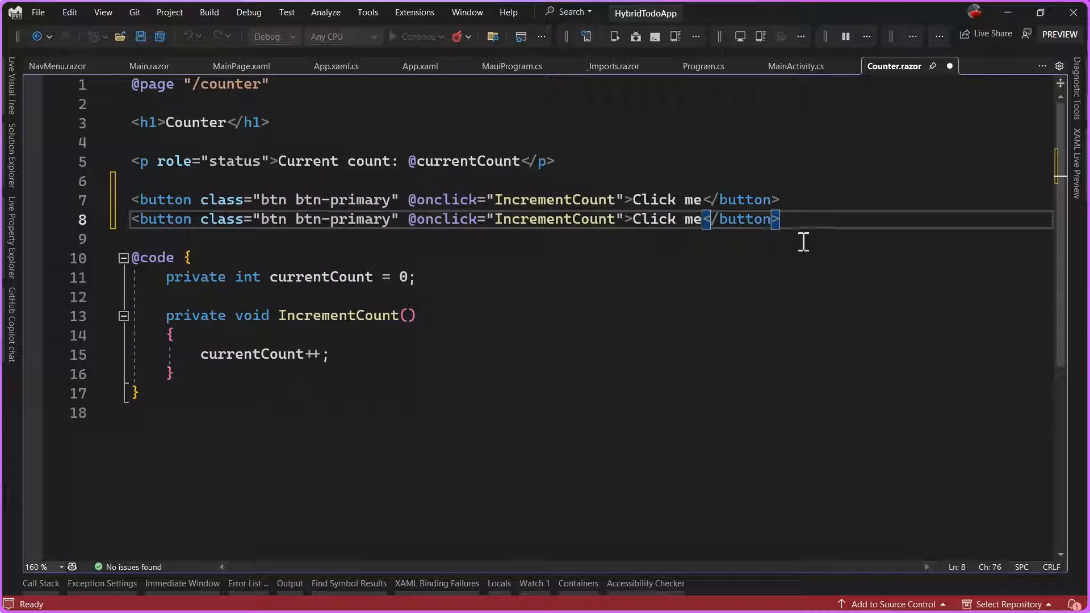
Save the duplicated Click me button and try it on the Counter page.
key("ctrl+s")
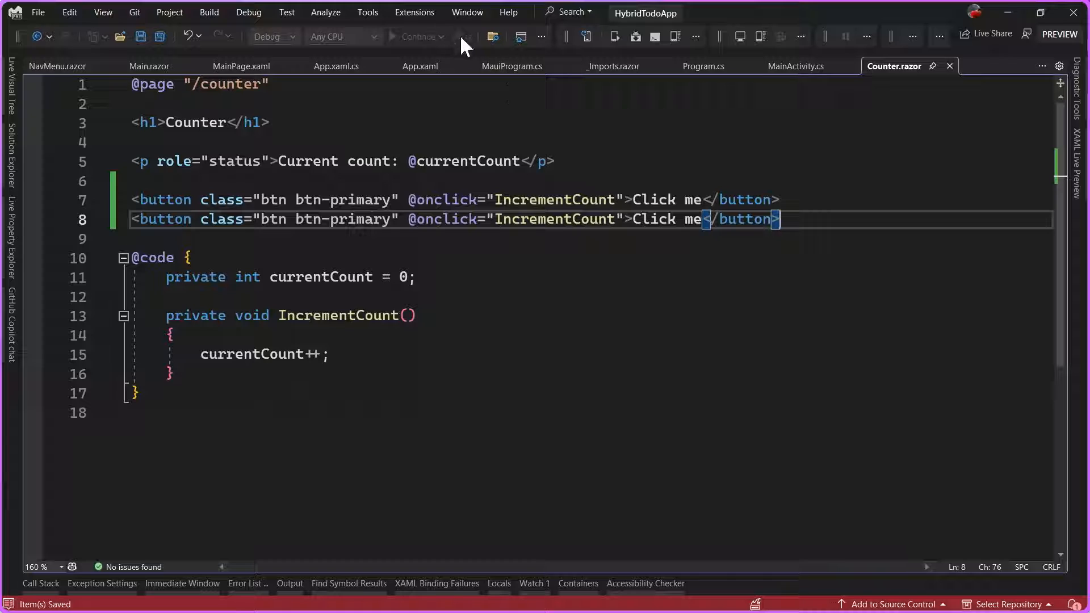
mouse_move(473, 66)
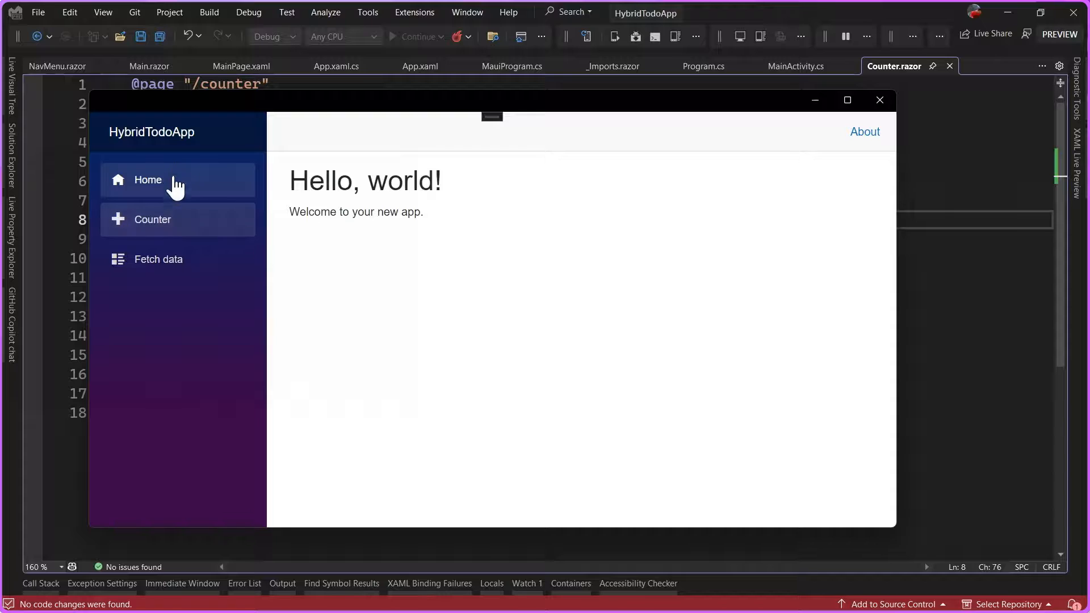
left_click(151, 219)
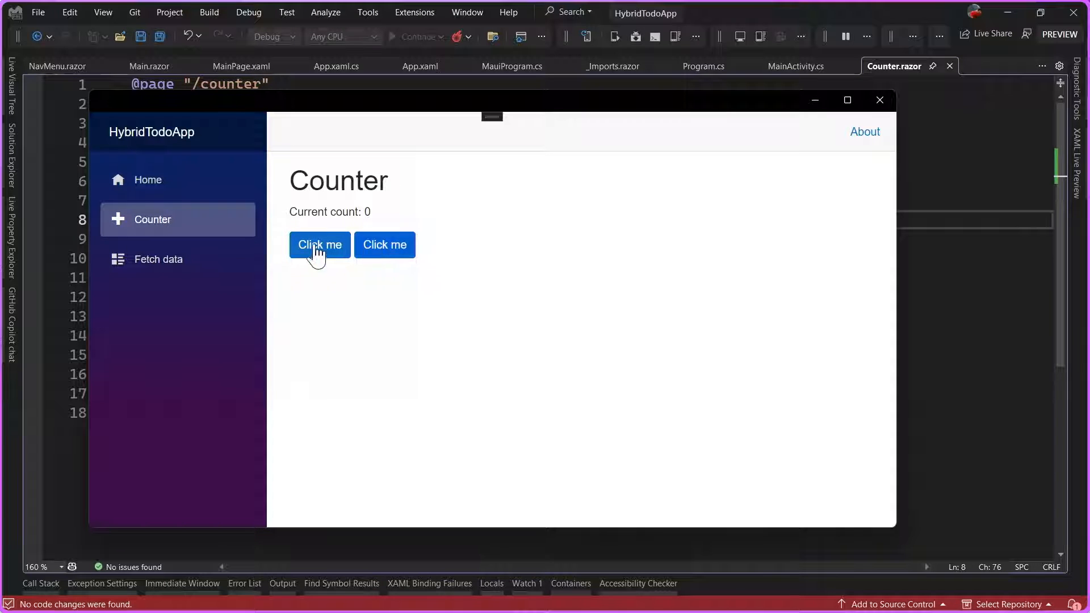
left_click(384, 245)
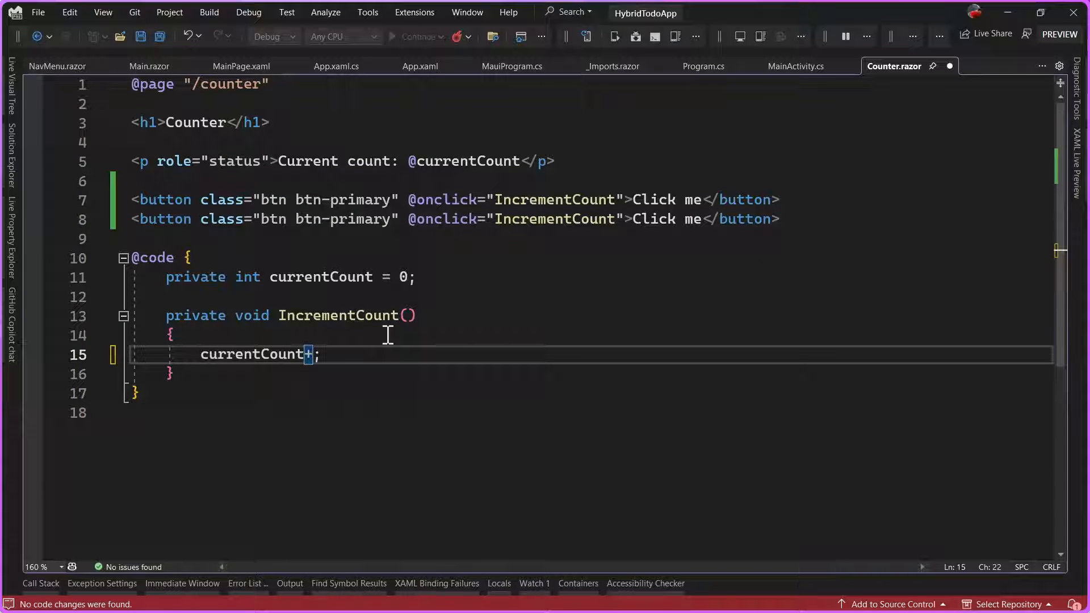
Change the increment to currentCount+=10, hot-reload, and confirm both buttons add ten.
type("=10")
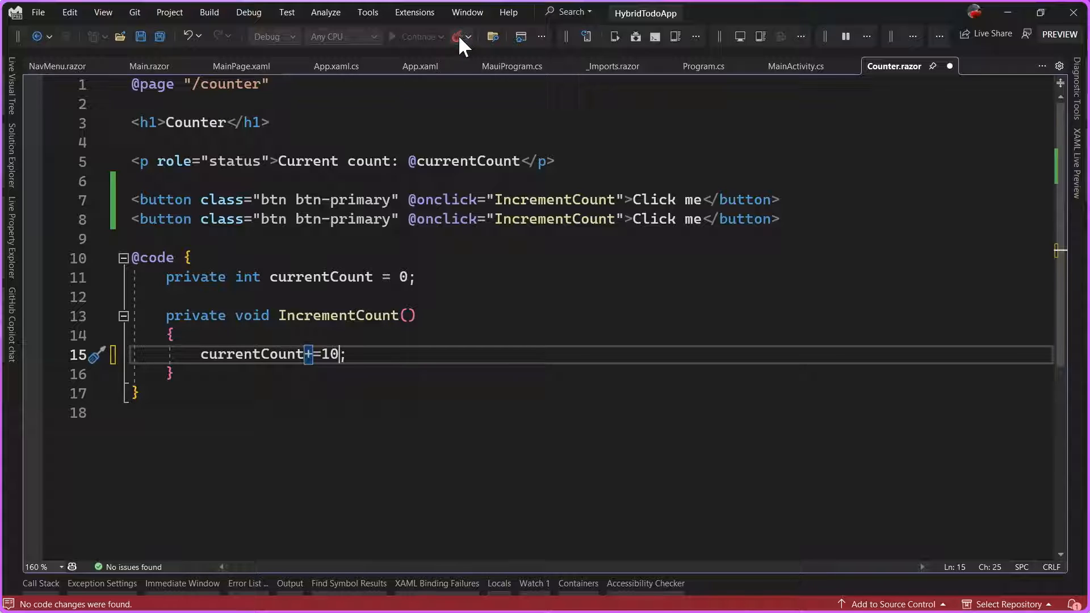
left_click(453, 36)
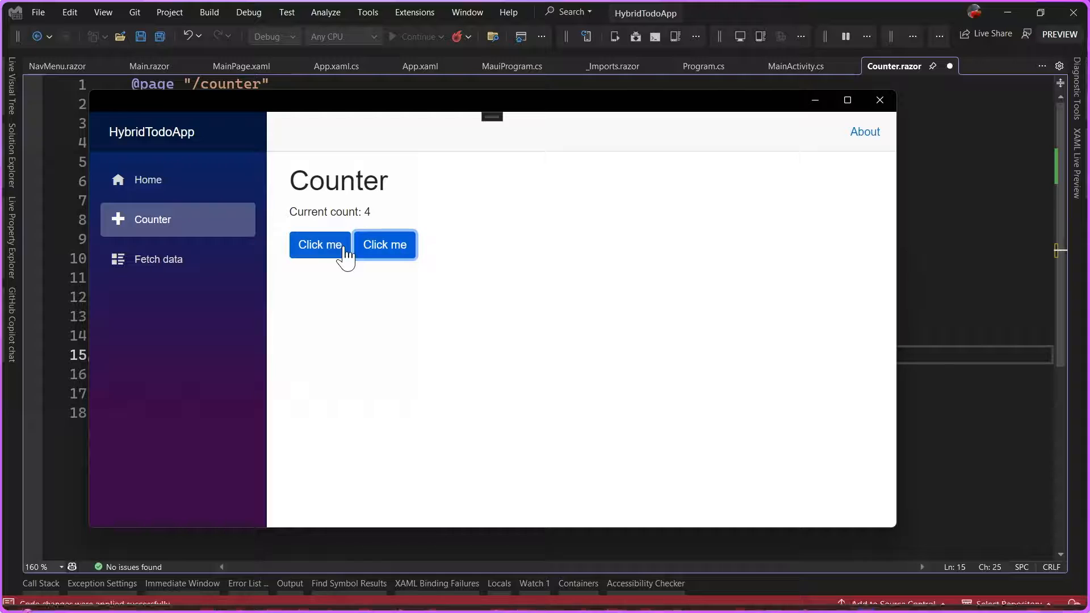
left_click(319, 245)
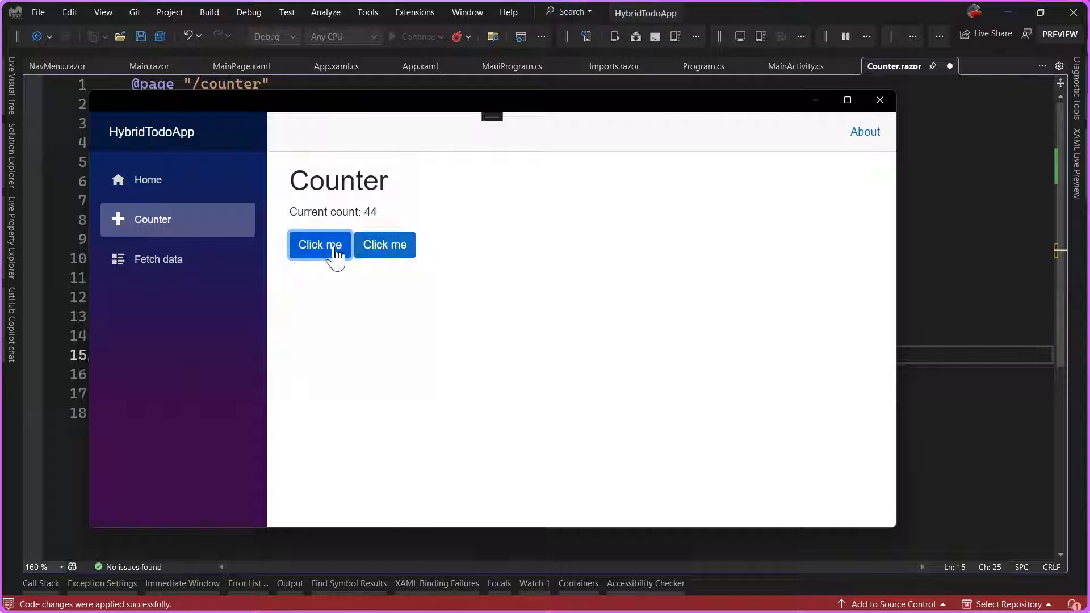
left_click(384, 245)
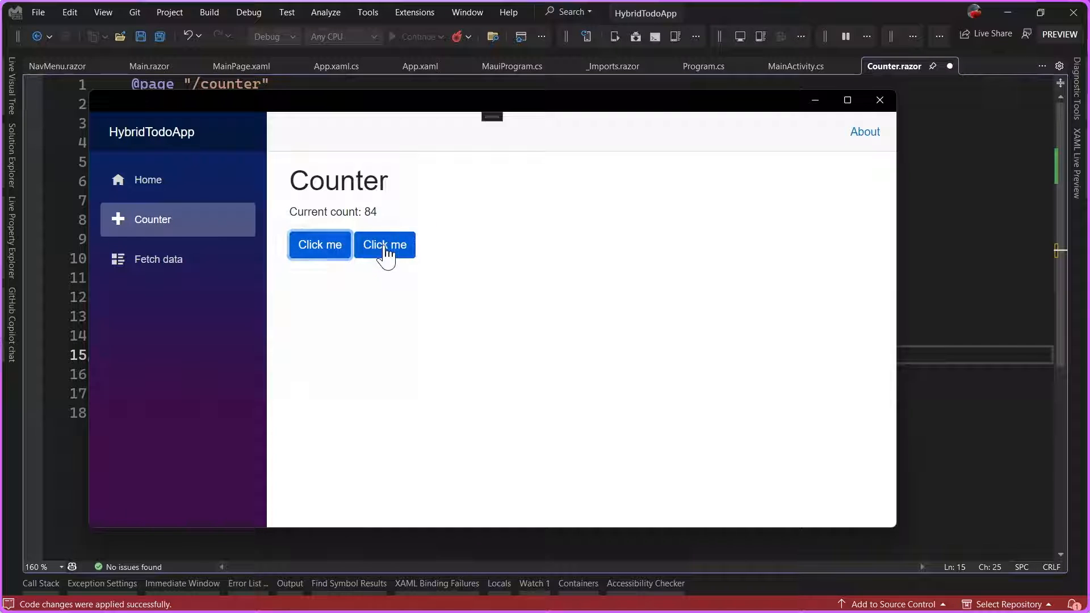
left_click(385, 245)
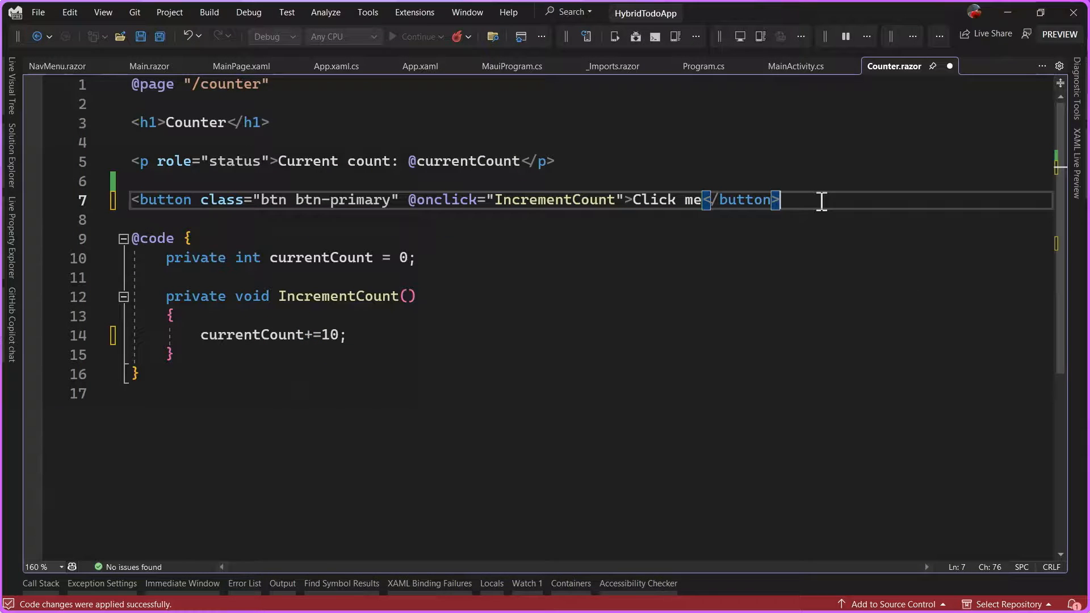
Revert the increment to currentCount++, hot-reload and test it, then close the Windows app.
left_click(340, 334)
type("+")
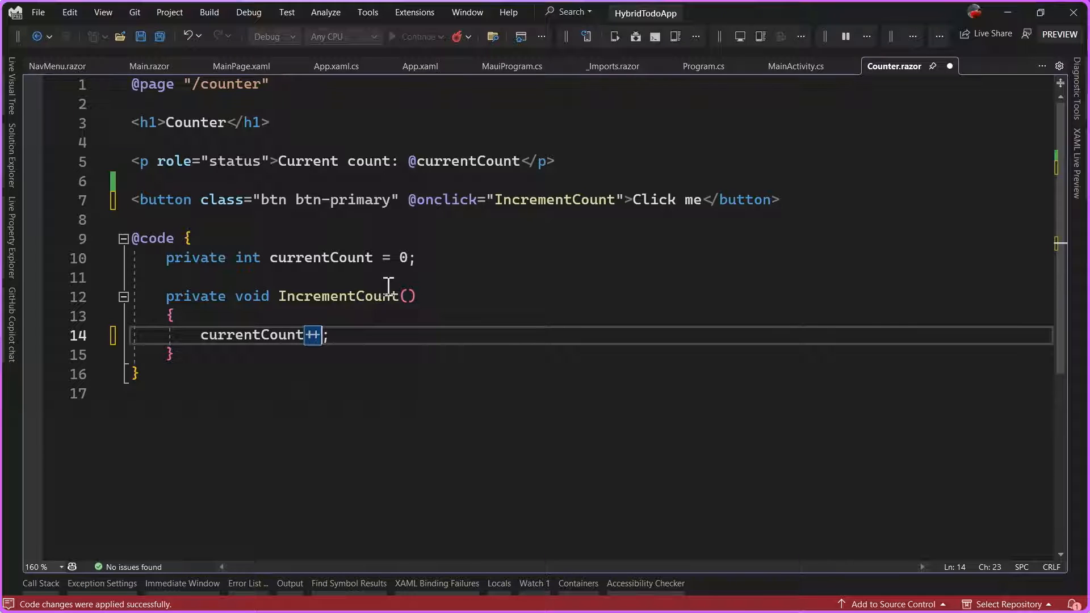
left_click(456, 36)
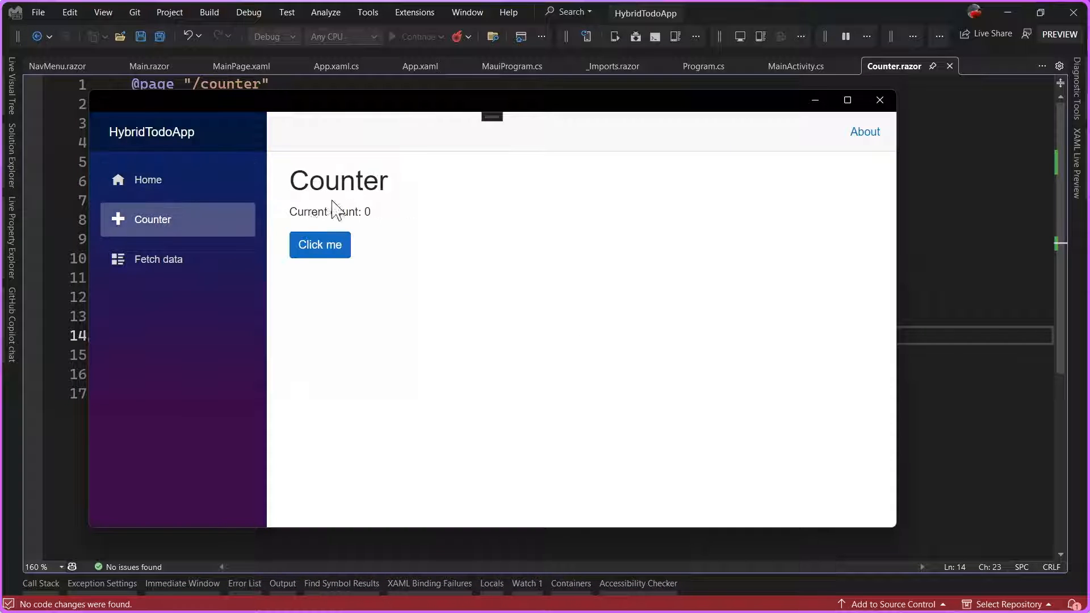
left_click(319, 245)
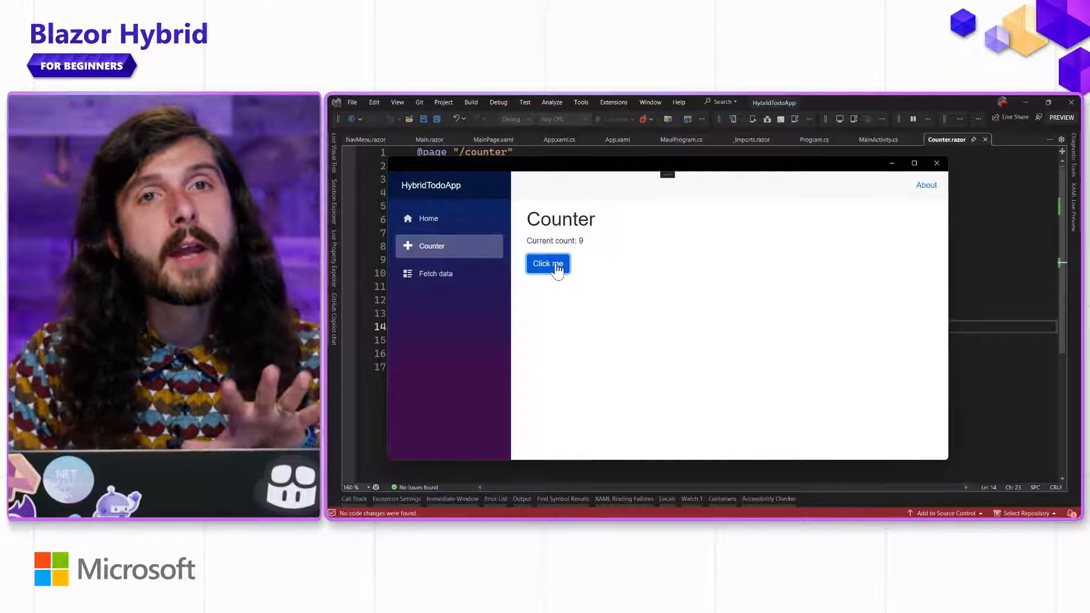
mouse_move(937, 164)
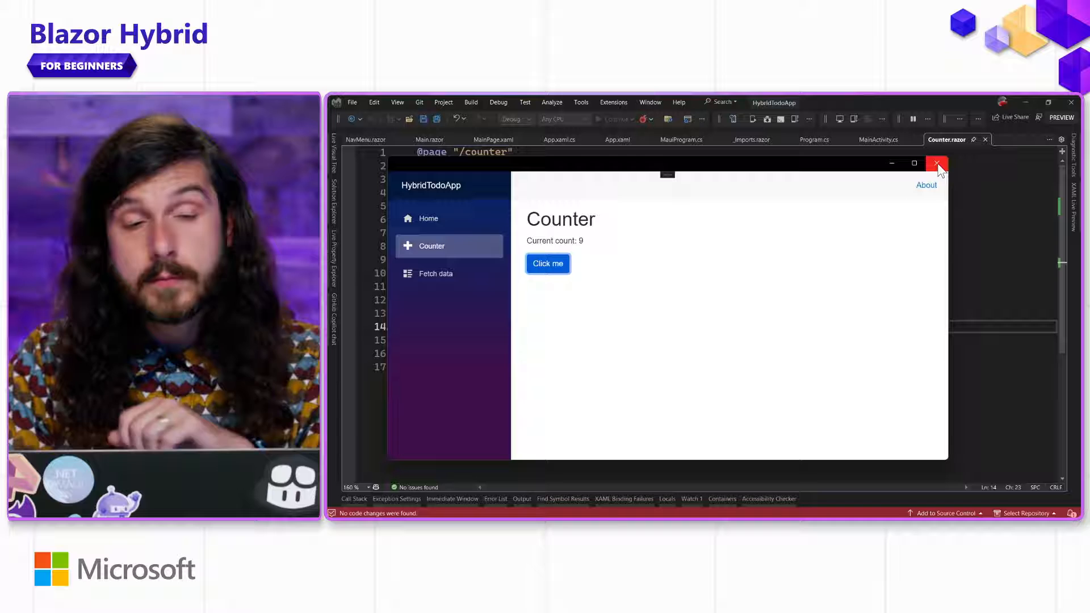
left_click(937, 163)
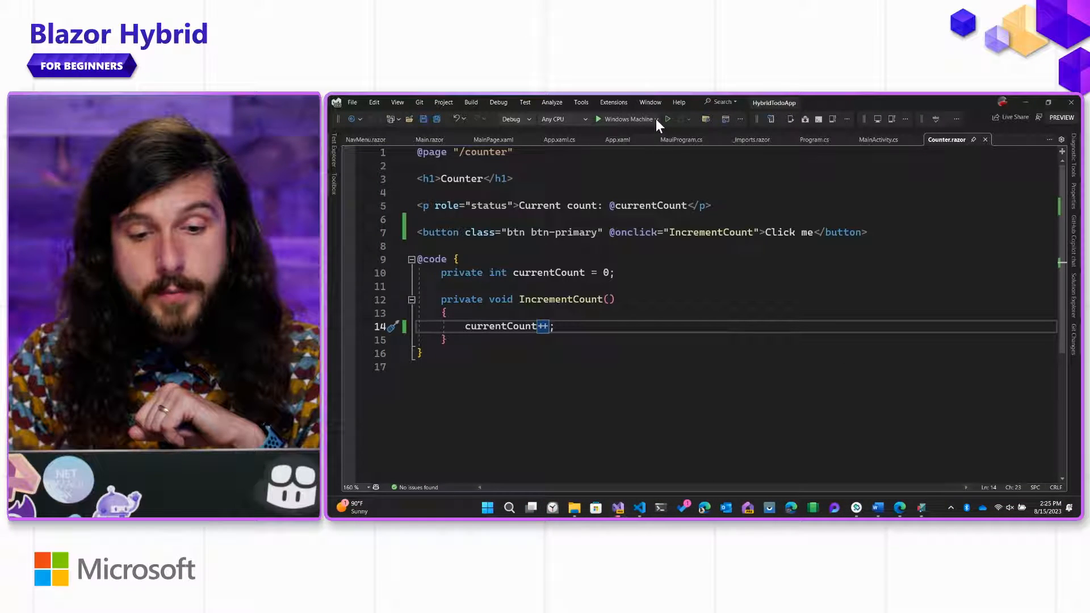
Select the Pixel 5 - API 30 emulator as run target and start debugging on it.
left_click(667, 118)
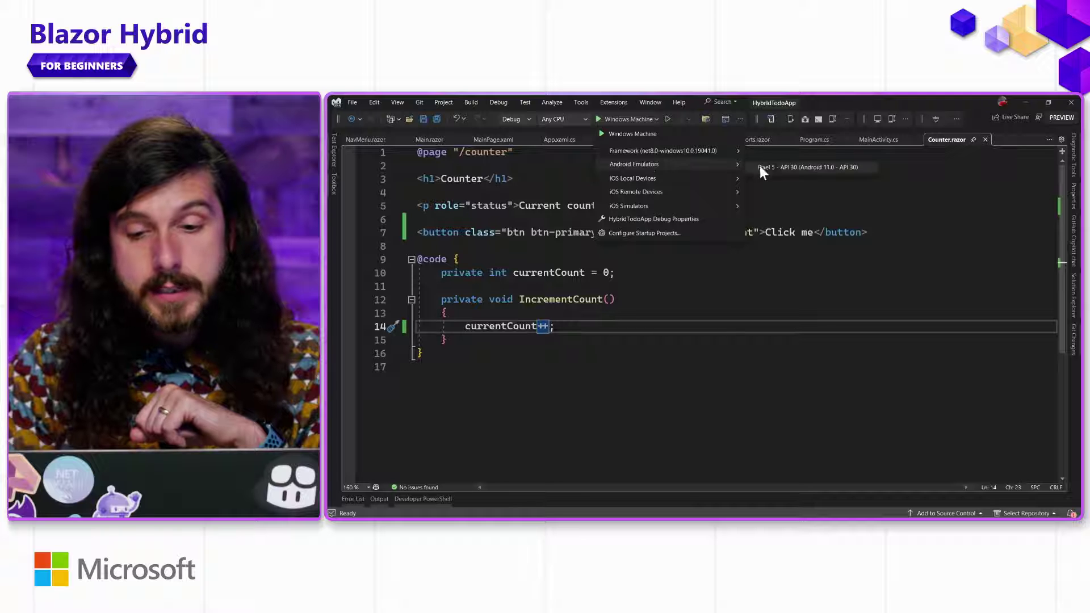
left_click(809, 167)
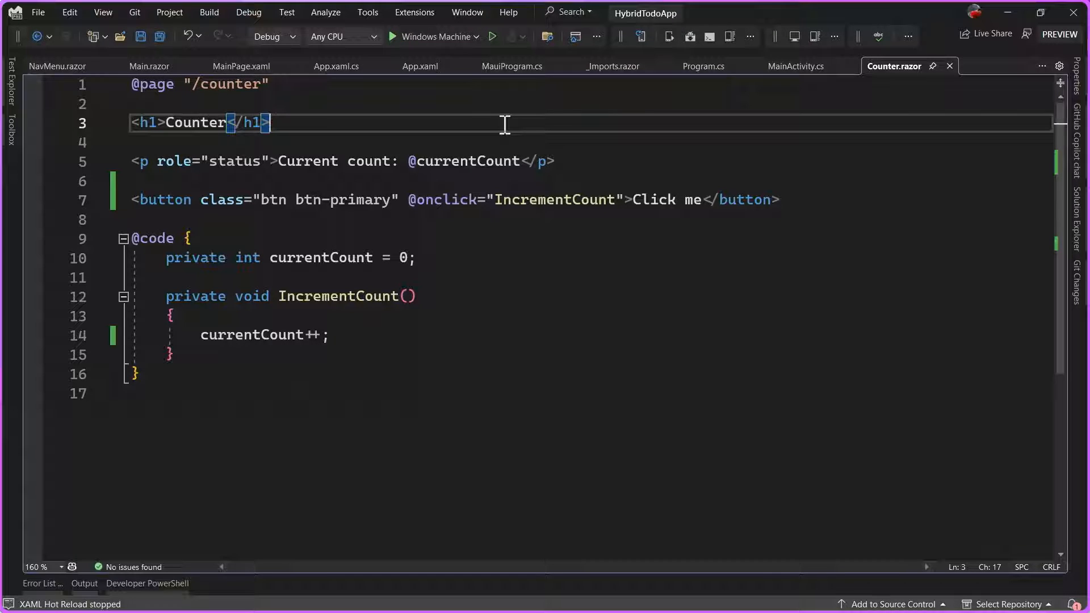
mouse_move(478, 54)
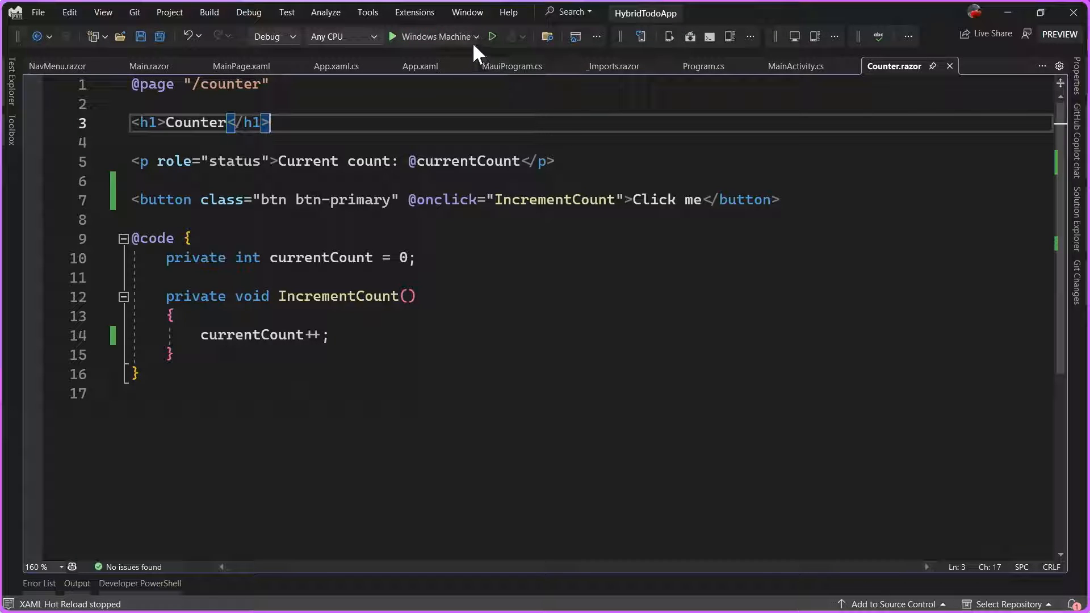
left_click(478, 36)
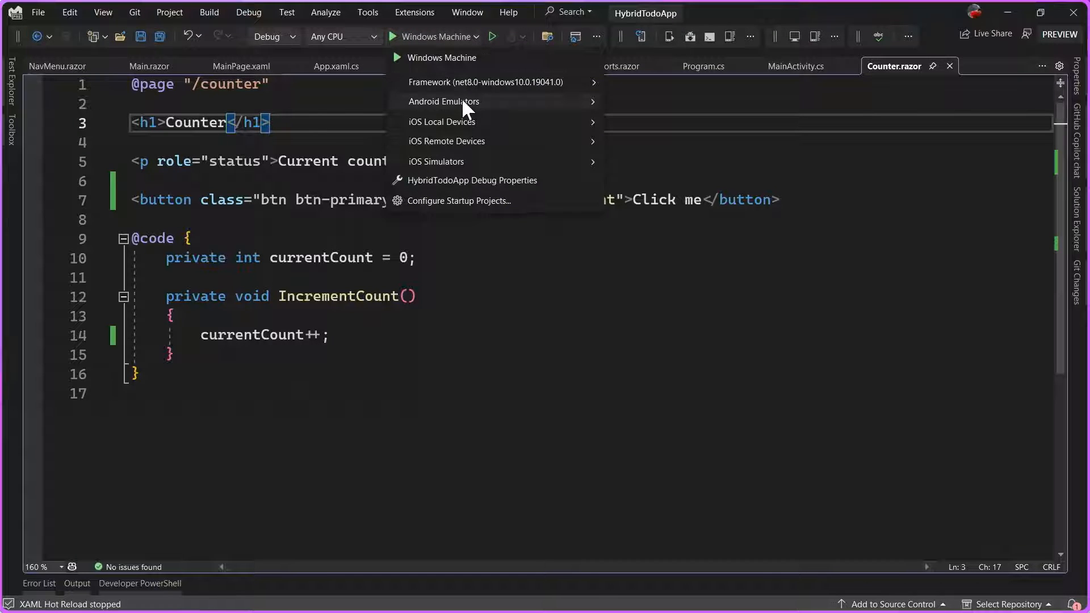
mouse_move(443, 101)
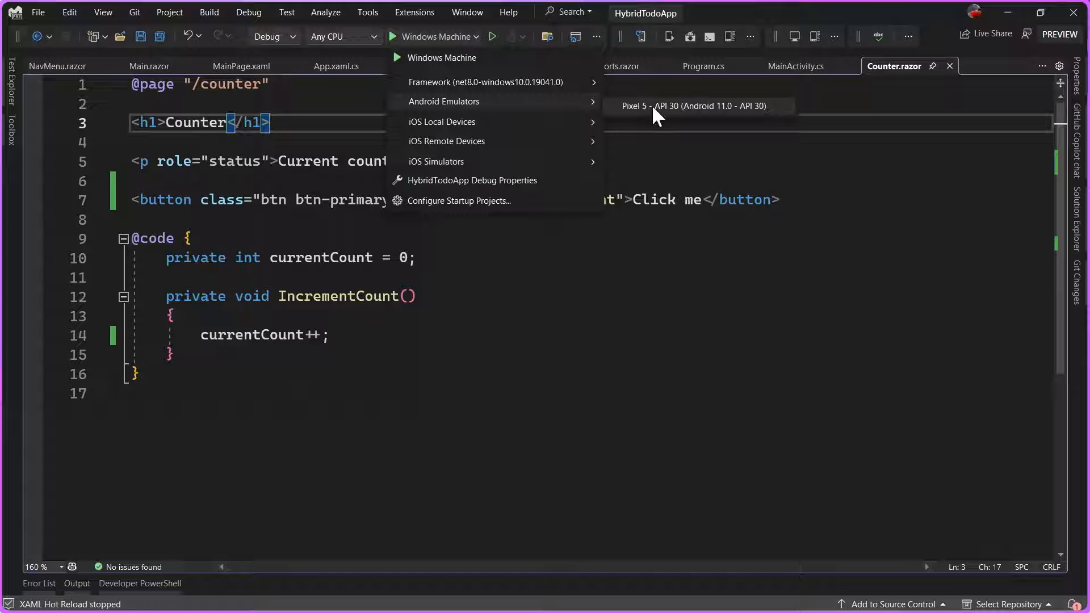
left_click(695, 106)
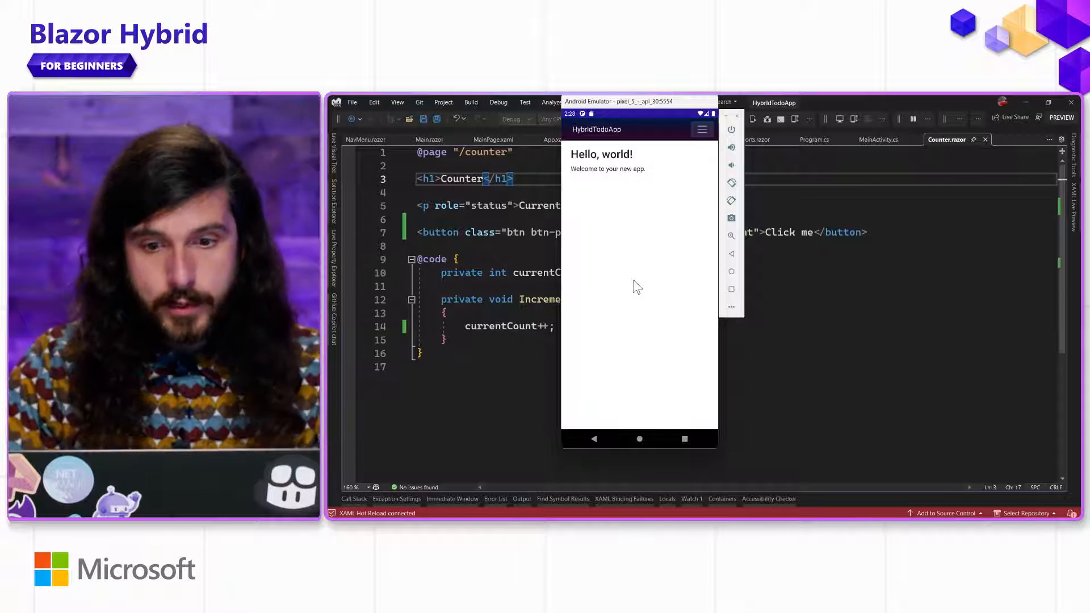
In the emulator, raise the count on the Counter page and load the Fetch data weather forecast.
left_click(701, 129)
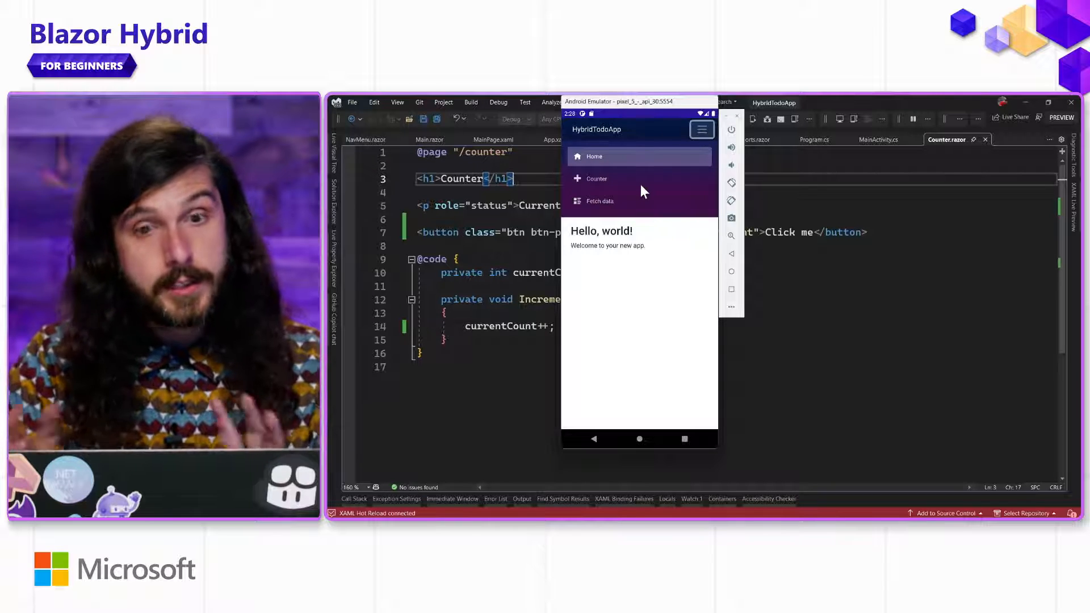
left_click(596, 178)
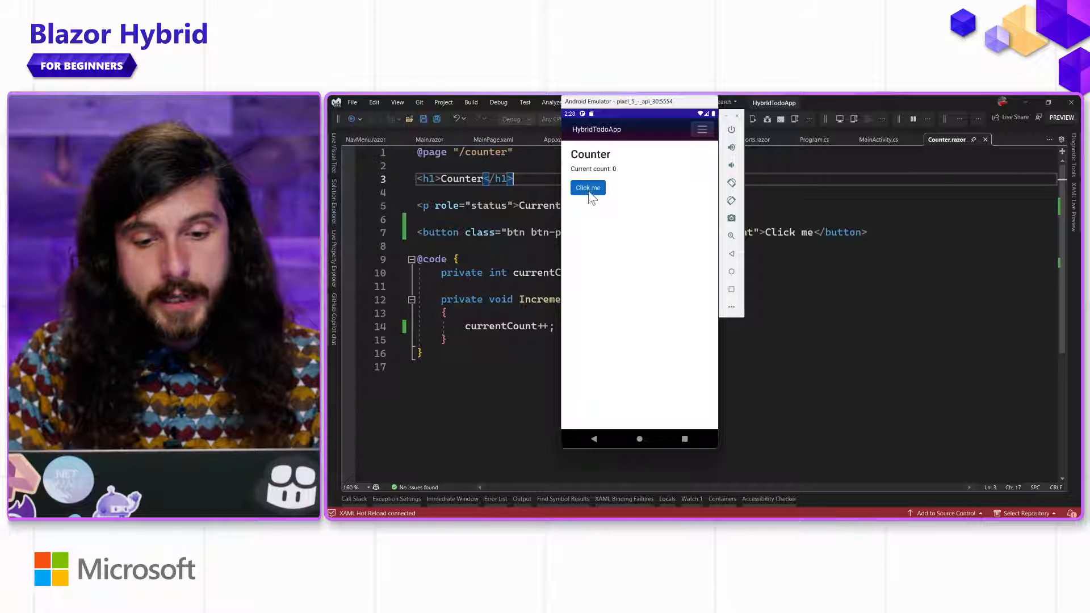
left_click(588, 187)
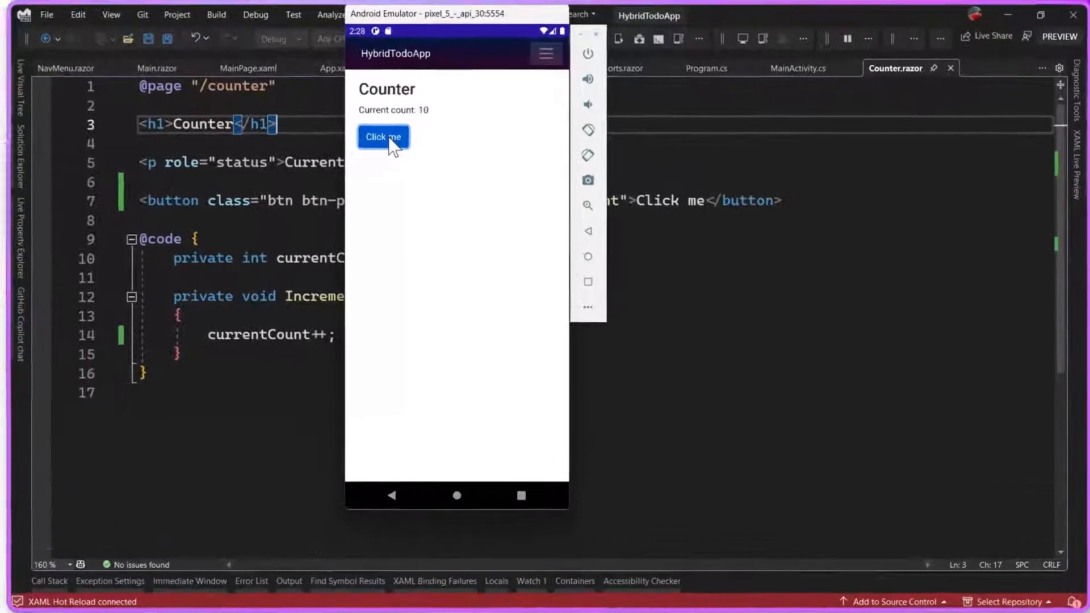
left_click(547, 54)
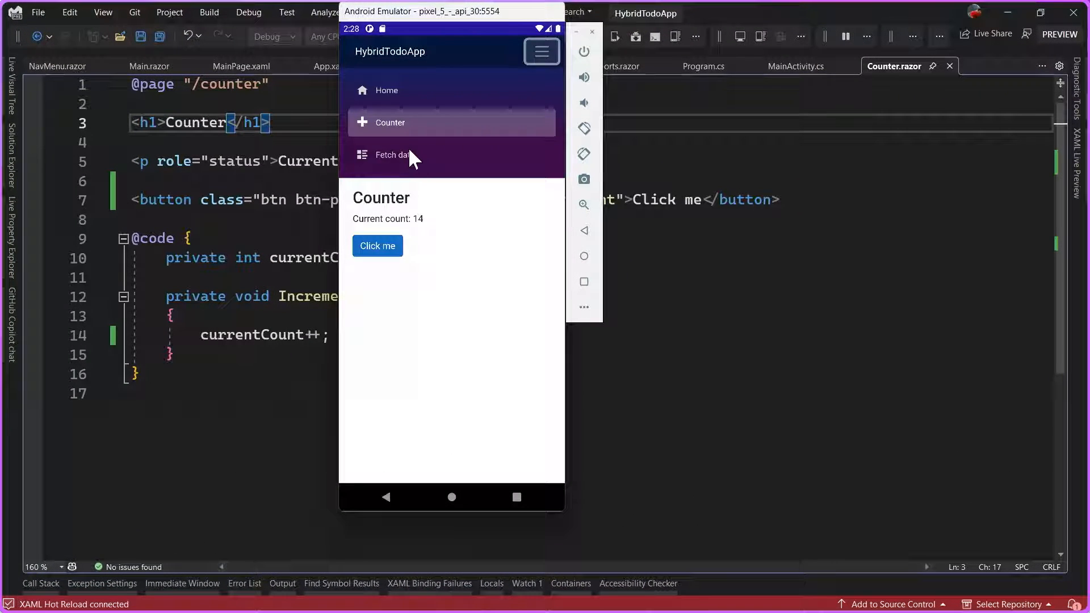
left_click(392, 155)
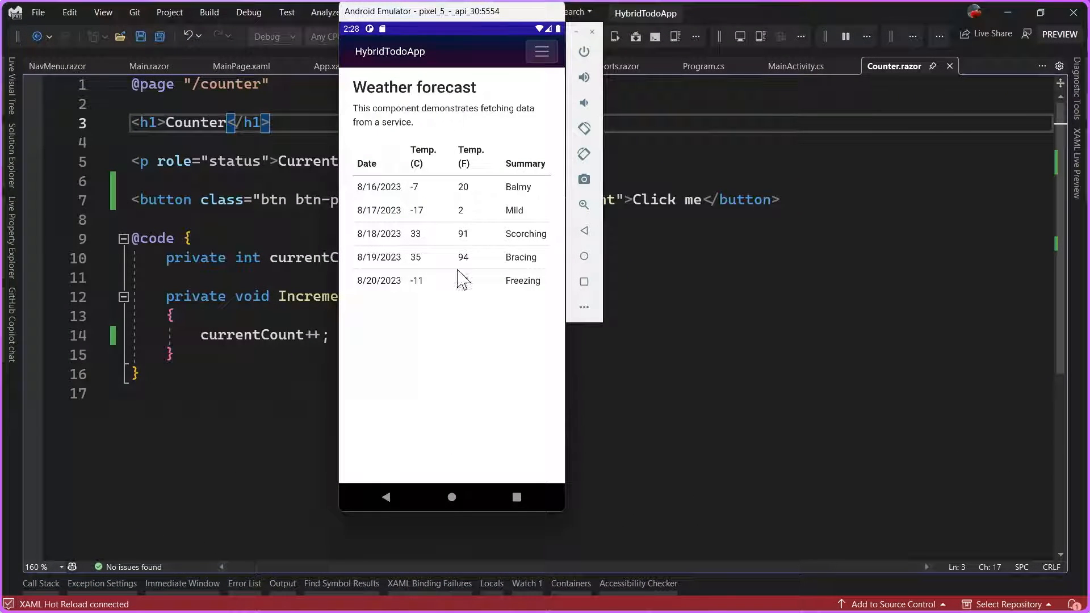
left_click(542, 51)
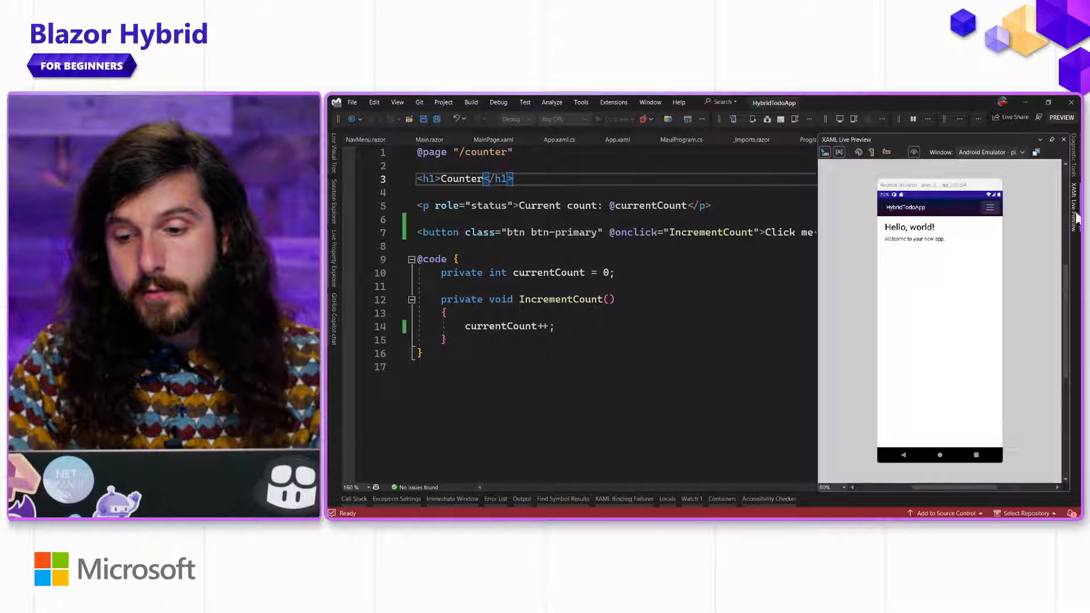
mouse_move(1002, 253)
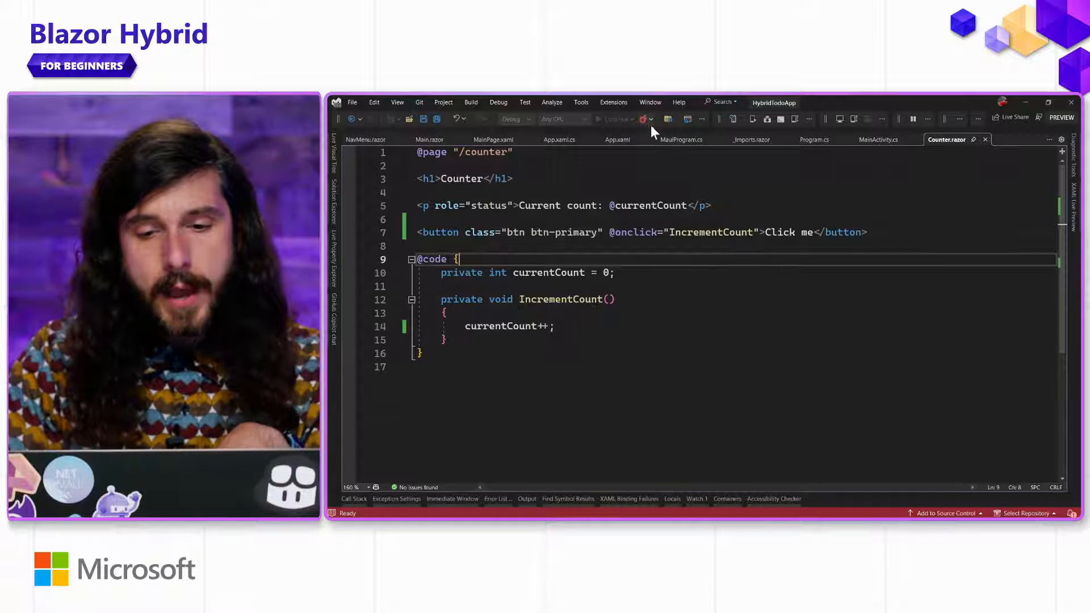
mouse_move(908, 131)
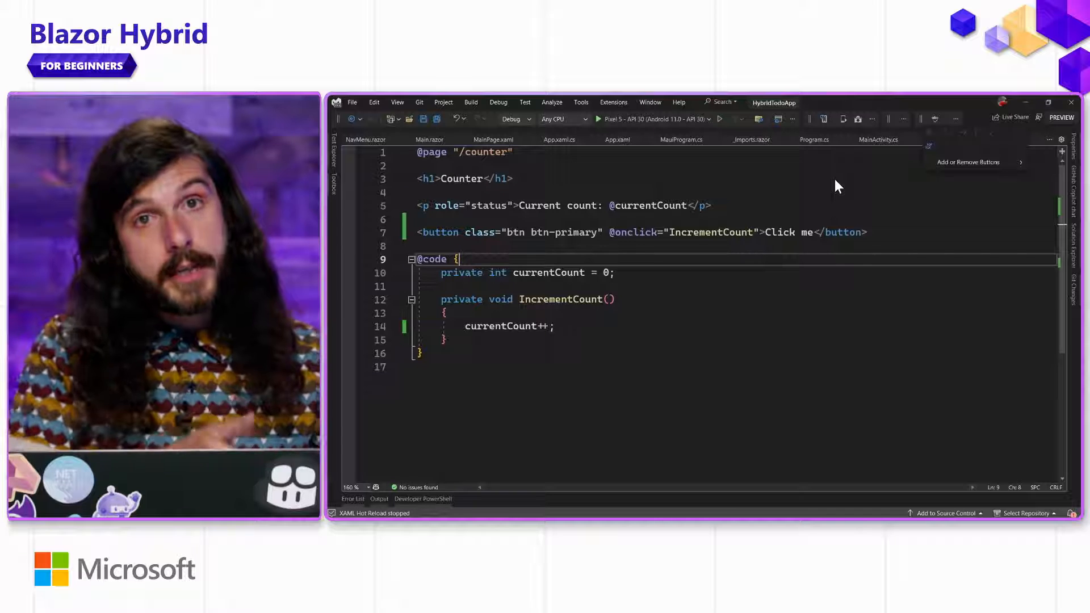
mouse_move(625, 150)
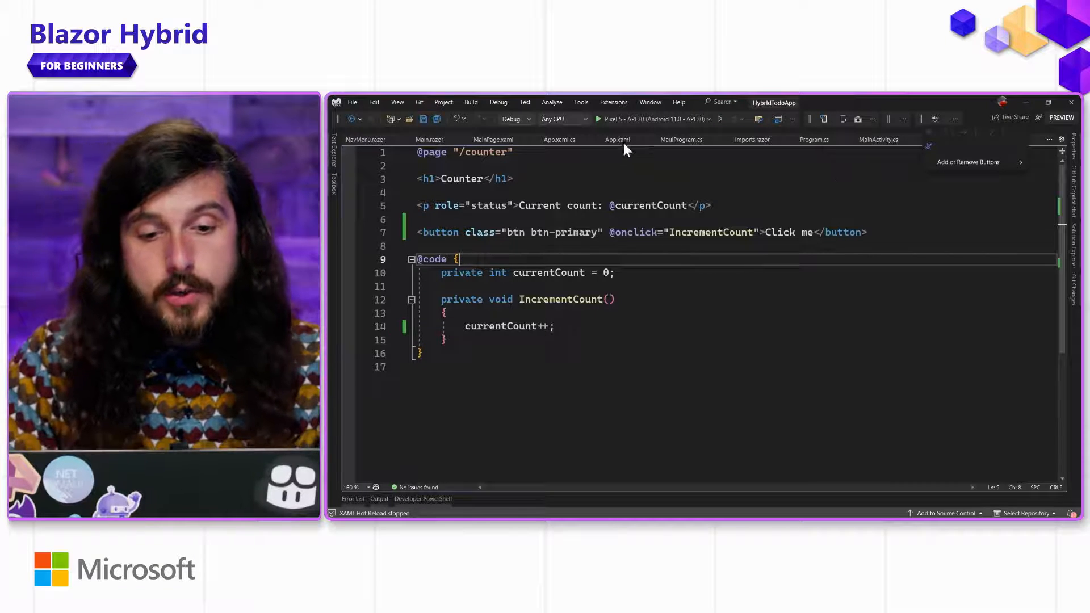
Check iOS pairing, target the connected local iPhone and start deploying the app to it.
left_click(580, 102)
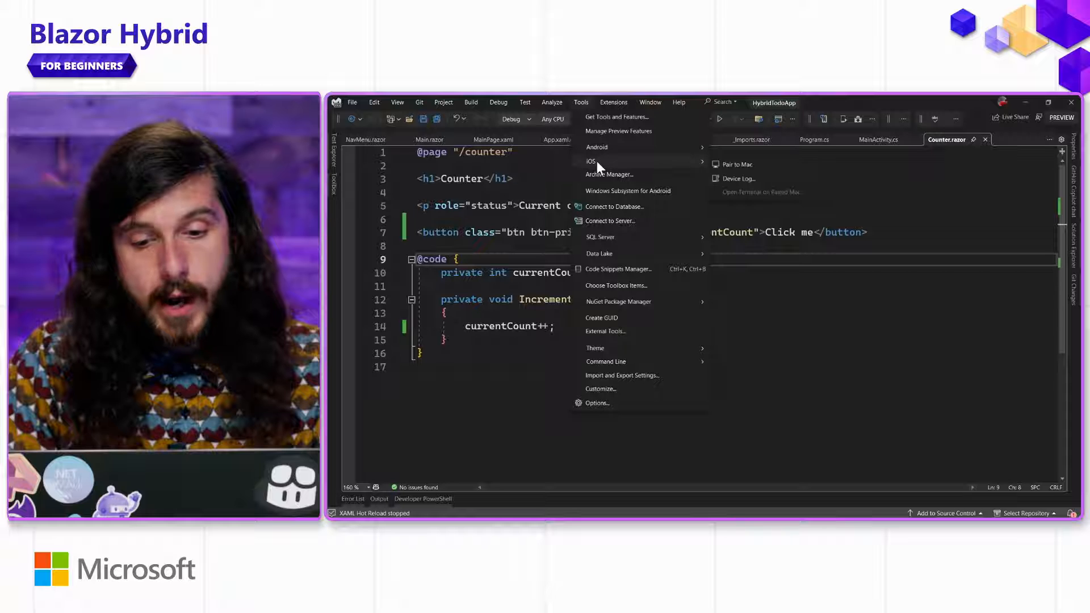
mouse_move(737, 163)
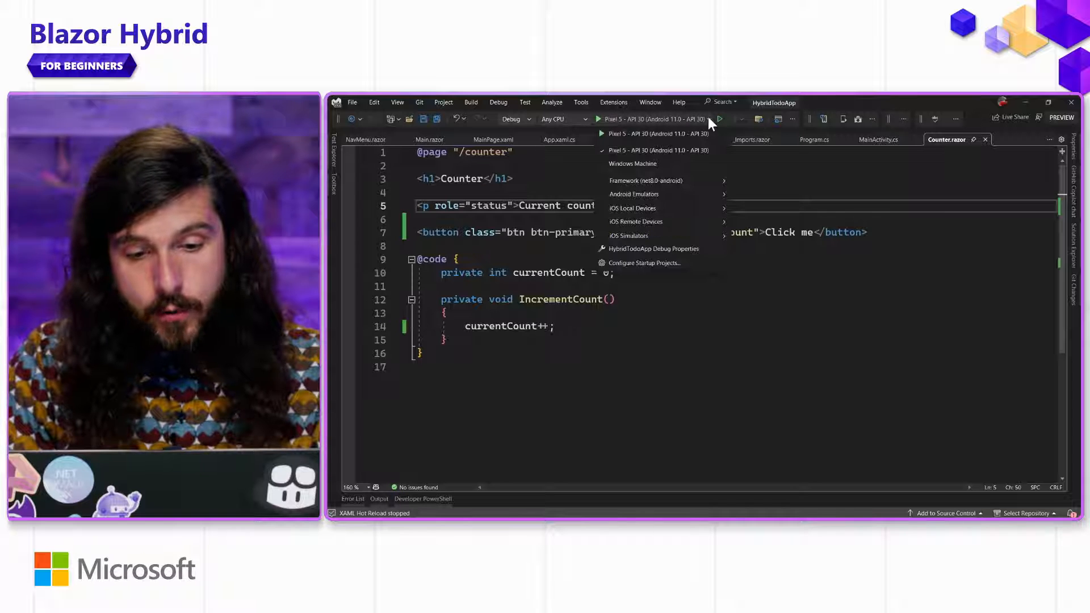
mouse_move(666, 216)
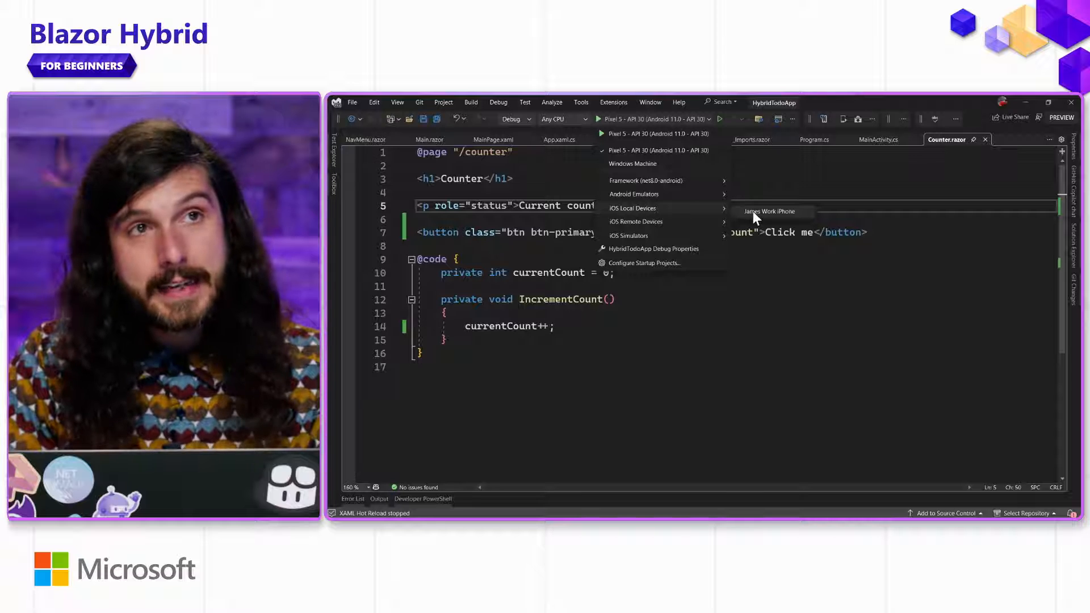
left_click(769, 212)
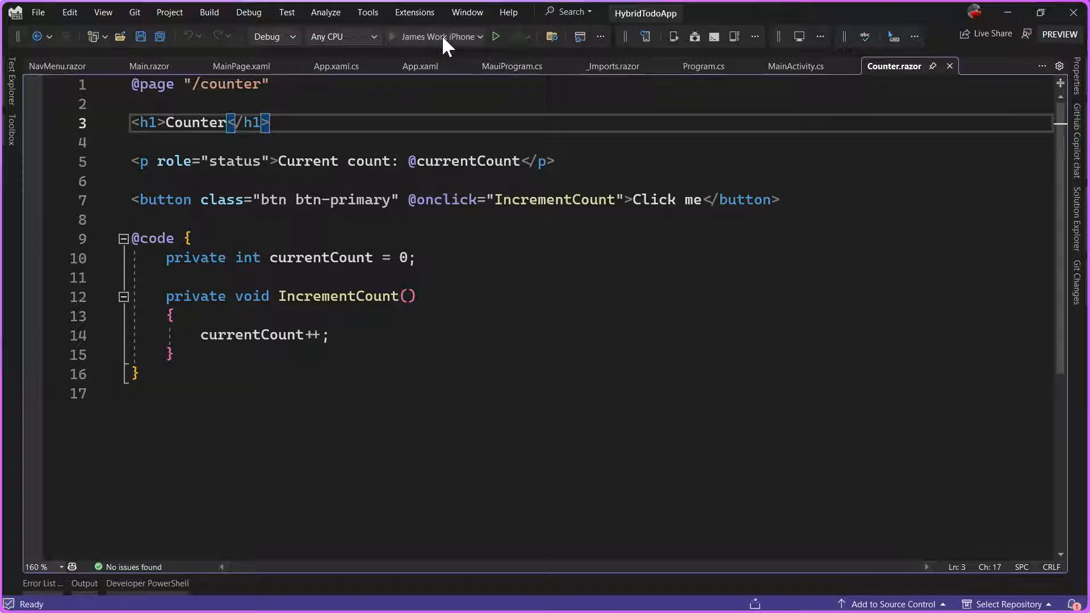
left_click(495, 37)
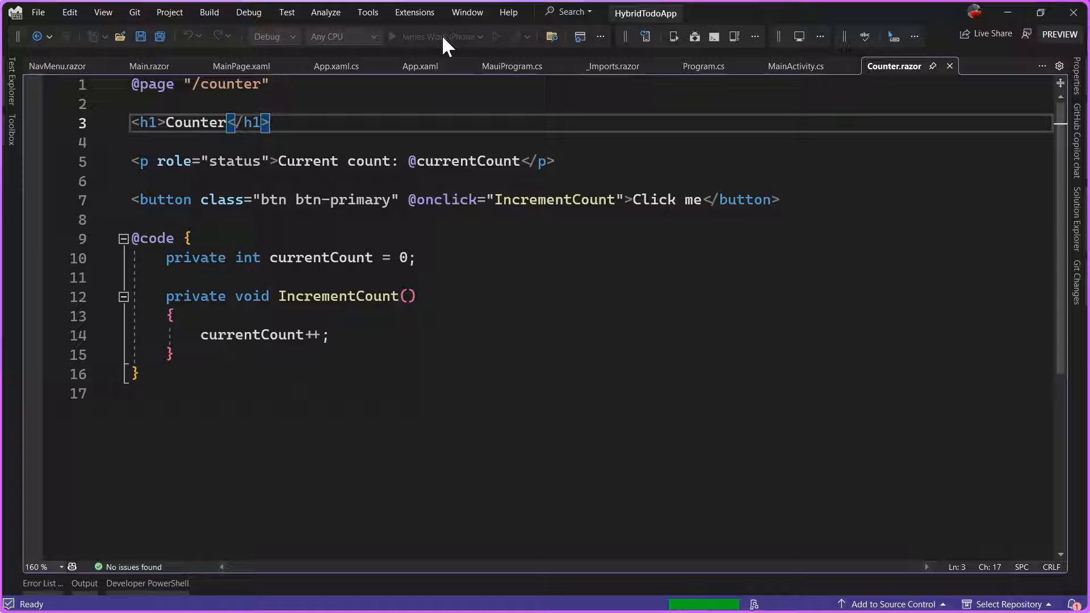
double_click(466, 160)
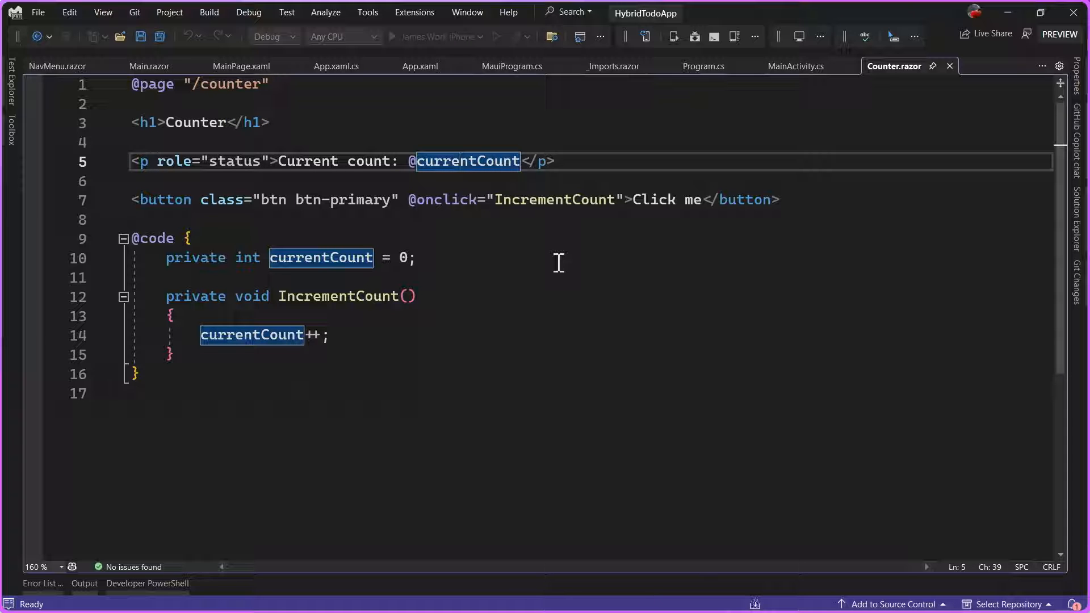